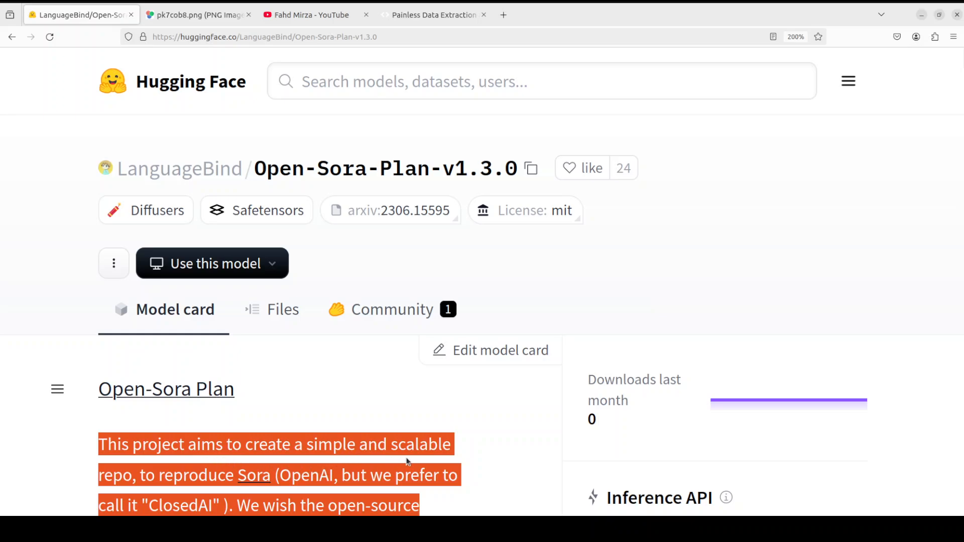
{"action": "mouse_move", "coordinate": [249, 502]}
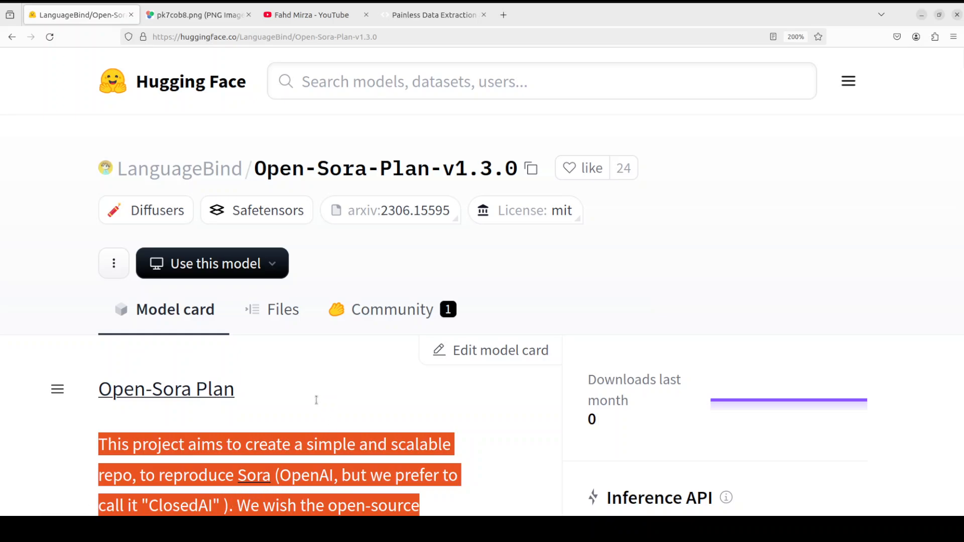
- Switch Firefox to the pk7cob8.png tab showing the Open-Sora Plan architecture diagram
{"action": "left_click", "coordinate": [301, 410]}
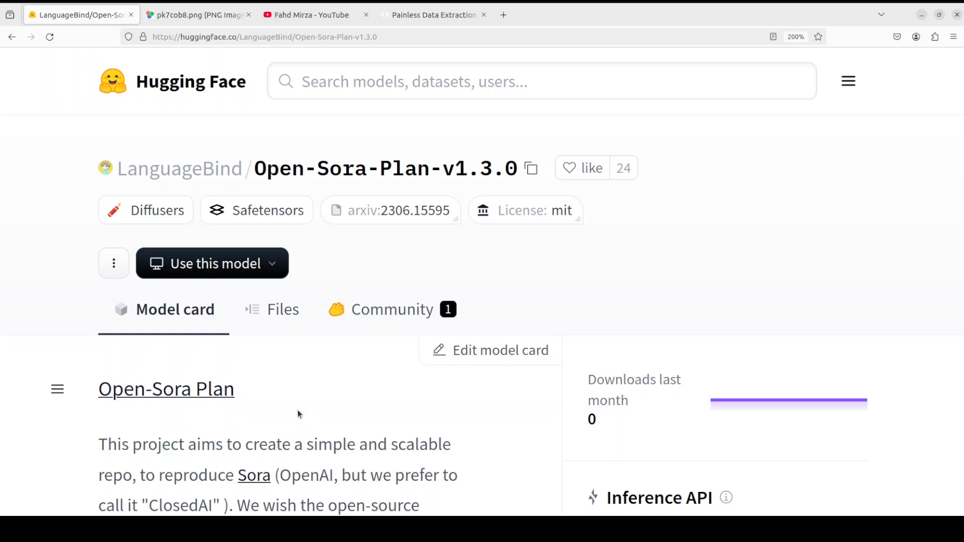
{"action": "mouse_move", "coordinate": [294, 416]}
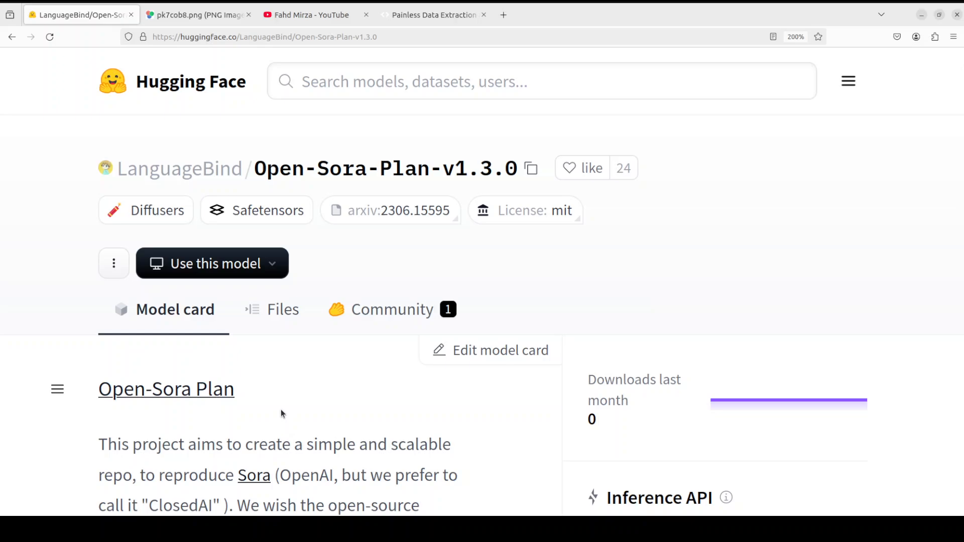
{"action": "mouse_move", "coordinate": [375, 416]}
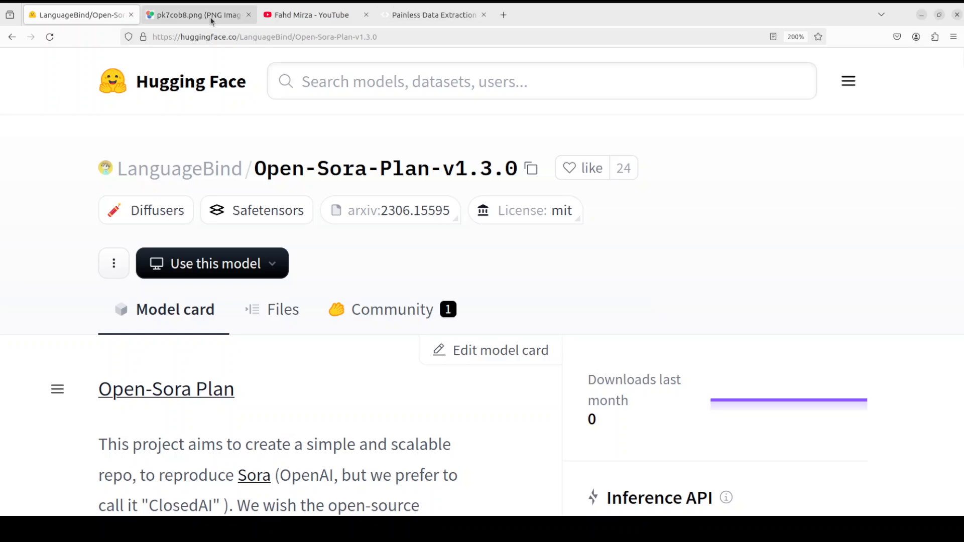
{"action": "left_click", "coordinate": [197, 14]}
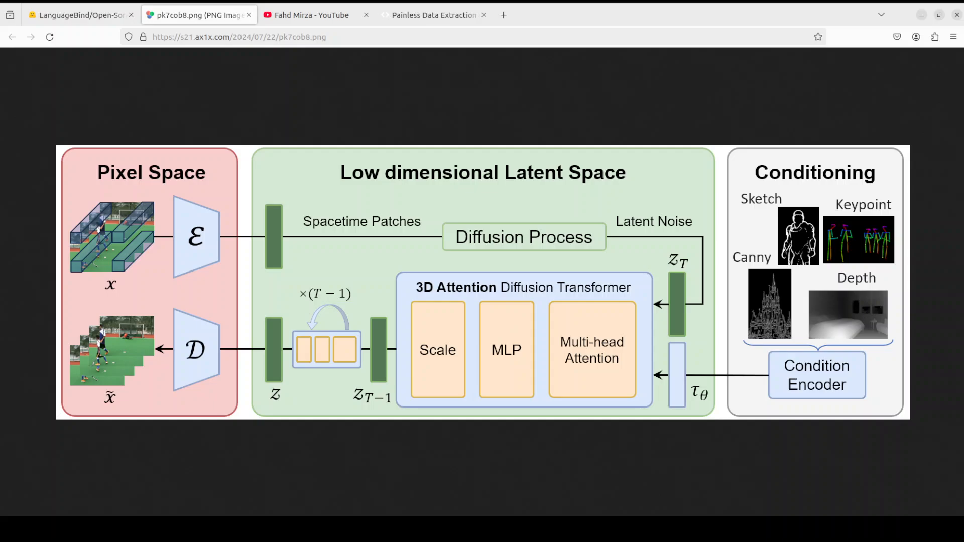
{"action": "mouse_move", "coordinate": [135, 343]}
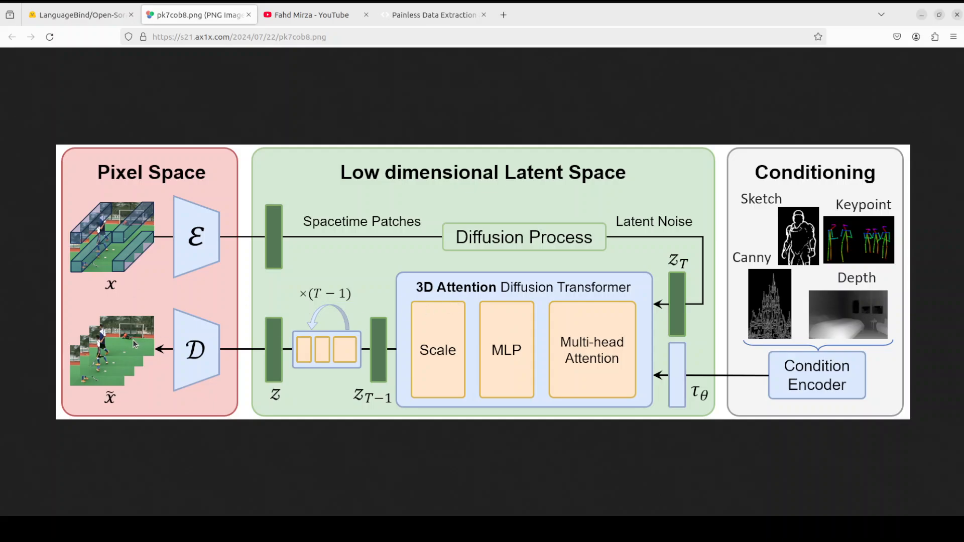
{"action": "mouse_move", "coordinate": [134, 345]}
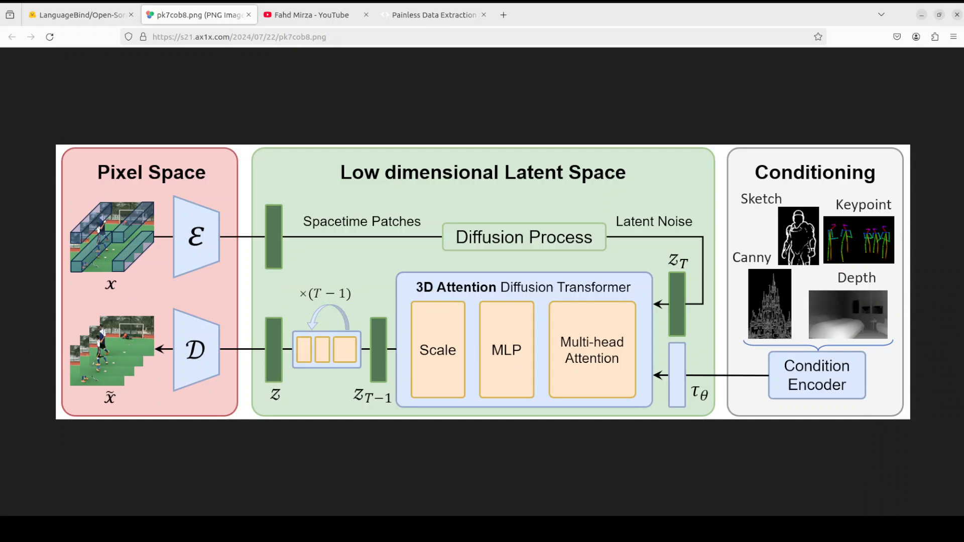
{"action": "mouse_move", "coordinate": [315, 63]}
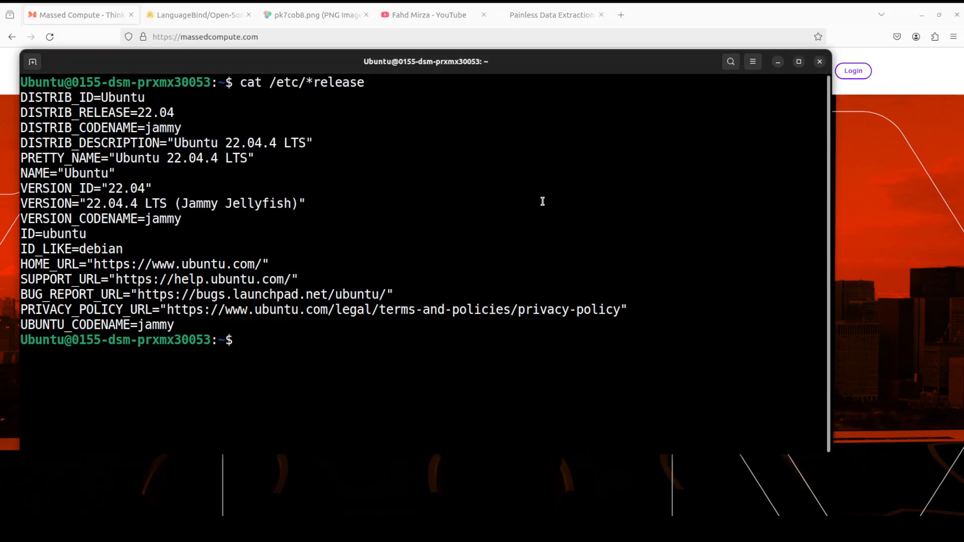
- Run nvidia-smi to check the GPU status
{"action": "type", "text": "nvidia-smi"}
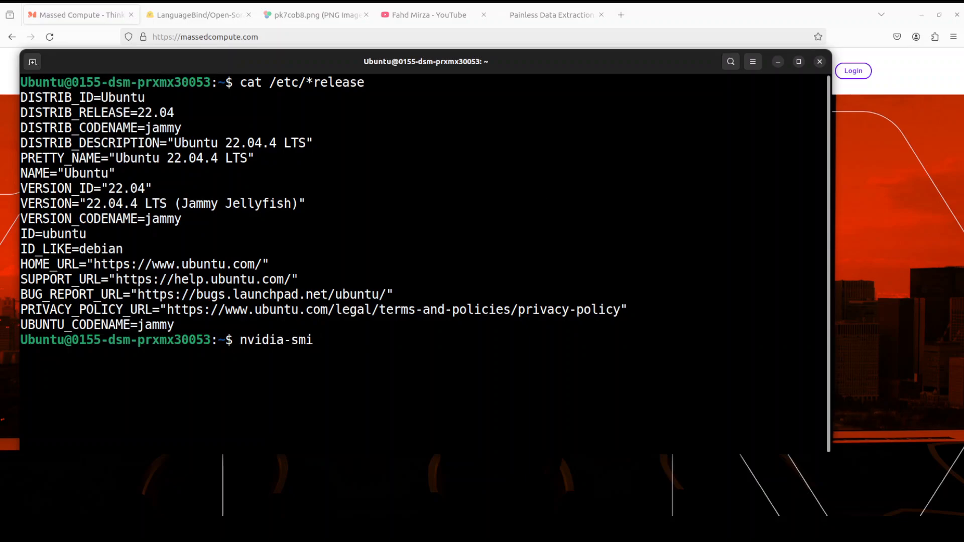
{"action": "key", "text": "Return"}
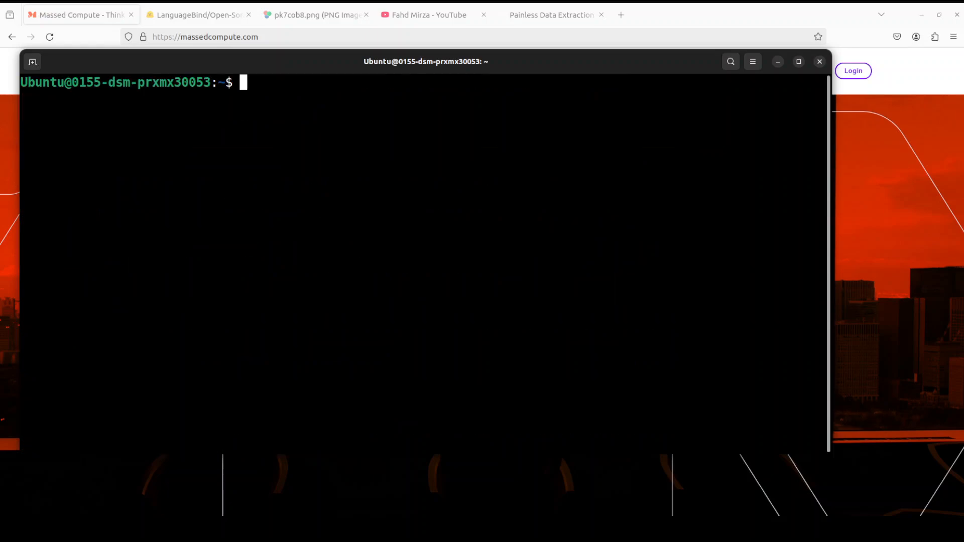
- Clone Open-Sora-Plan into its folder and create and activate the opensora Python 3.8 conda environment
{"action": "type", "text": "git clone https://github.com/PKU-YuanGroup/Open-Sora-Plan && cd Open-Sora-Plan"}
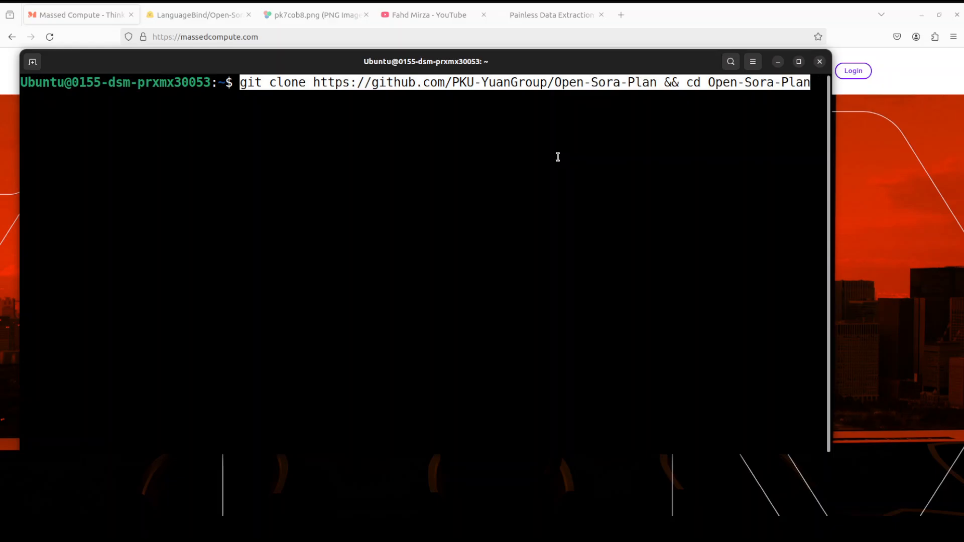
{"action": "key", "text": "Return"}
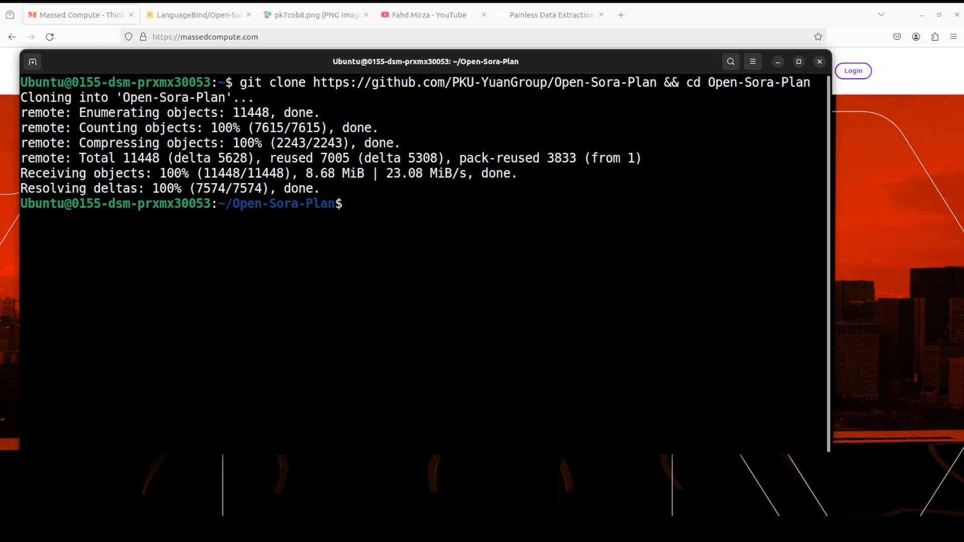
{"action": "type", "text": "conda create -n opensora python=3.8 -y && conda activate opensora"}
{"action": "type", "text": "pip install -e ."}
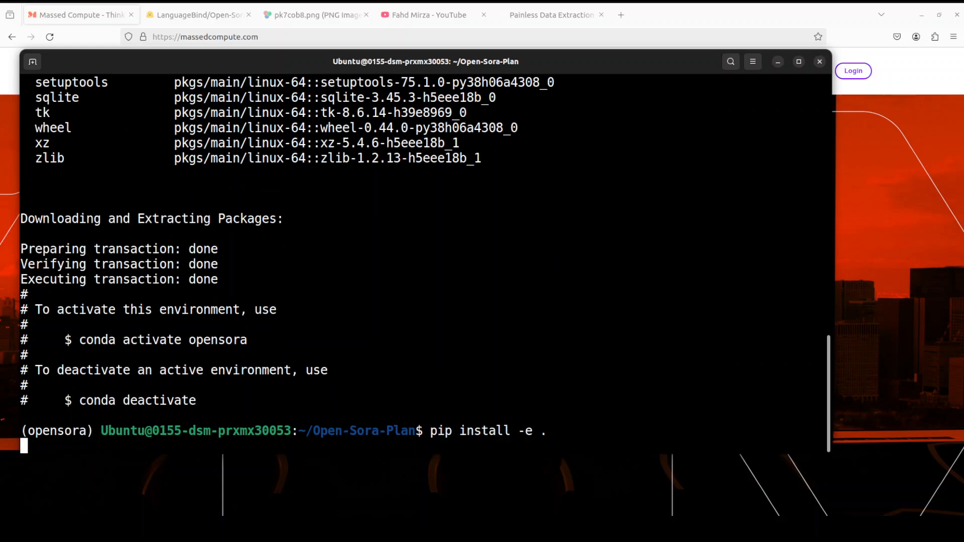
- Run pip install -e . and then the '.[dev]' extras install in the opensora environment
{"action": "key", "text": "Return"}
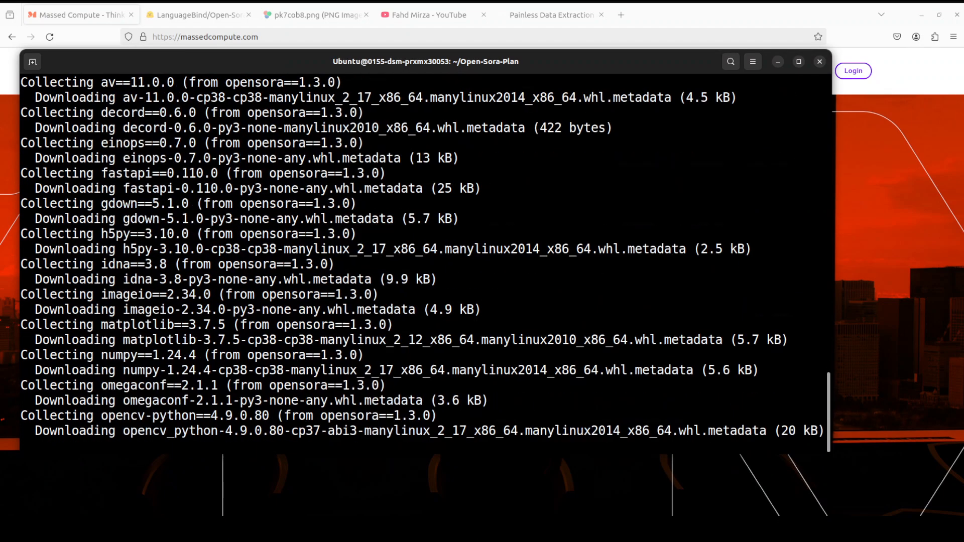
{"action": "scroll", "scroll_direction": "down", "scroll_amount": 3}
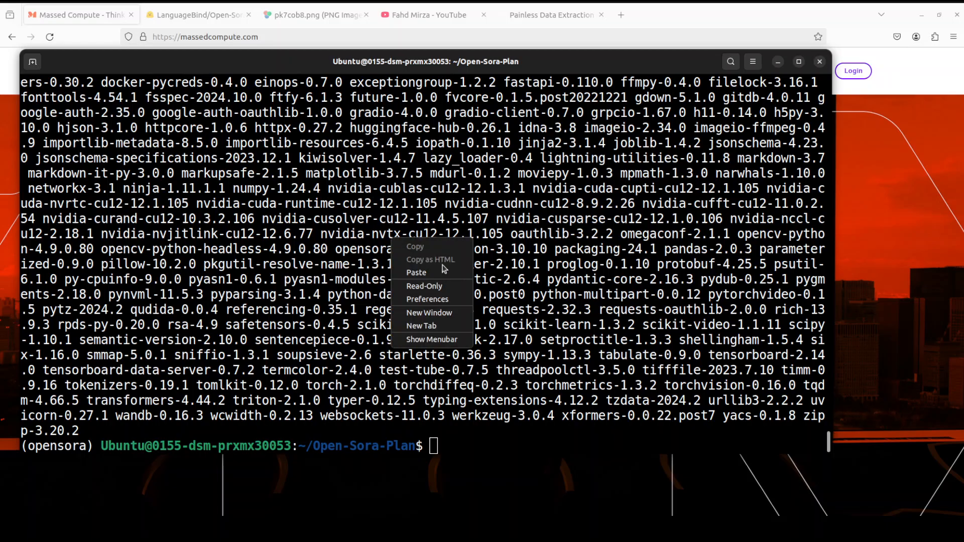
{"action": "left_click", "coordinate": [416, 272]}
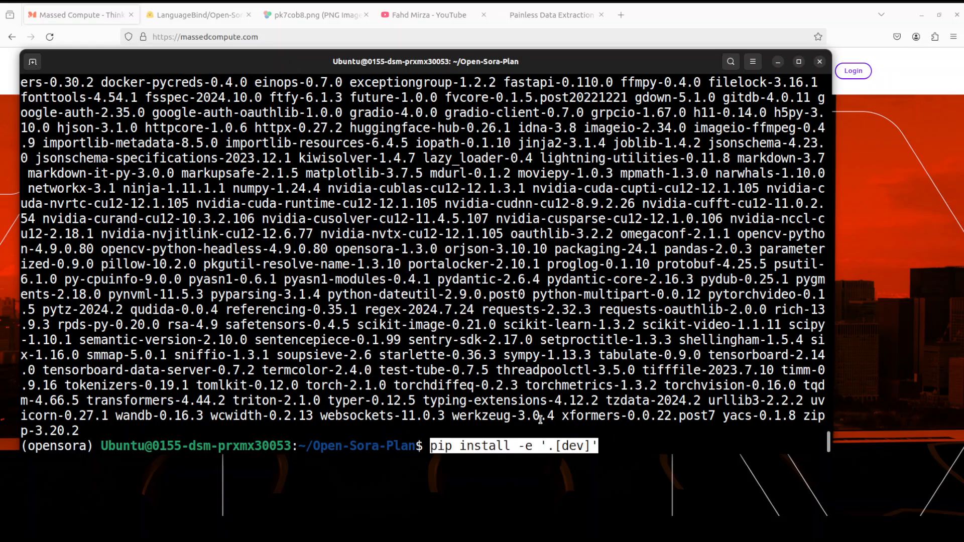
{"action": "key", "text": "Return"}
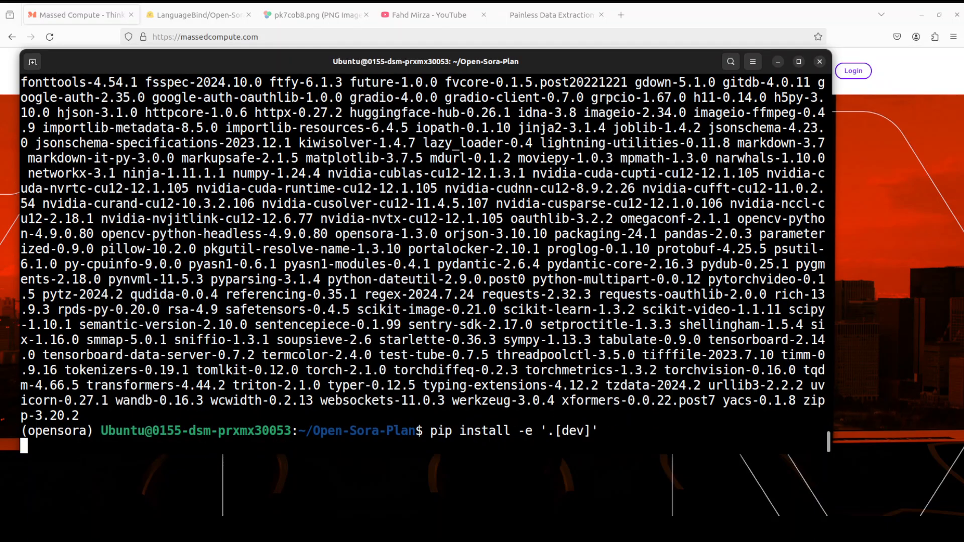
{"action": "key", "text": "Return"}
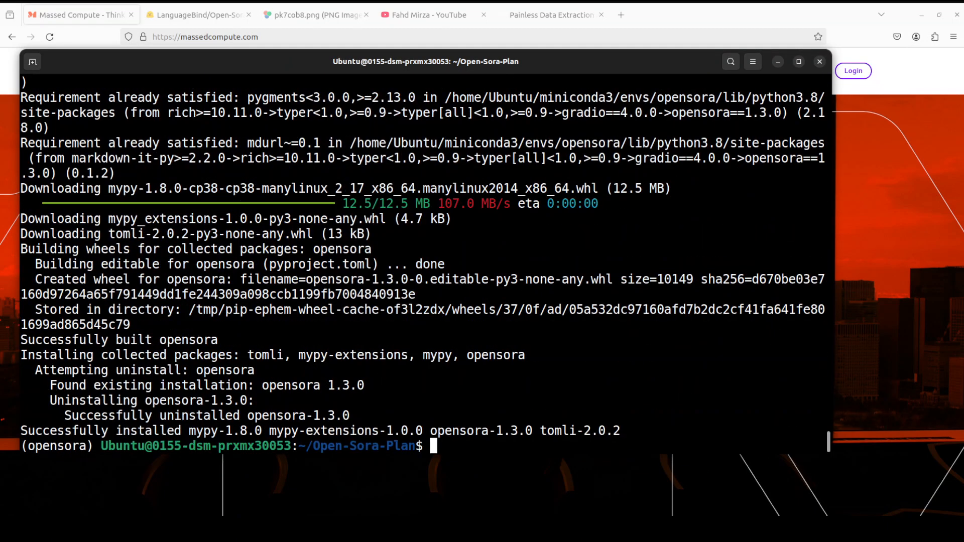
{"action": "mouse_move", "coordinate": [528, 391]}
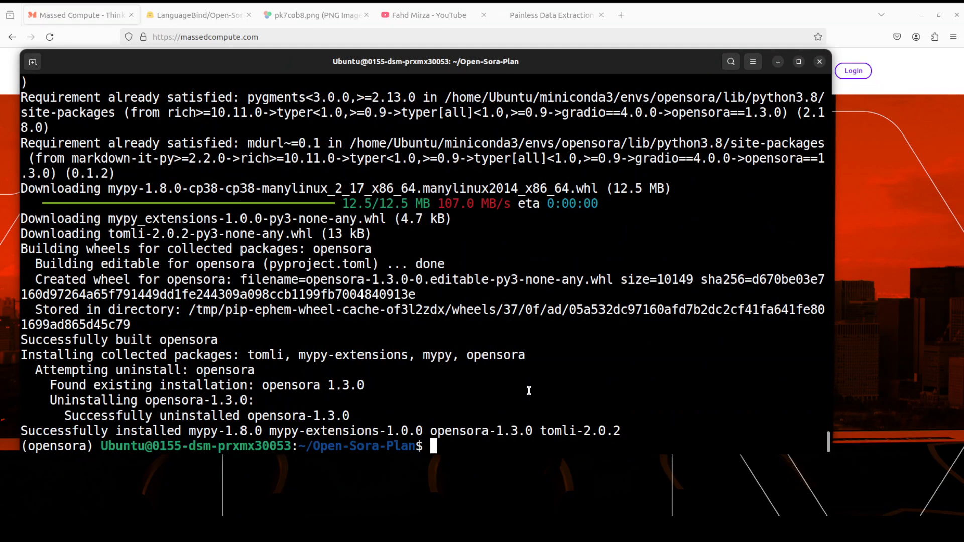
{"action": "type", "text": "cle"}
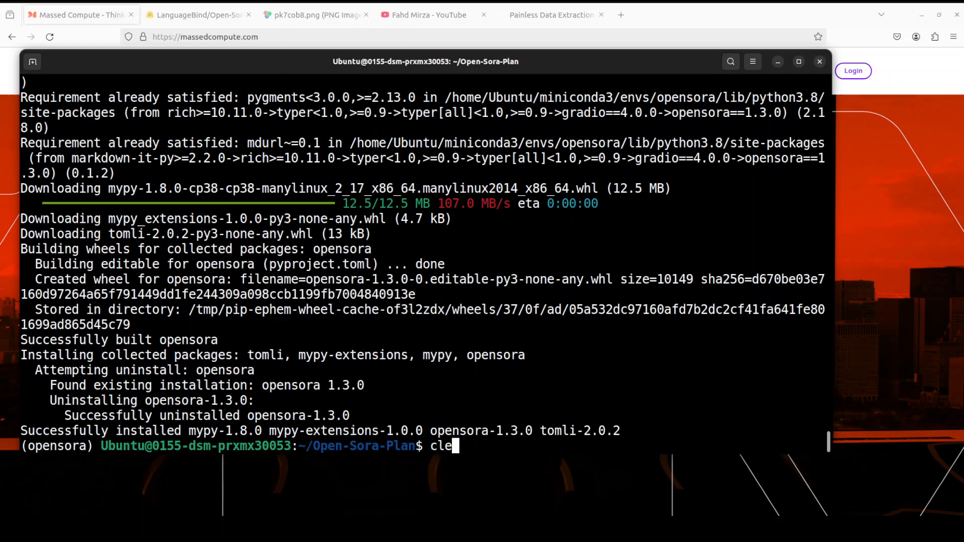
- Log in with huggingface-cli using a read token, answering Y to save it as git credential
{"action": "key", "text": "Return"}
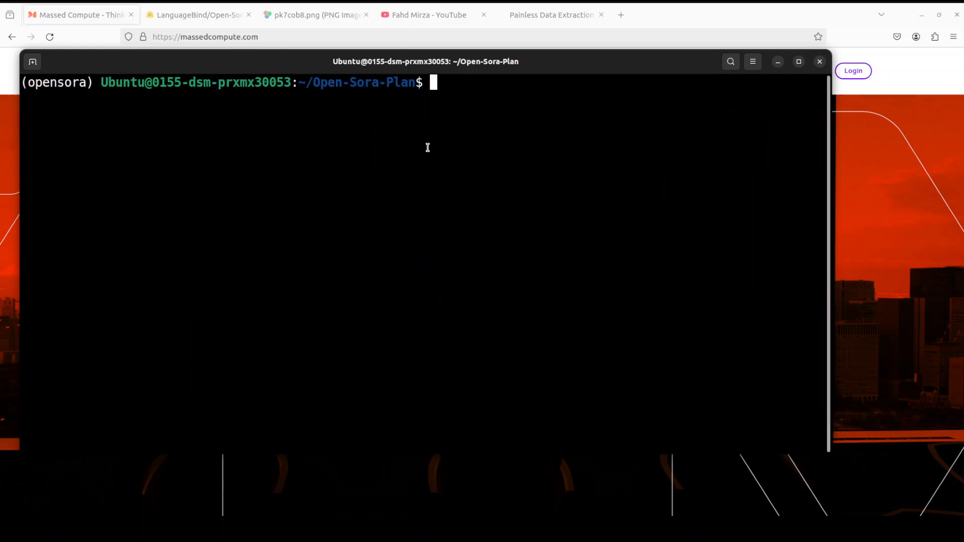
{"action": "right_click", "coordinate": [428, 148]}
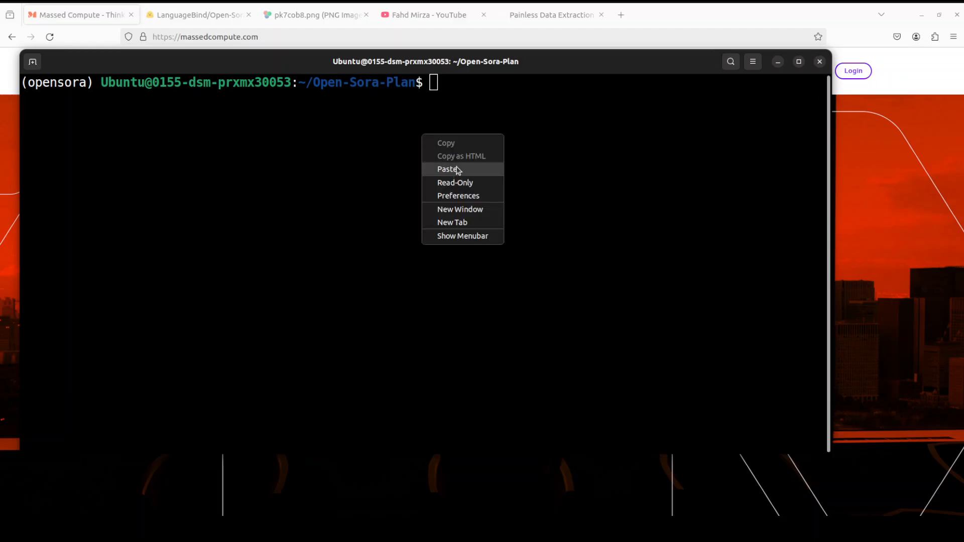
{"action": "left_click", "coordinate": [447, 169]}
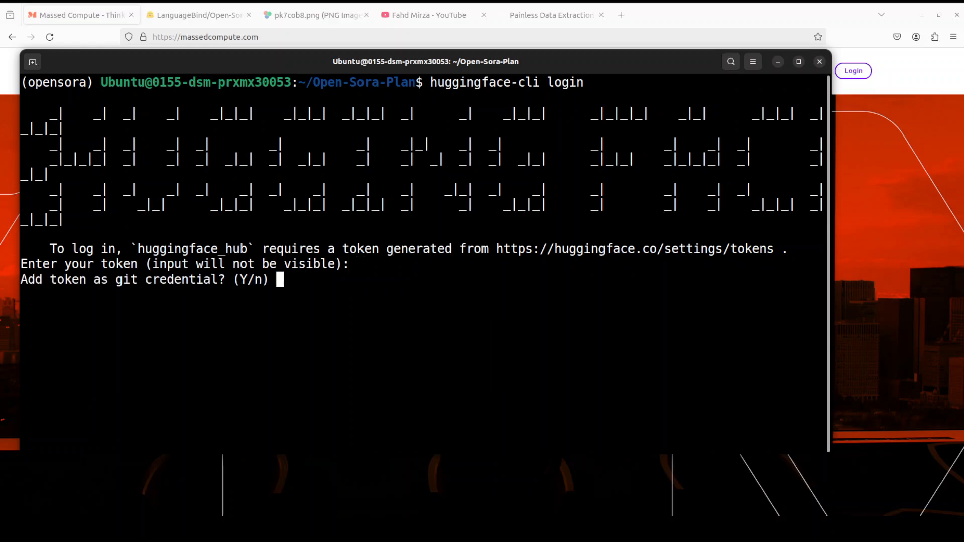
{"action": "type", "text": "Y"}
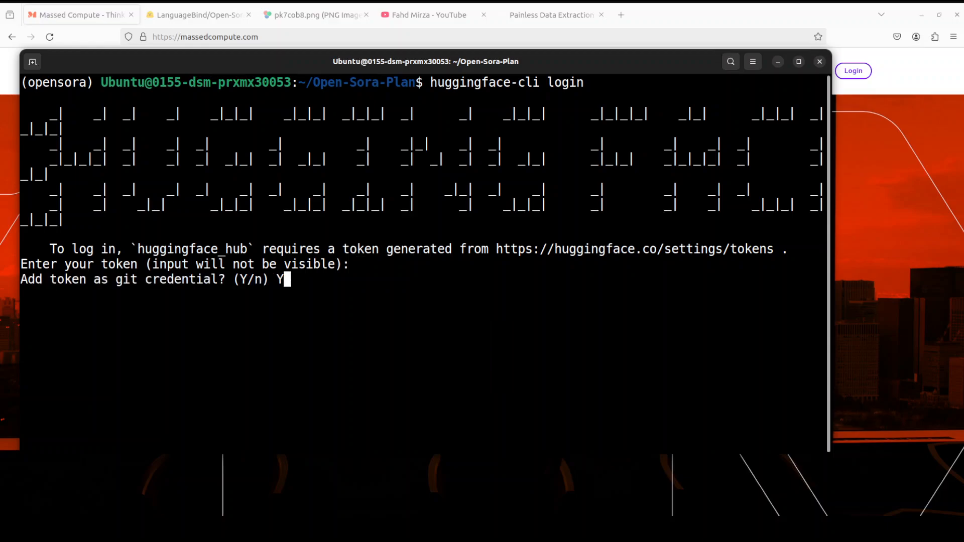
{"action": "key", "text": "Return"}
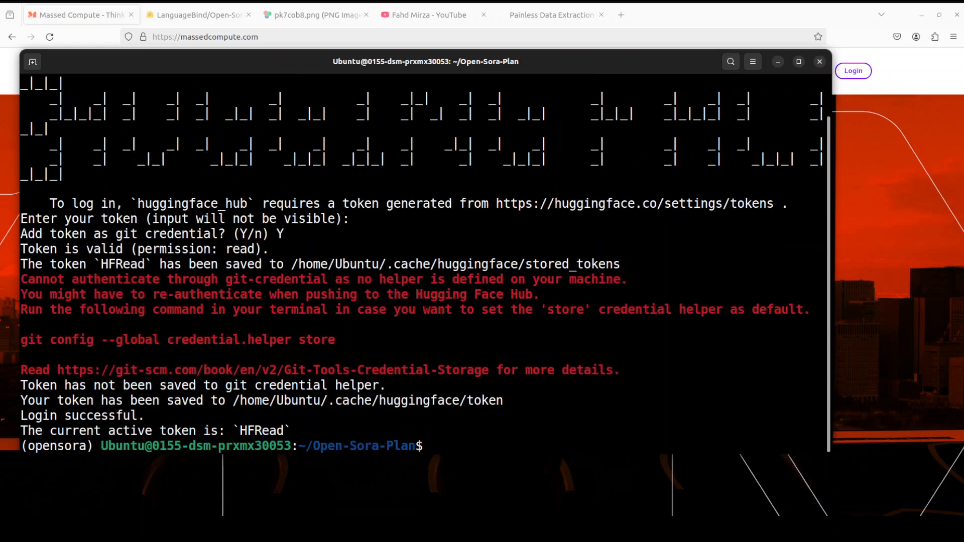
{"action": "type", "text": "c"}
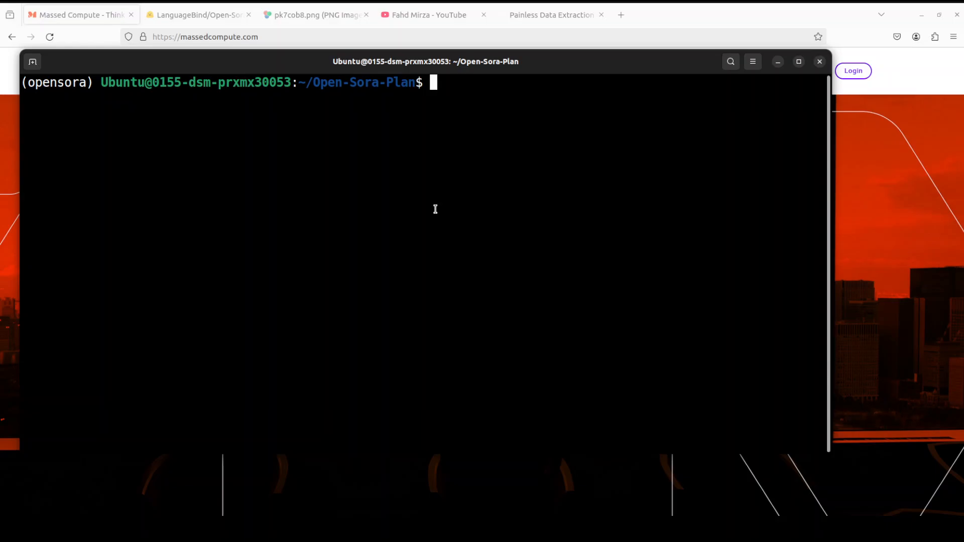
- Download the Open-Sora-Plan-v1.3.0 weights into the mymodel folder with huggingface-cli
{"action": "type", "text": "mkdir mymodel"}
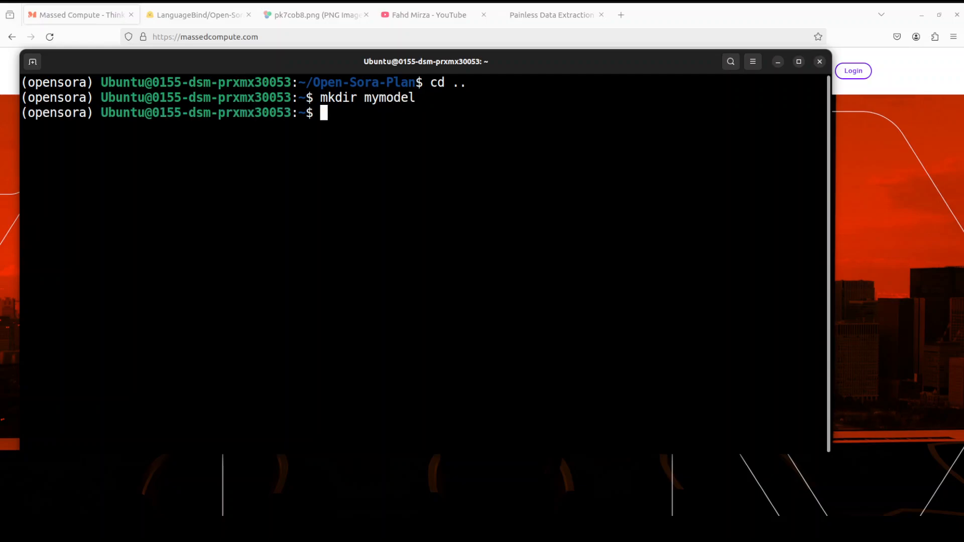
{"action": "type", "text": "cle"}
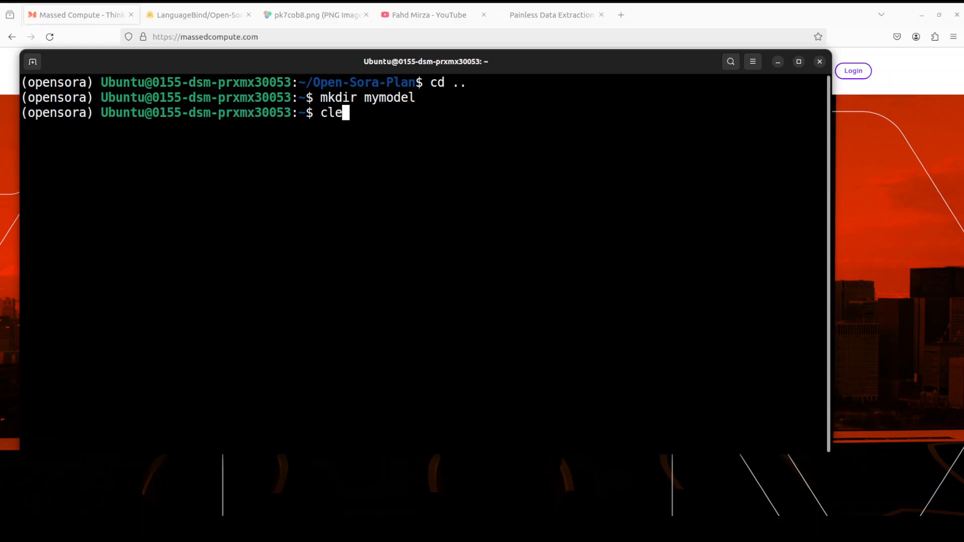
{"action": "right_click", "coordinate": [332, 120]}
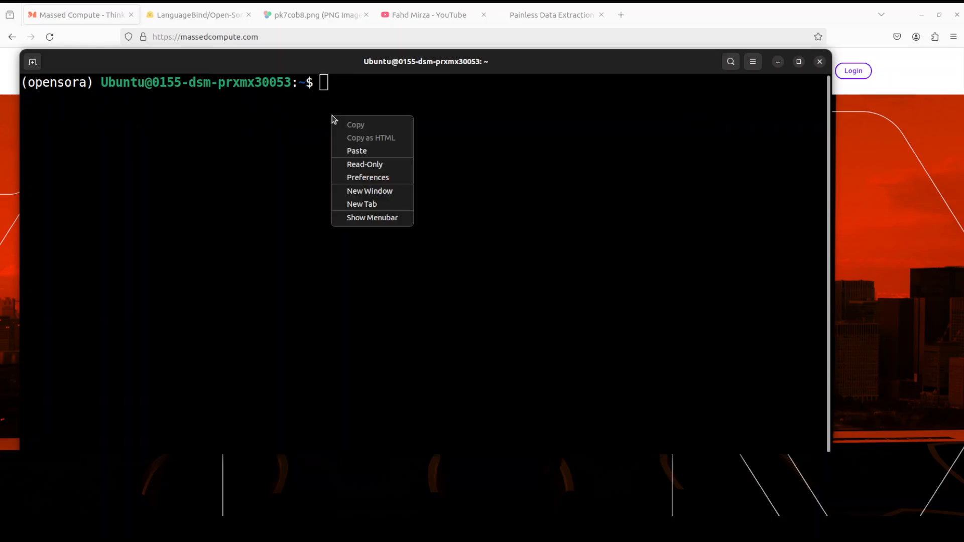
{"action": "left_click", "coordinate": [357, 150]}
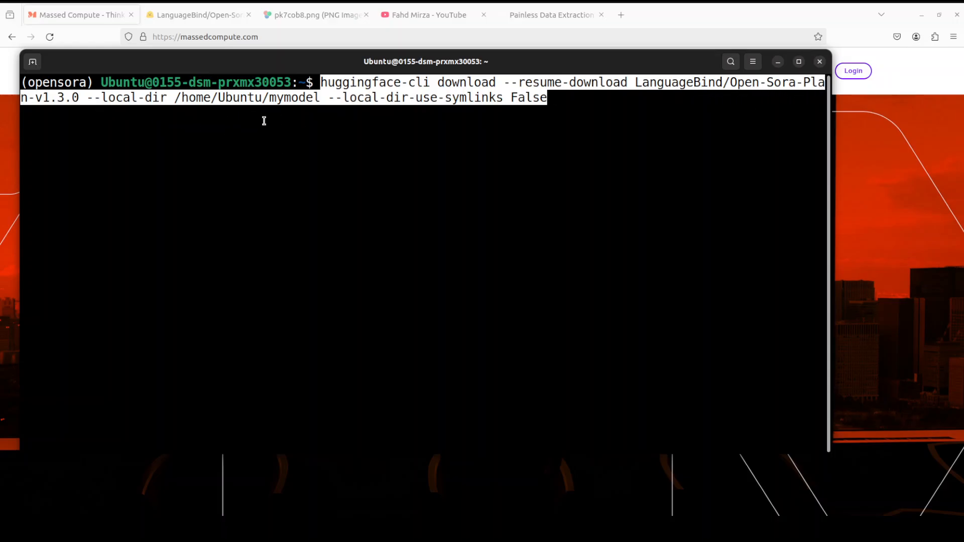
{"action": "key", "text": "Return"}
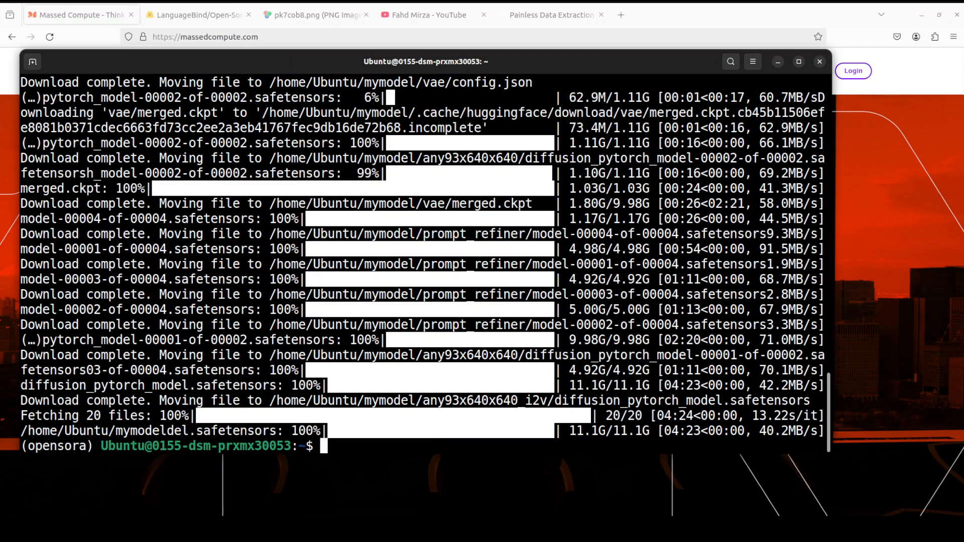
- Confirm with du -sh that mymodel totals 37G, then clear the screen
{"action": "type", "text": "clear"}
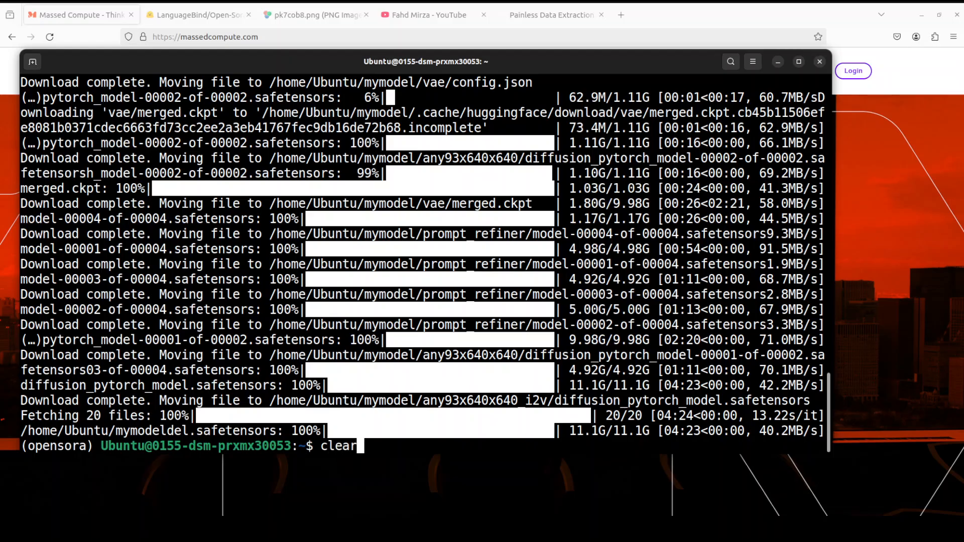
{"action": "key", "text": "Return"}
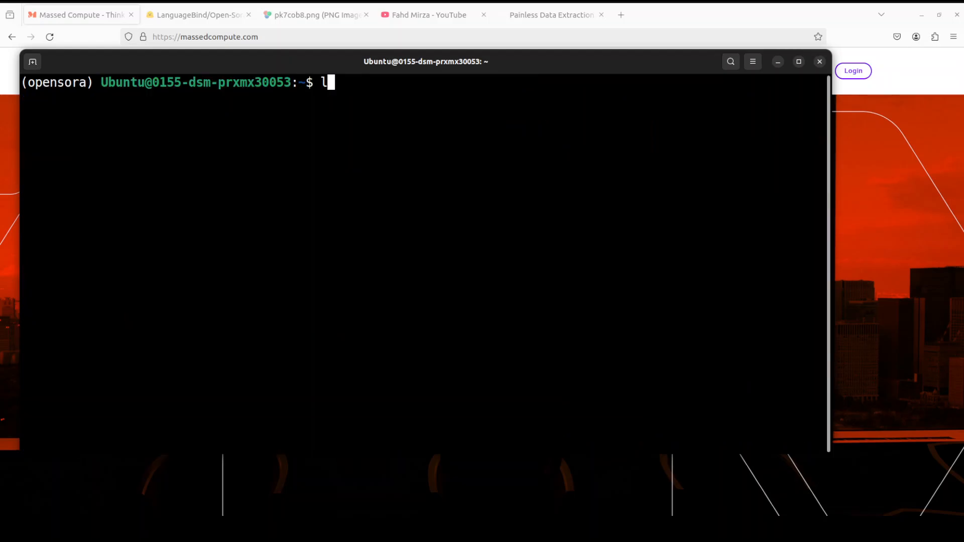
{"action": "type", "text": "du -sh mymodel/"}
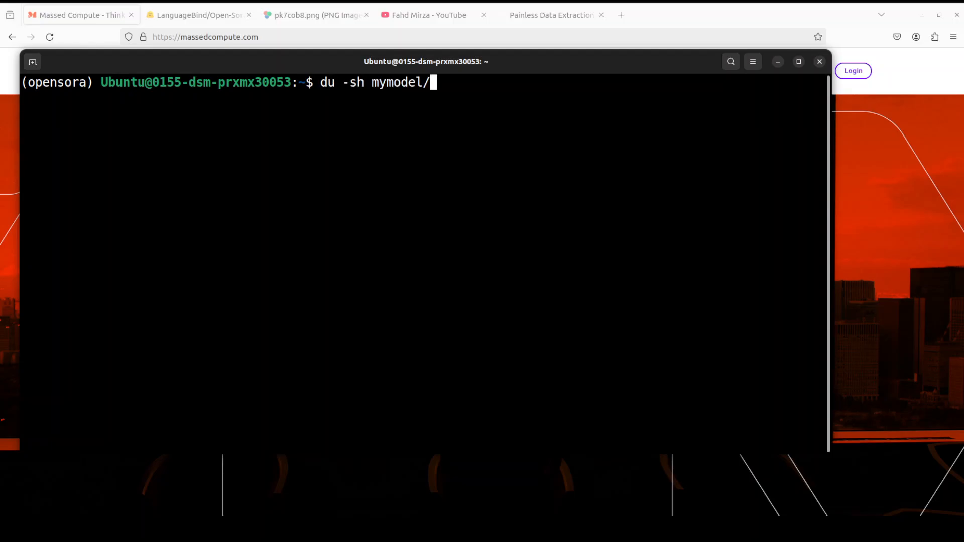
{"action": "key", "text": "Return"}
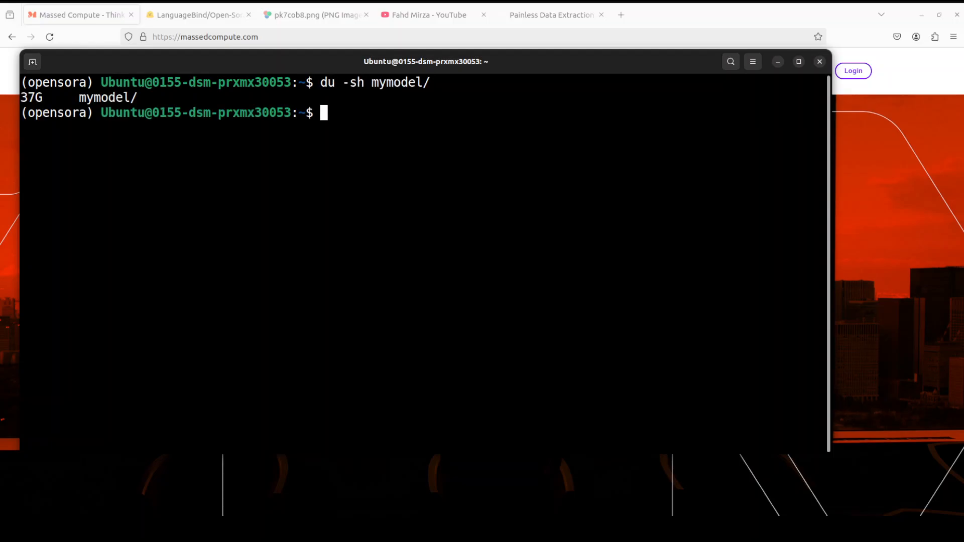
{"action": "type", "text": "cler"}
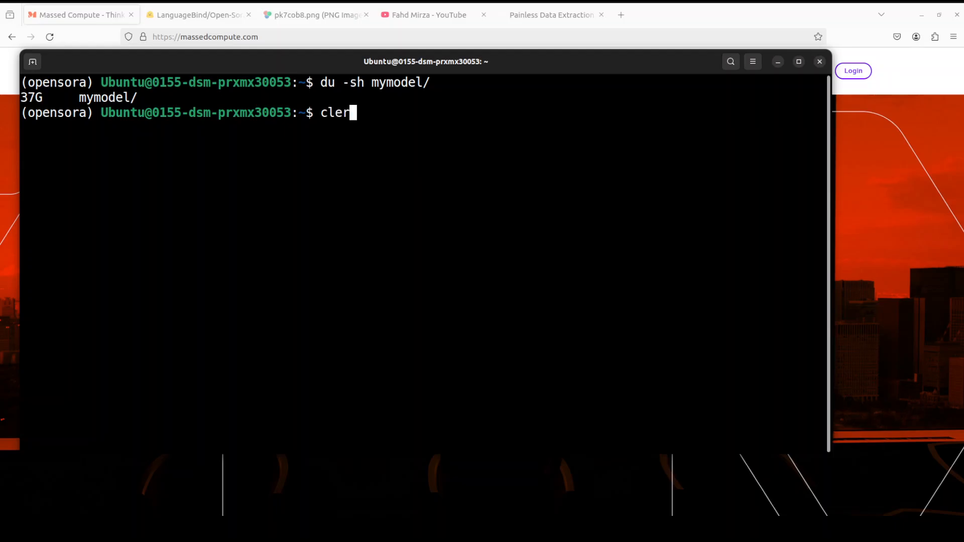
{"action": "key", "text": "Return"}
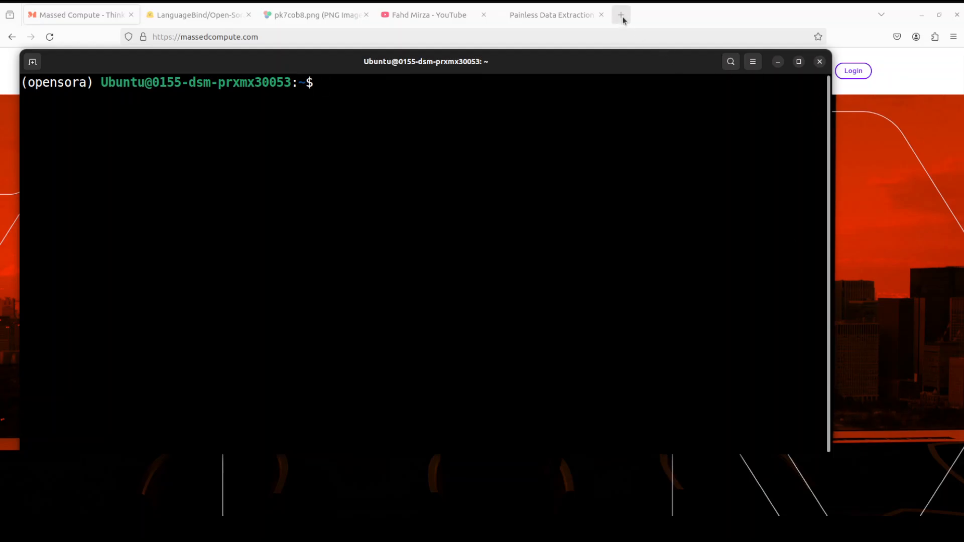
- Load huggingface.co/google/mt5-xxl/tree/main in a new Firefox tab
{"action": "left_click", "coordinate": [620, 15]}
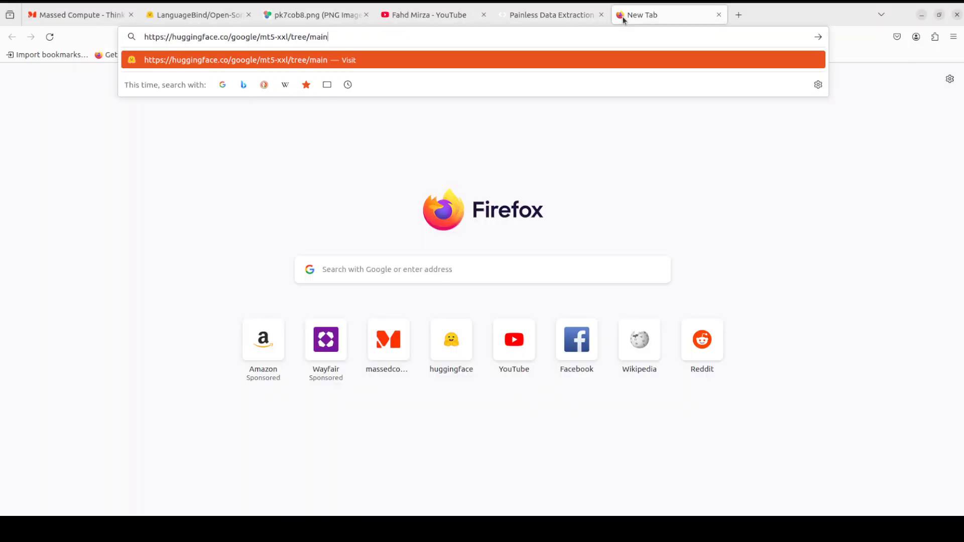
{"action": "key", "text": "Return"}
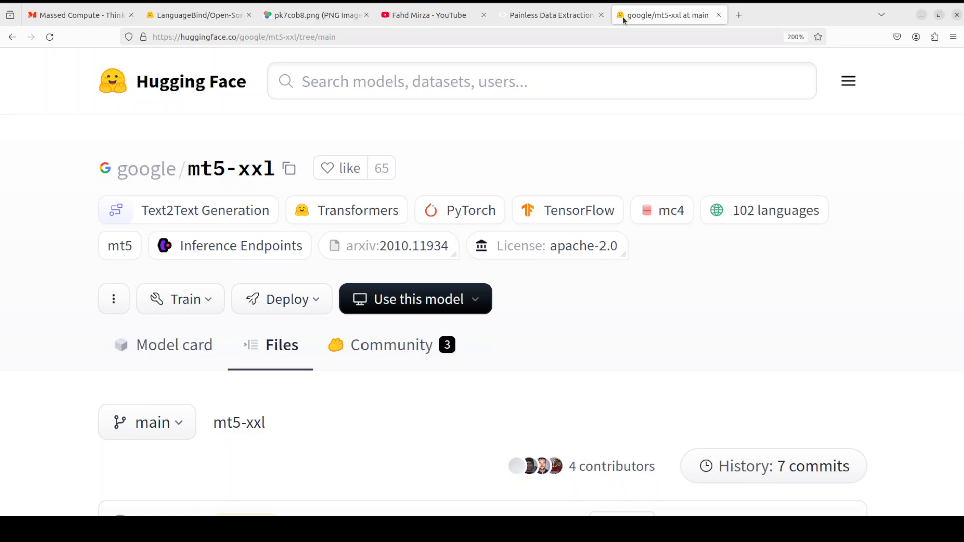
{"action": "mouse_move", "coordinate": [235, 187]}
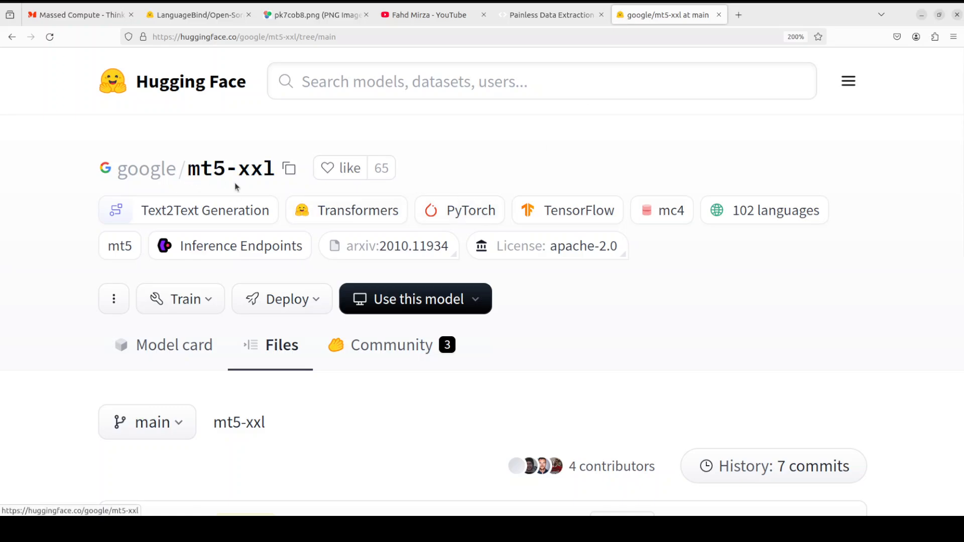
{"action": "mouse_move", "coordinate": [231, 168]}
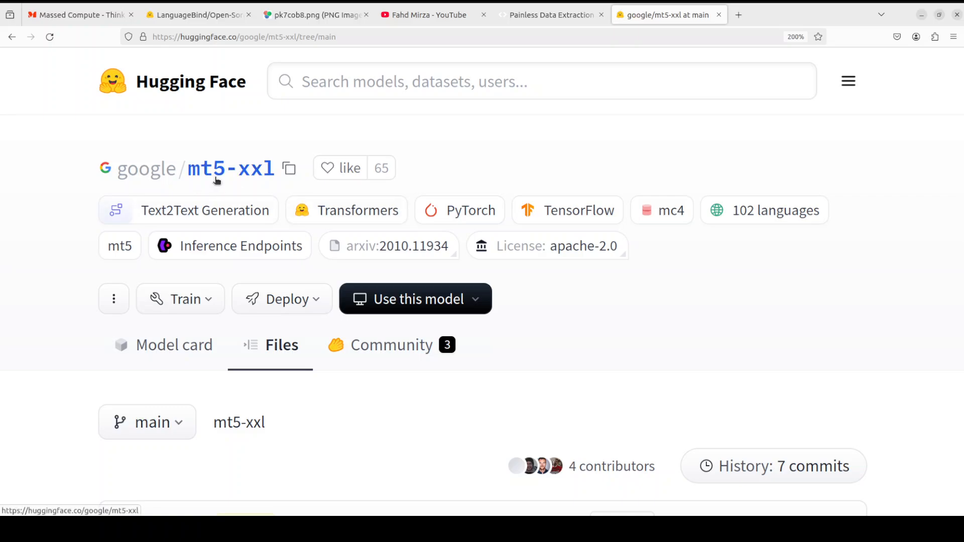
{"action": "mouse_move", "coordinate": [60, 230]}
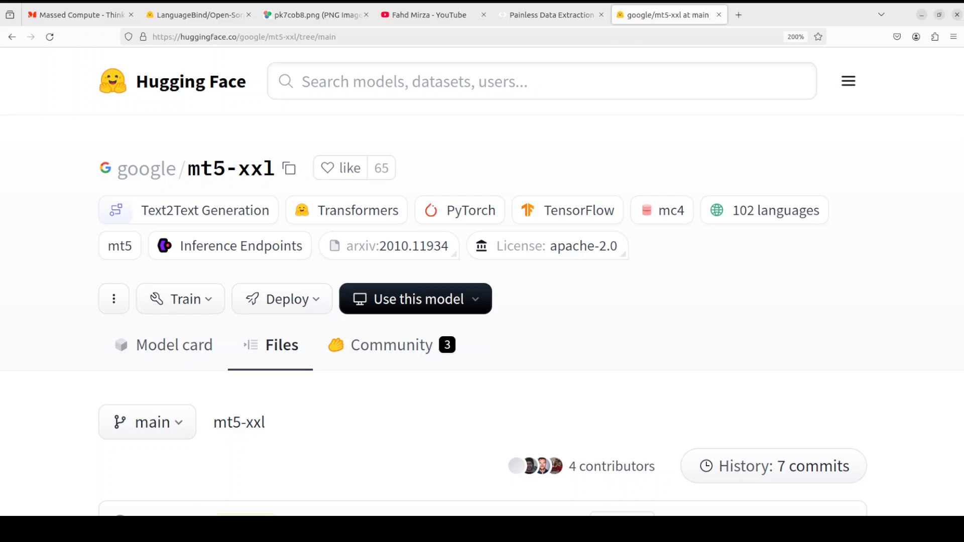
{"action": "mouse_move", "coordinate": [94, 225]}
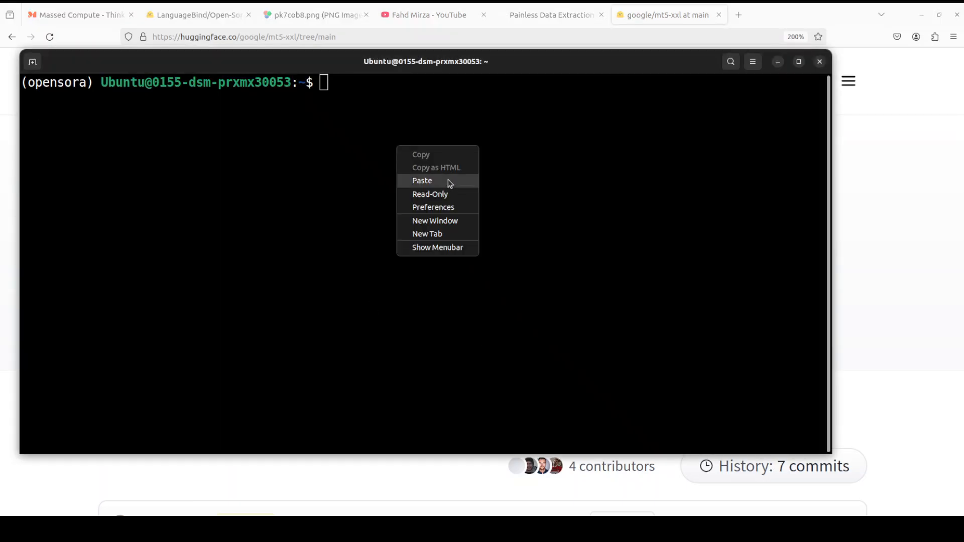
- Paste and run the huggingface-cli download of google/mt5-xxl into mymodel/textencoder
{"action": "left_click", "coordinate": [422, 181]}
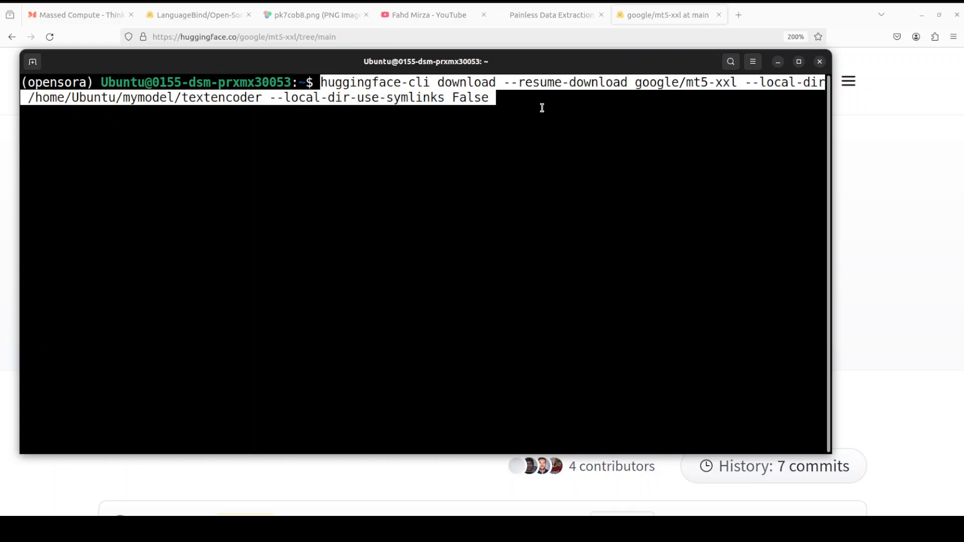
{"action": "key", "text": "Return"}
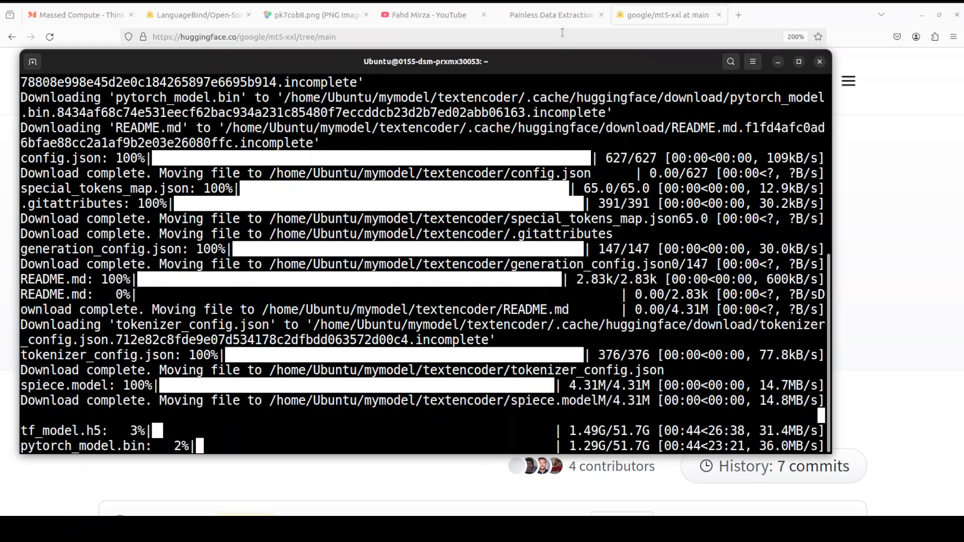
{"action": "left_click", "coordinate": [550, 14]}
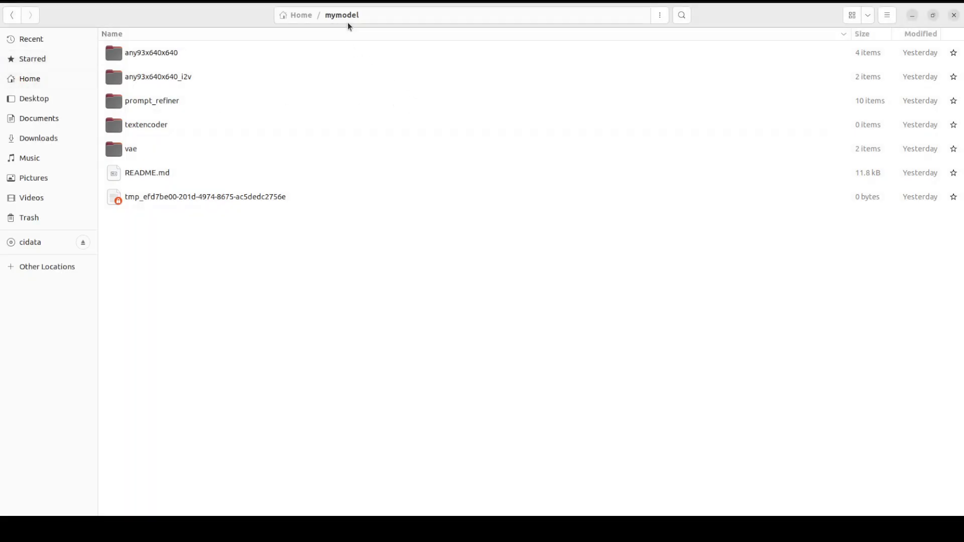
{"action": "mouse_move", "coordinate": [163, 113]}
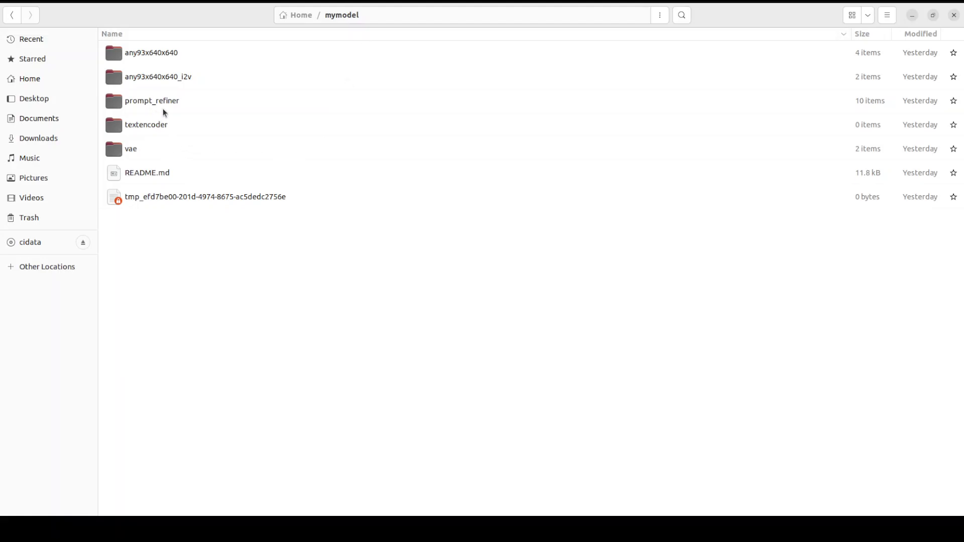
{"action": "mouse_move", "coordinate": [178, 137]}
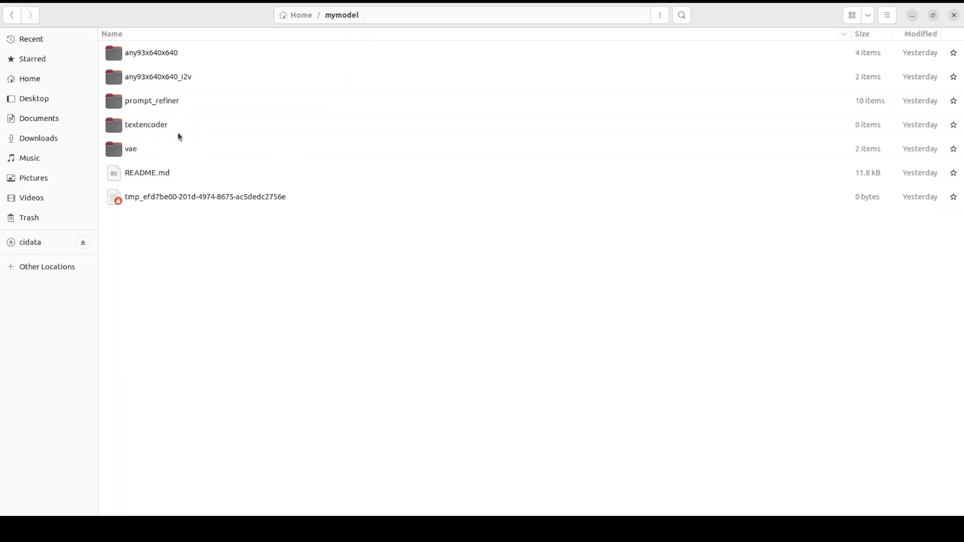
{"action": "mouse_move", "coordinate": [143, 154]}
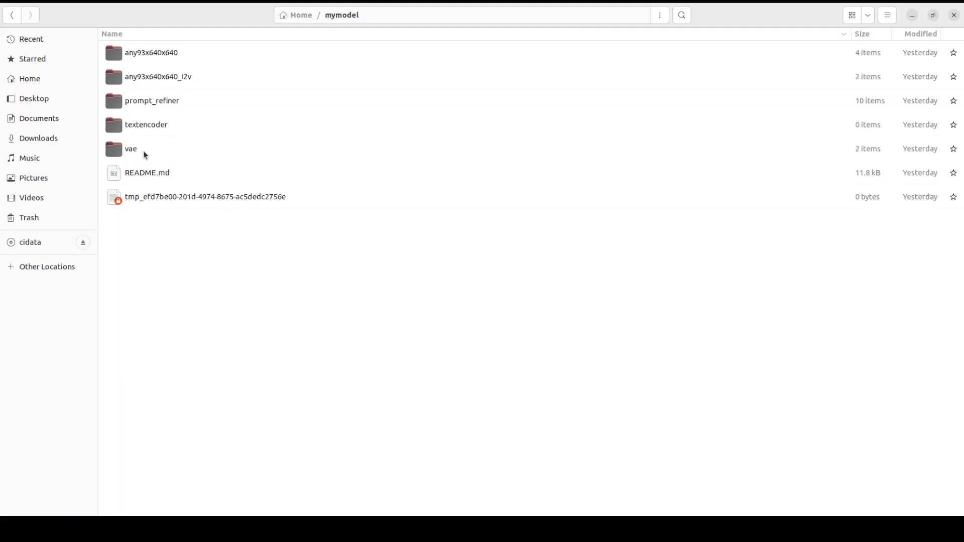
{"action": "mouse_move", "coordinate": [154, 155]}
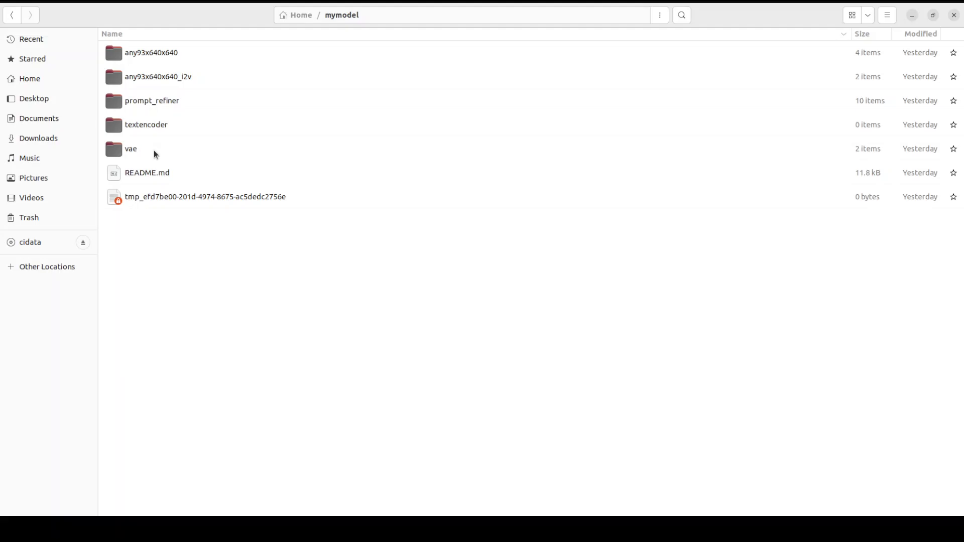
{"action": "mouse_move", "coordinate": [158, 52]}
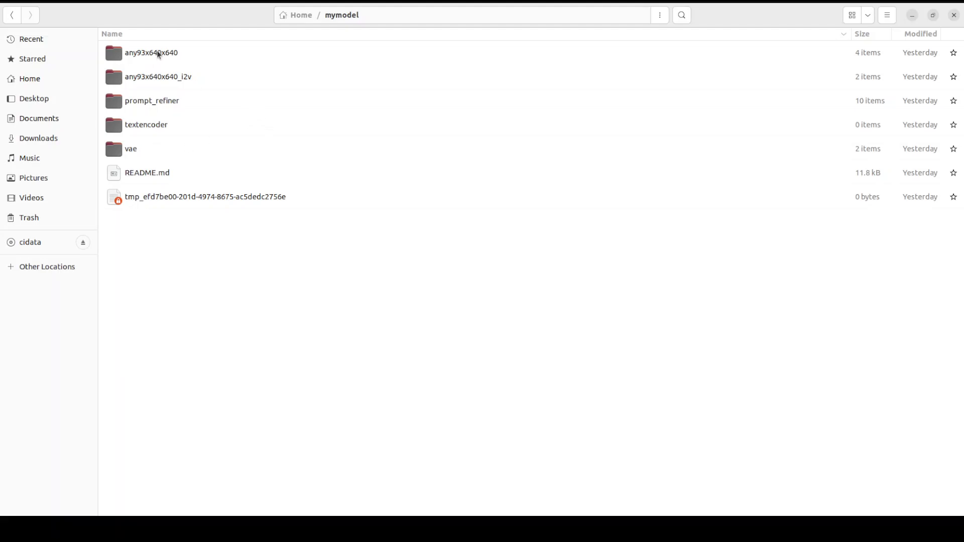
{"action": "mouse_move", "coordinate": [187, 84]}
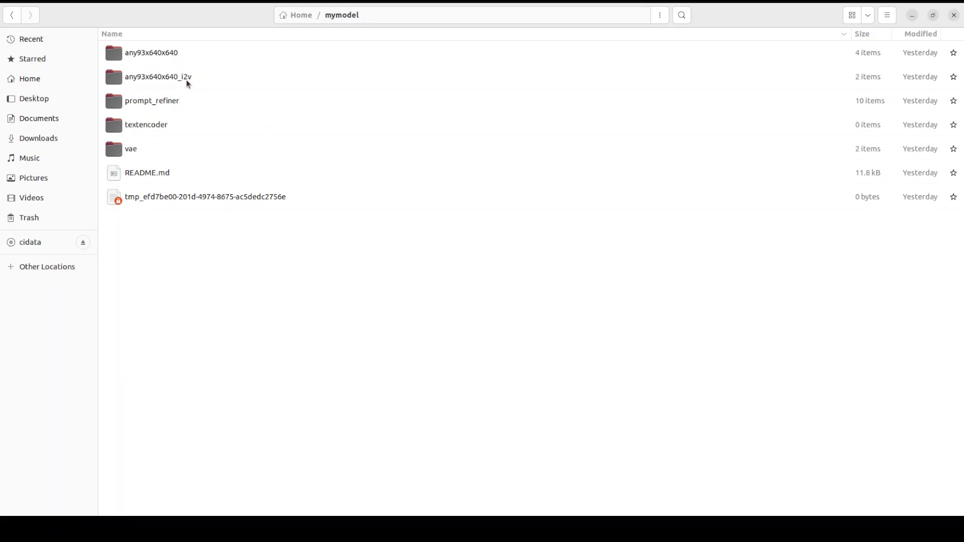
{"action": "mouse_move", "coordinate": [192, 84]}
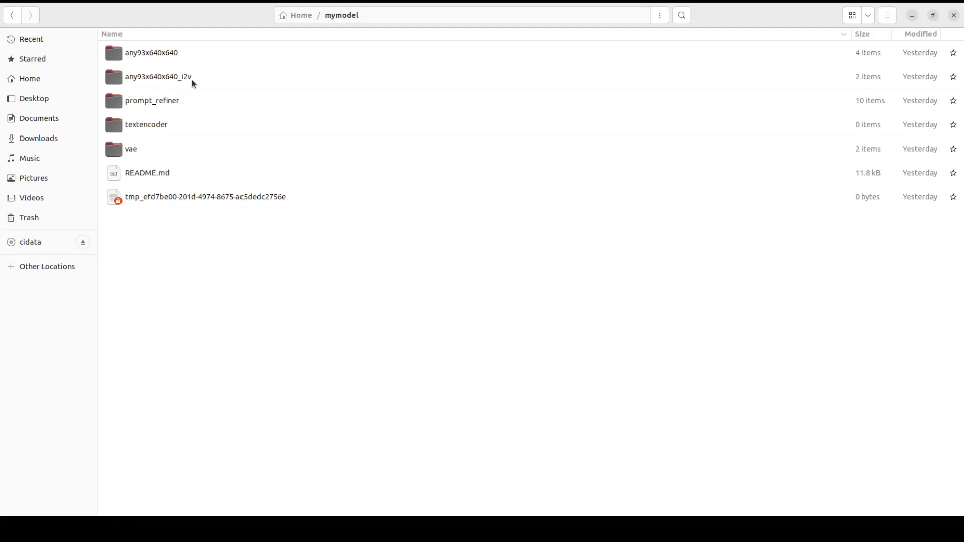
{"action": "mouse_move", "coordinate": [170, 64]}
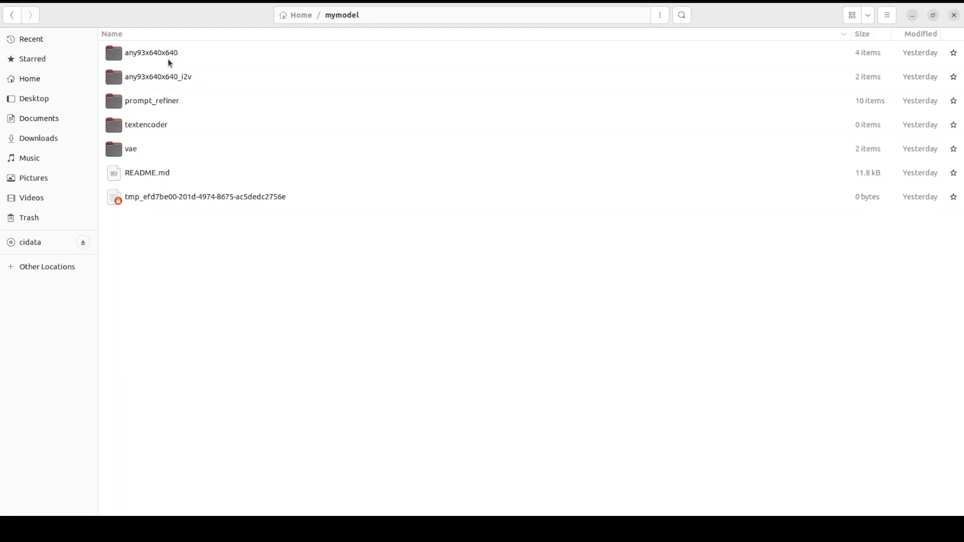
{"action": "mouse_move", "coordinate": [161, 102]}
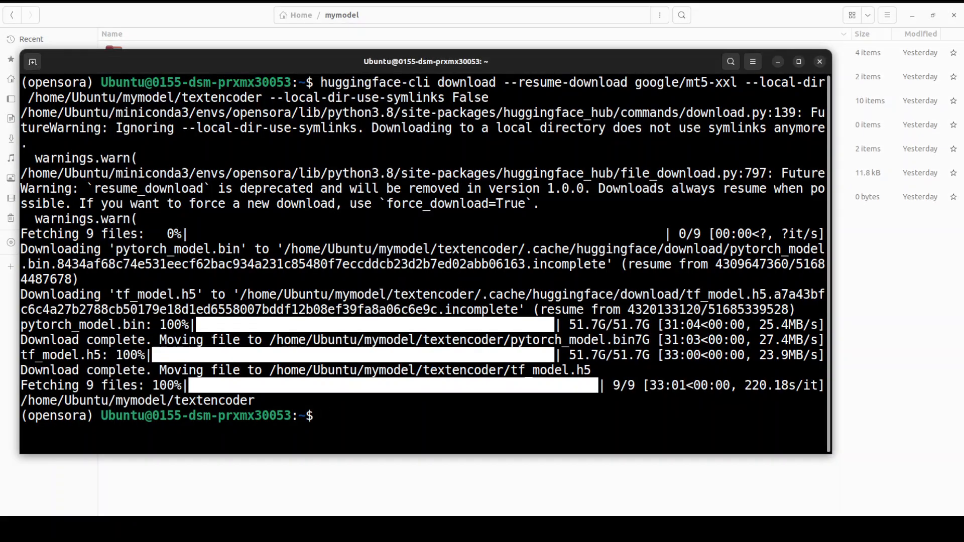
{"action": "mouse_move", "coordinate": [444, 421]}
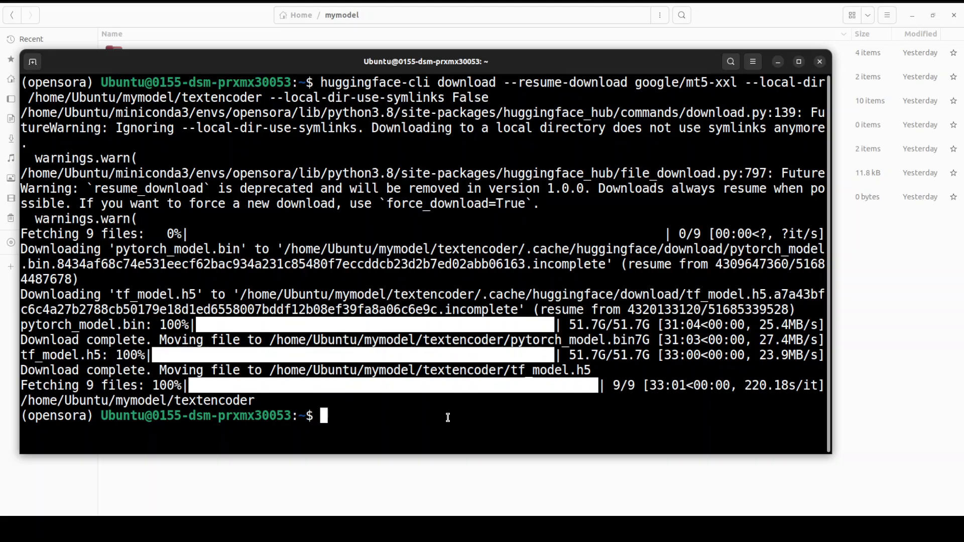
- Run ls -ltr, then change into mymodel using Tab completion
{"action": "type", "text": "ls -ltr"}
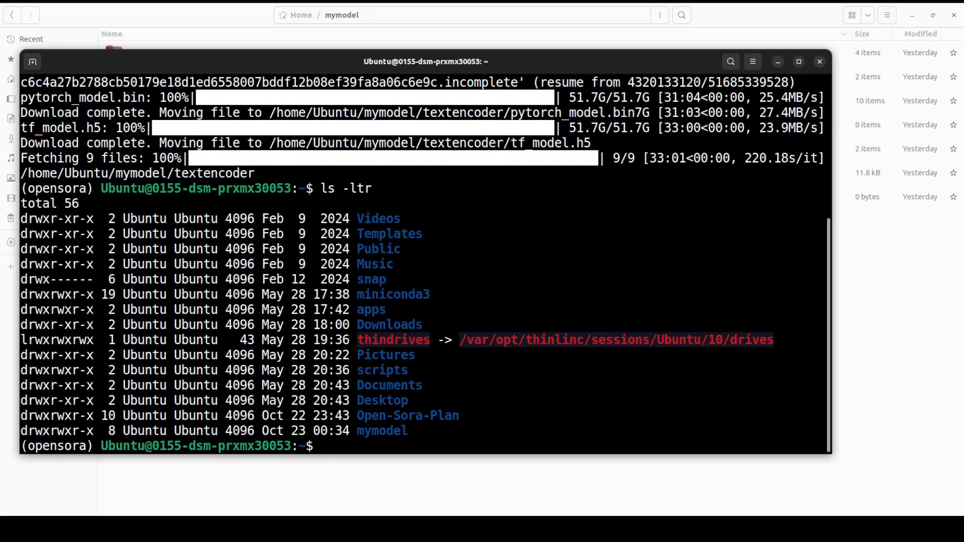
{"action": "type", "text": "cd m"}
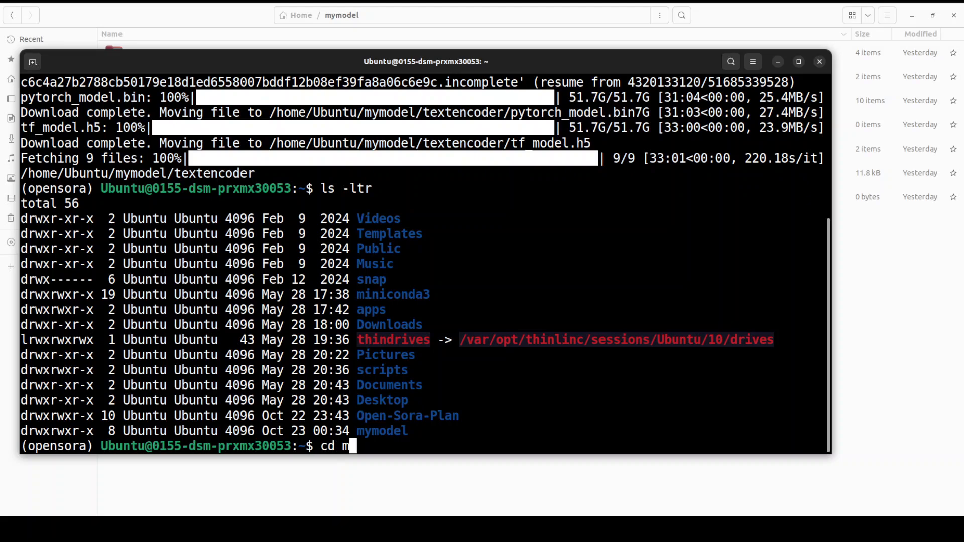
{"action": "key", "text": "Return"}
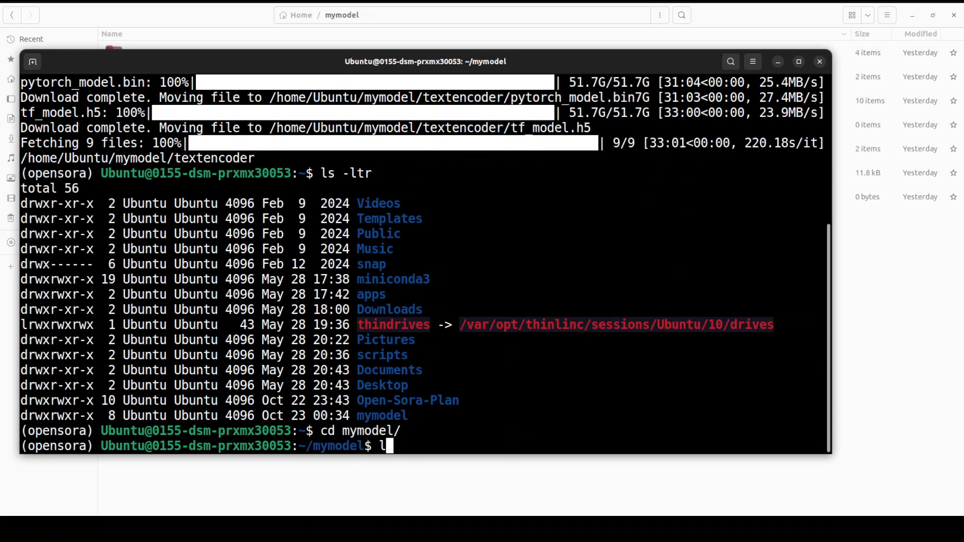
{"action": "key", "text": "Return"}
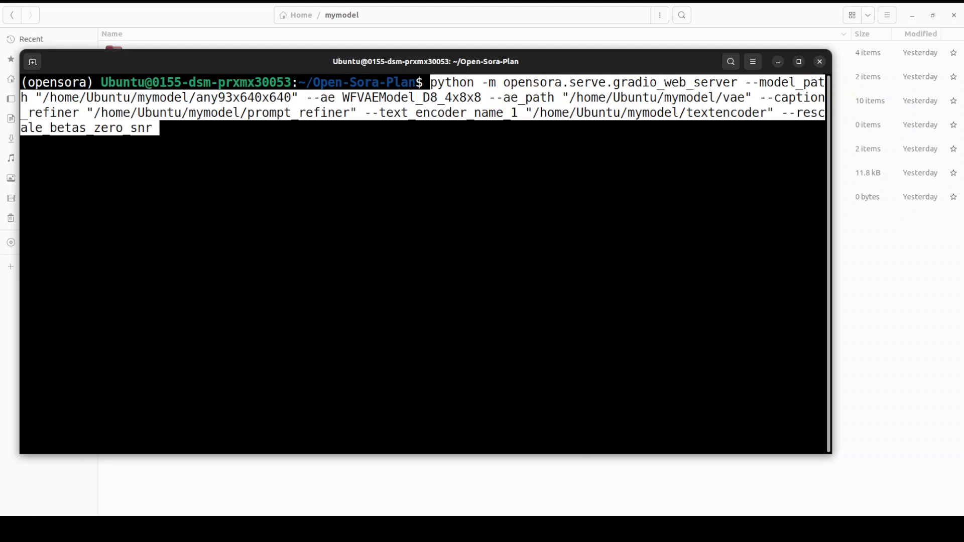
- Run opensora.serve.gradio_web_server with the mymodel model, VAE and text encoder paths
{"action": "key", "text": "Return"}
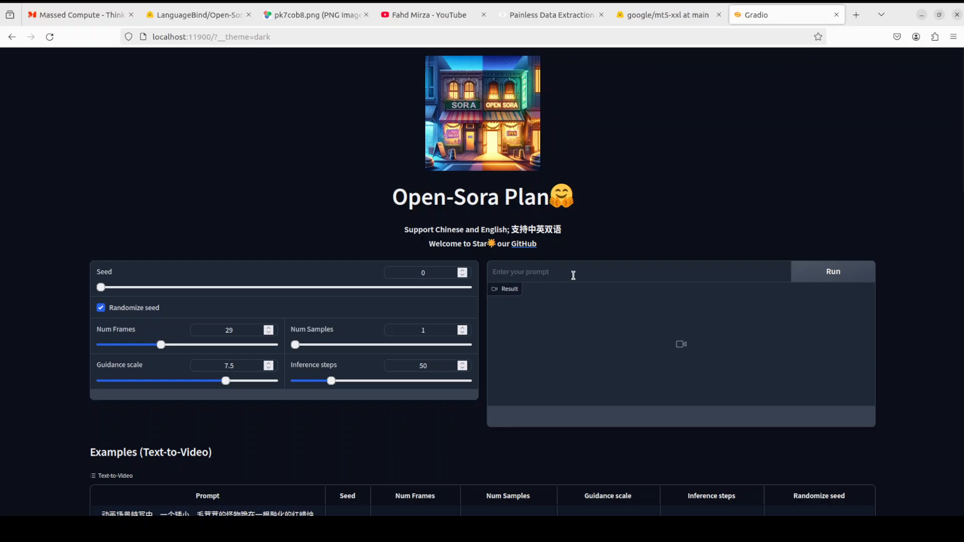
- Enter the prompt 'a kite flying in blue sky' and start generating the video
{"action": "type", "text": "a kite fly"}
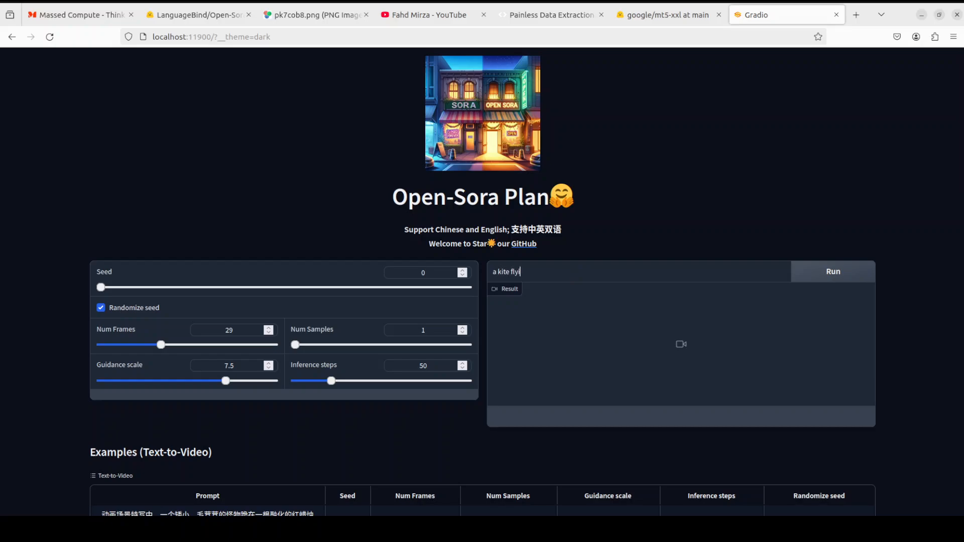
{"action": "type", "text": "ing in blue sky"}
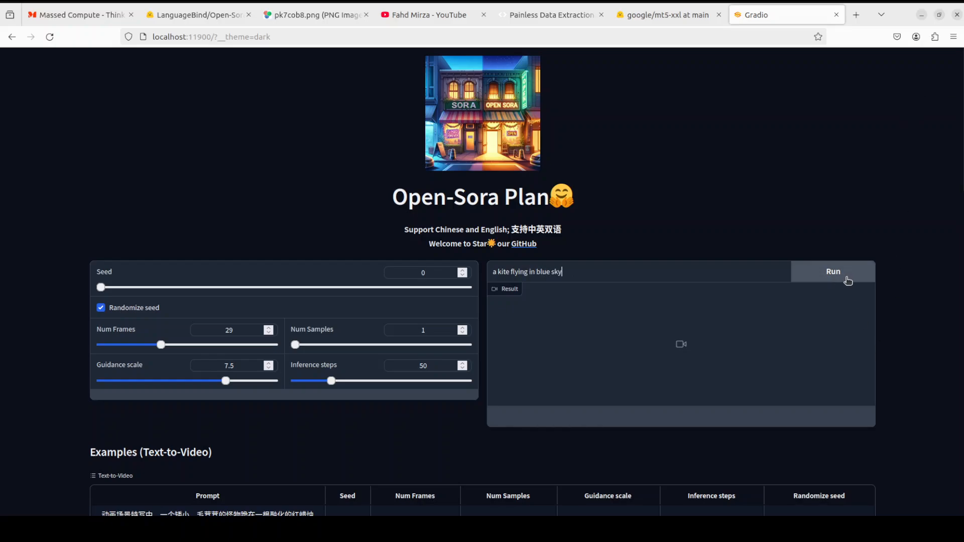
{"action": "scroll", "scroll_direction": "down", "scroll_amount": 3}
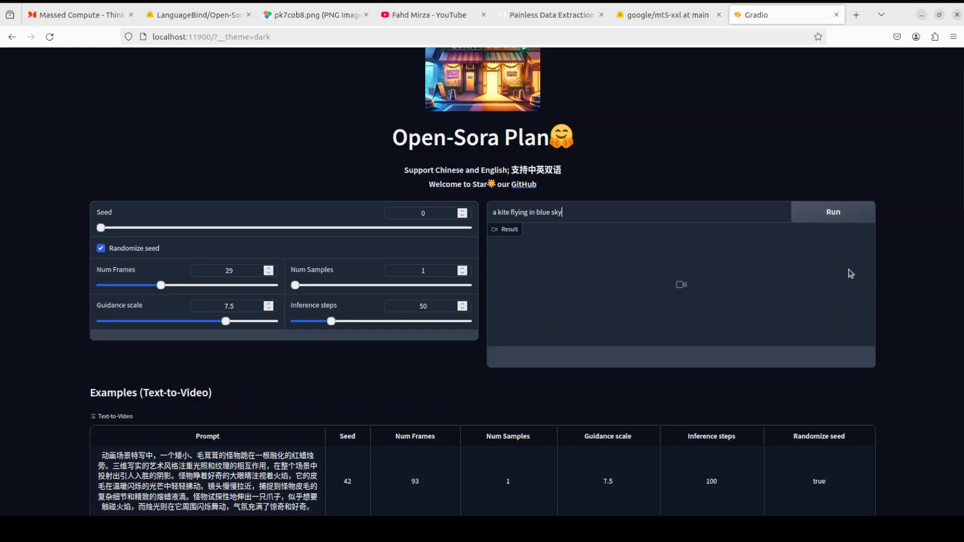
{"action": "left_click", "coordinate": [832, 212]}
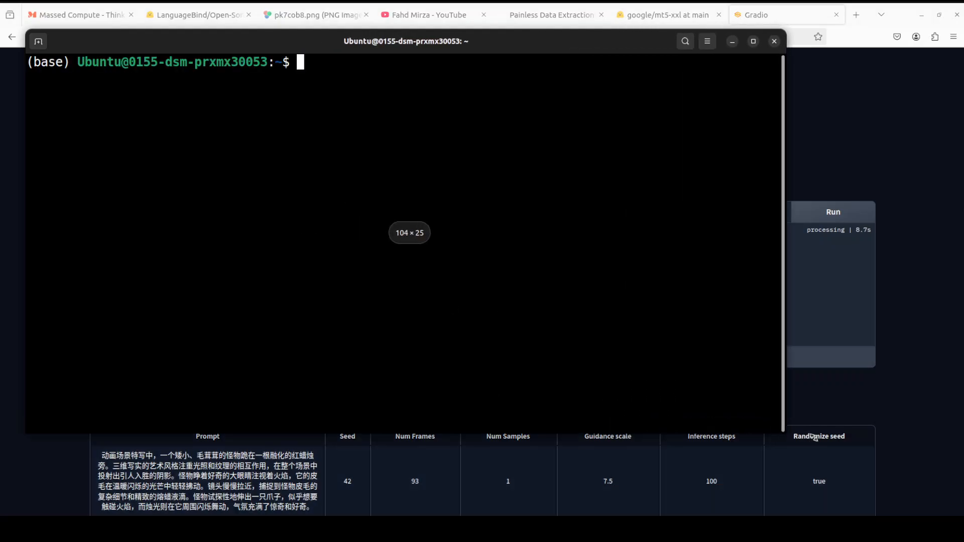
- In a new terminal, begin typing the nvidia-smi command
{"action": "type", "text": "nvidia-"}
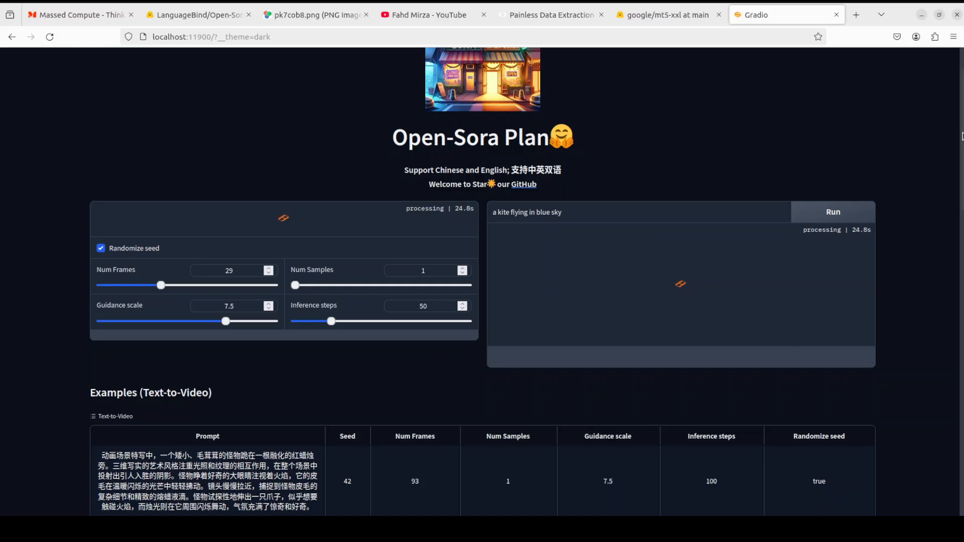
- Scroll around the demo page while the kite video finishes rendering
{"action": "scroll", "scroll_direction": "down", "scroll_amount": 3}
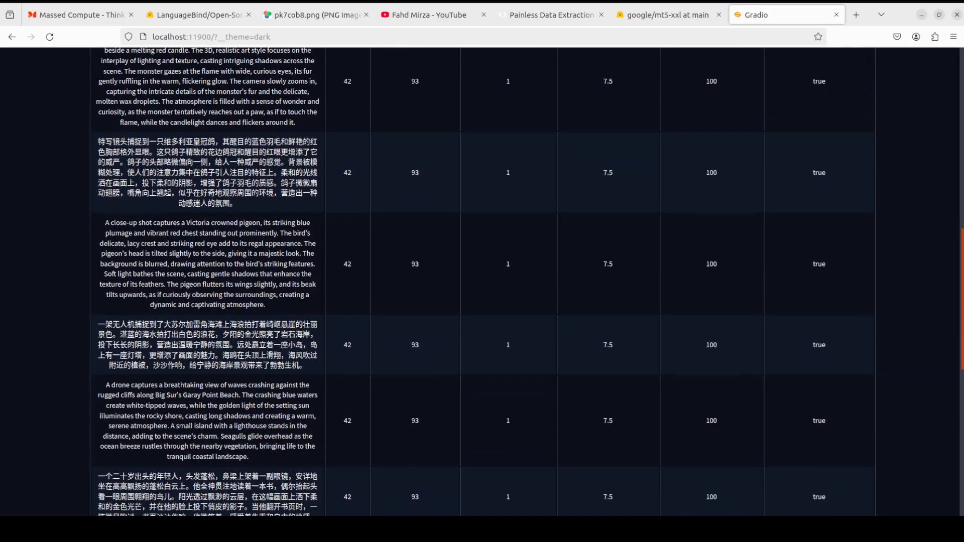
{"action": "scroll", "scroll_direction": "up", "scroll_amount": 3}
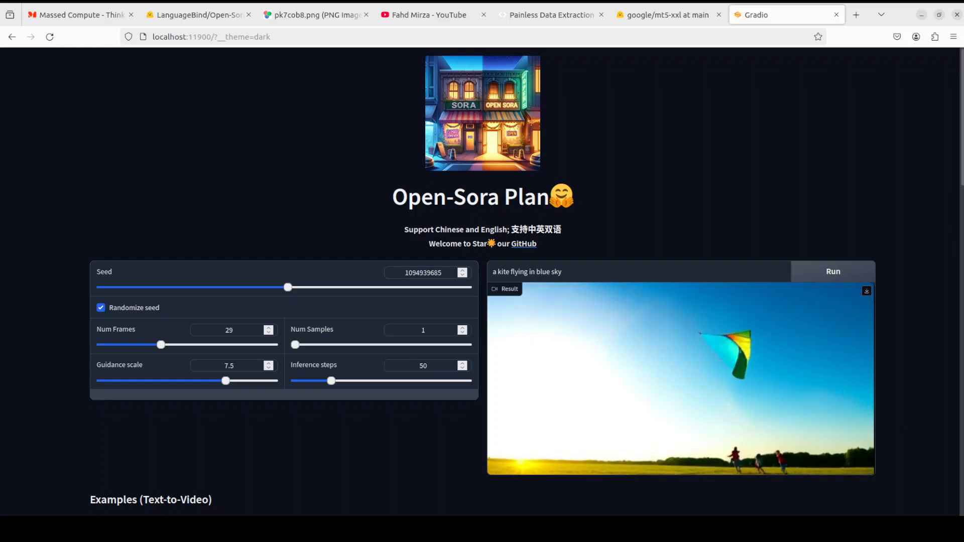
{"action": "scroll", "scroll_direction": "down", "scroll_amount": 3}
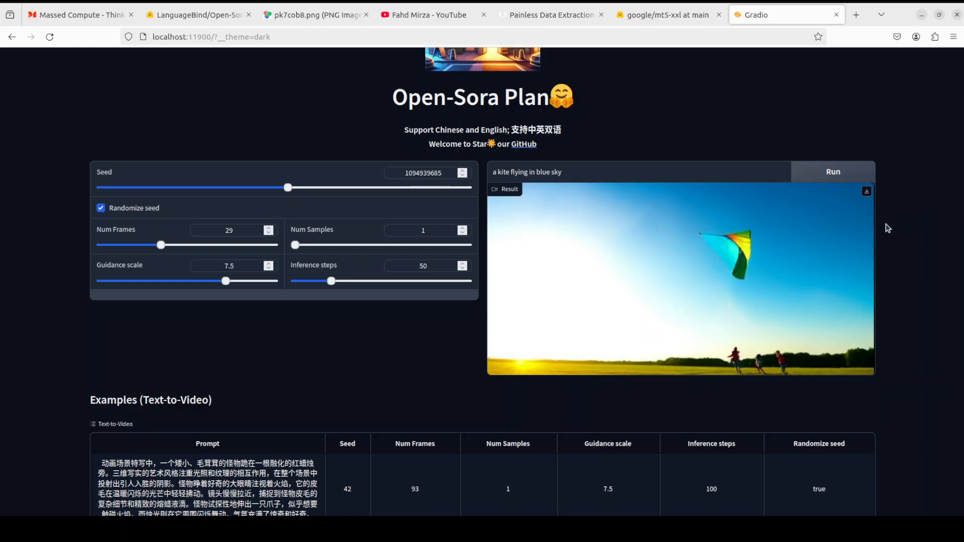
{"action": "mouse_move", "coordinate": [530, 351]}
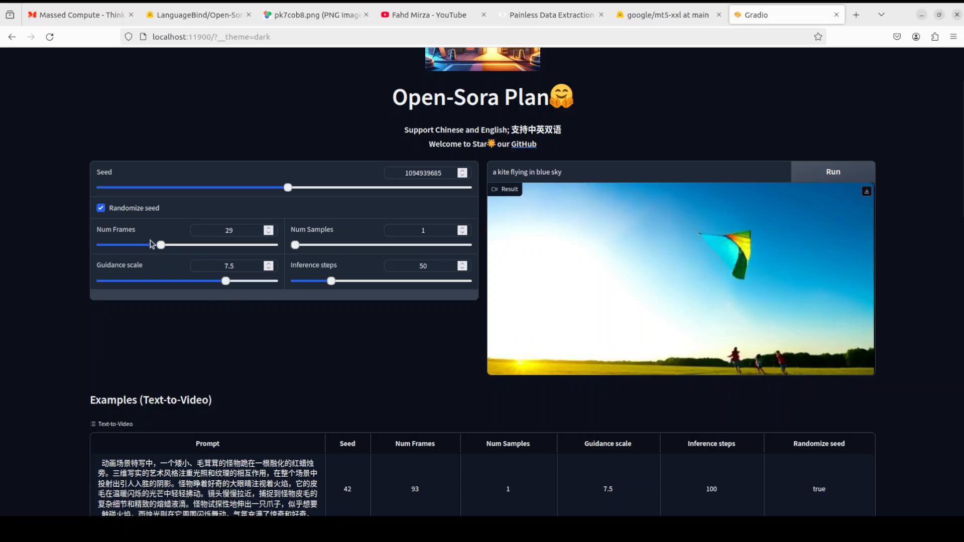
{"action": "mouse_move", "coordinate": [154, 276]}
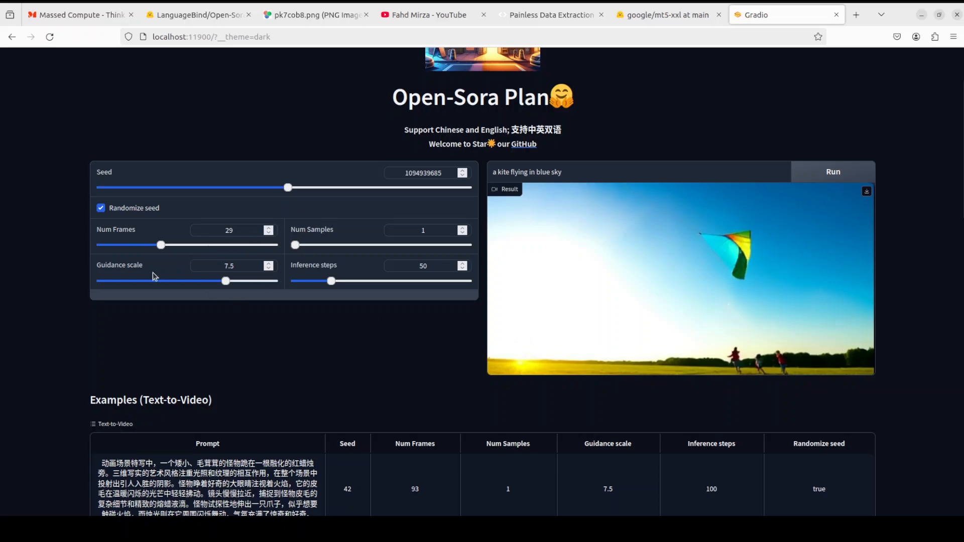
{"action": "mouse_move", "coordinate": [196, 277]}
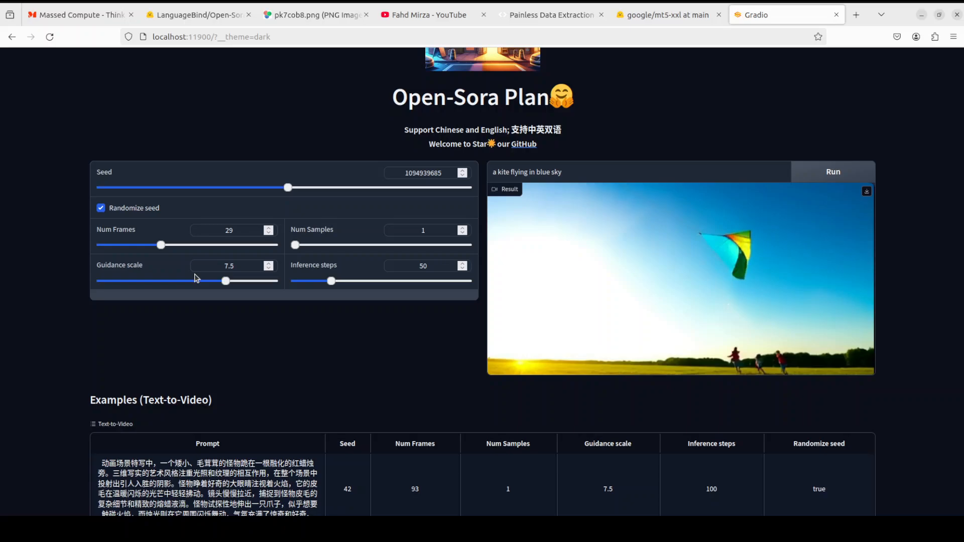
{"action": "mouse_move", "coordinate": [436, 275]}
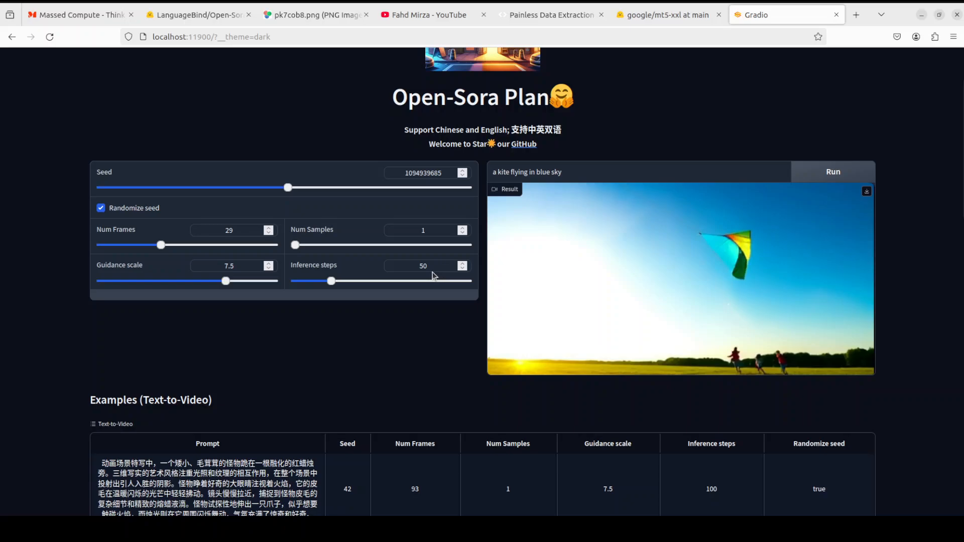
{"action": "mouse_move", "coordinate": [443, 244]}
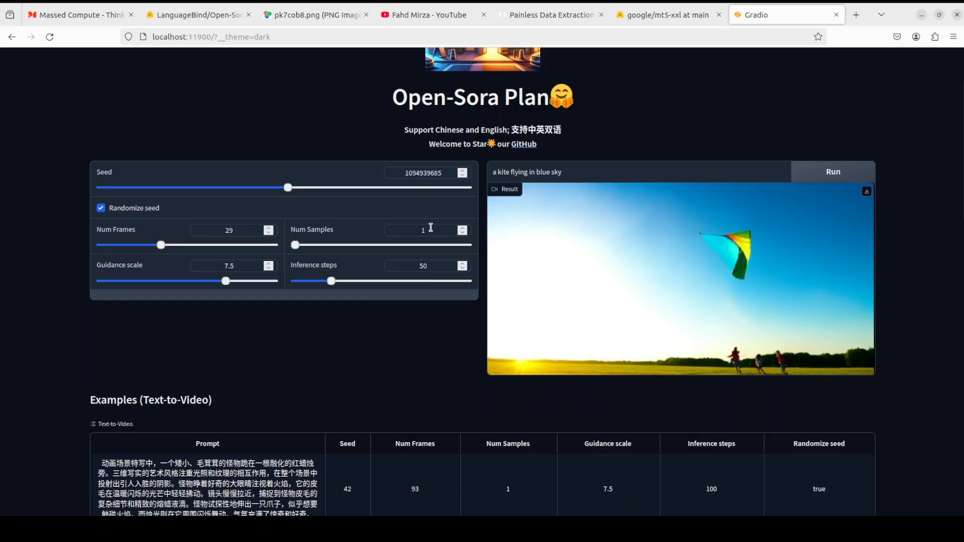
{"action": "mouse_move", "coordinate": [239, 240]}
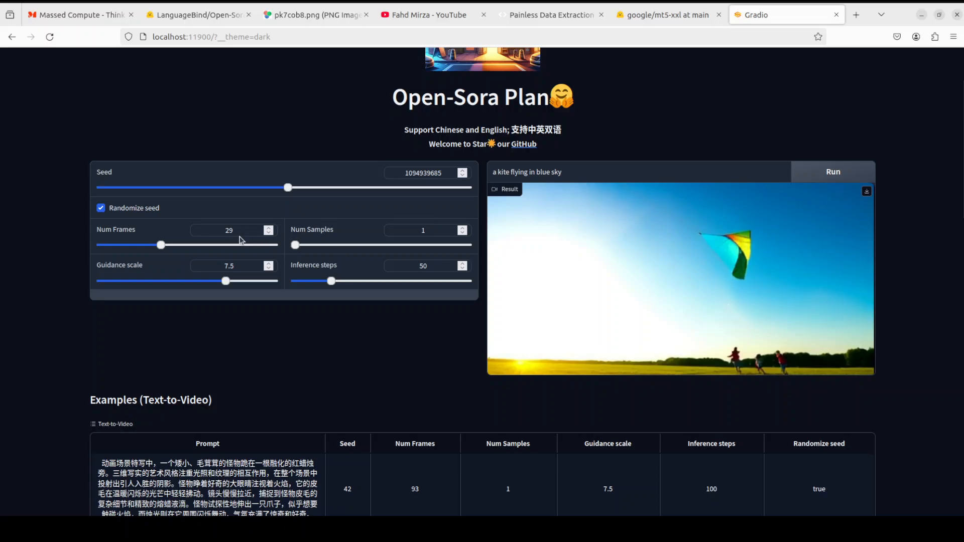
{"action": "mouse_move", "coordinate": [505, 191]}
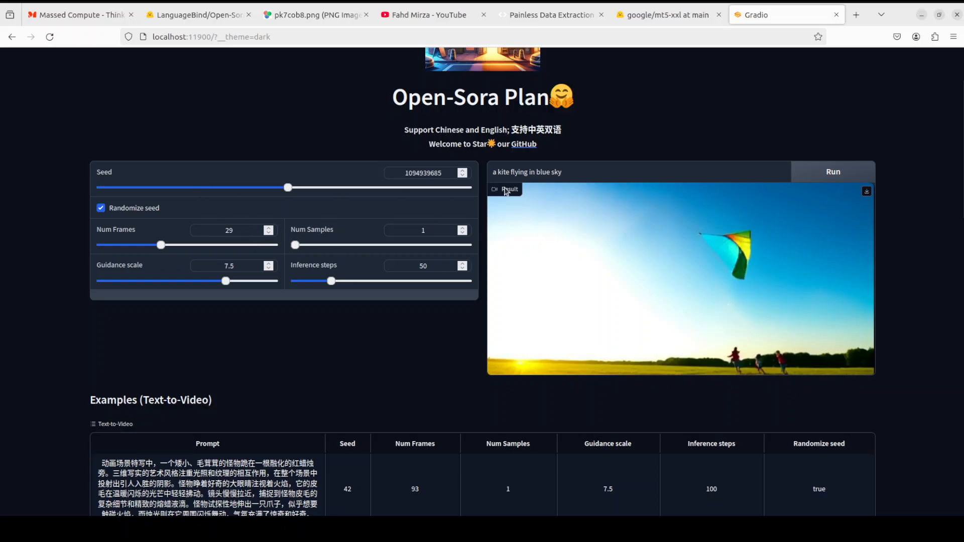
{"action": "mouse_move", "coordinate": [295, 304]}
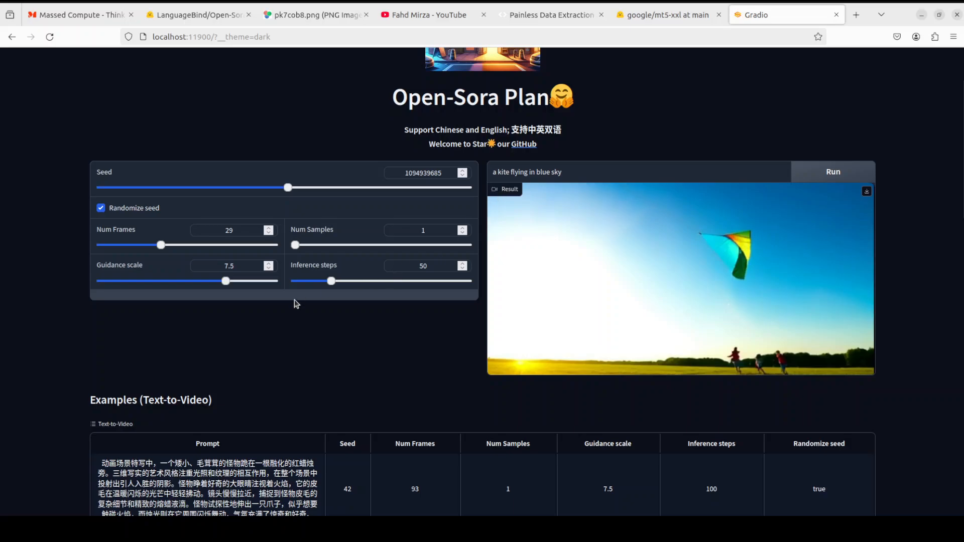
{"action": "mouse_move", "coordinate": [674, 177]}
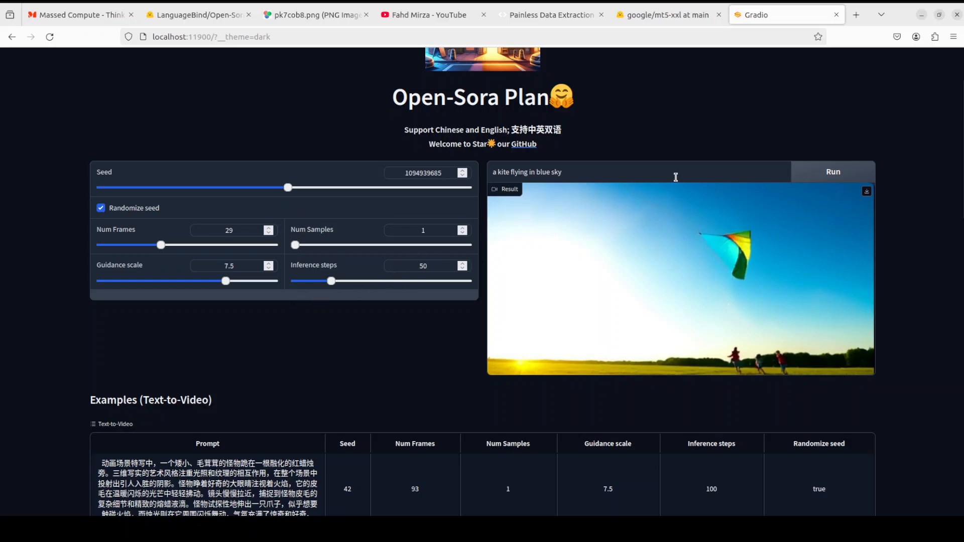
{"action": "mouse_move", "coordinate": [689, 180]}
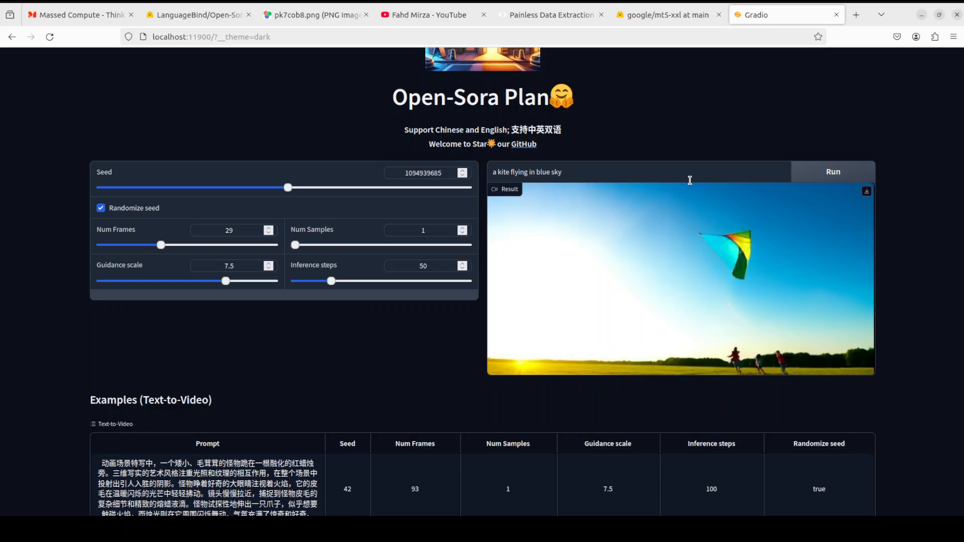
{"action": "mouse_move", "coordinate": [602, 172]}
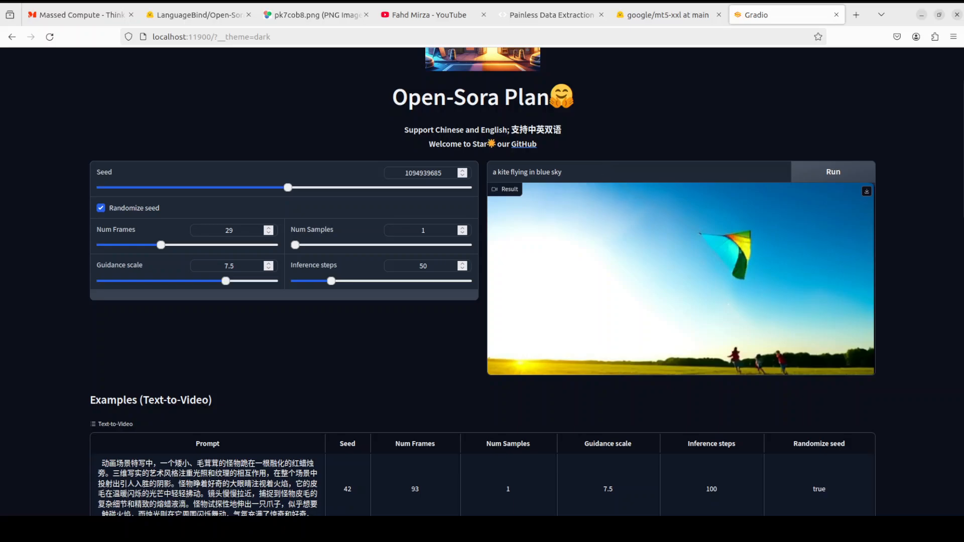
- Zoom the demo page in twice and launch the sunset beach drone generation
{"action": "left_click", "coordinate": [952, 36]}
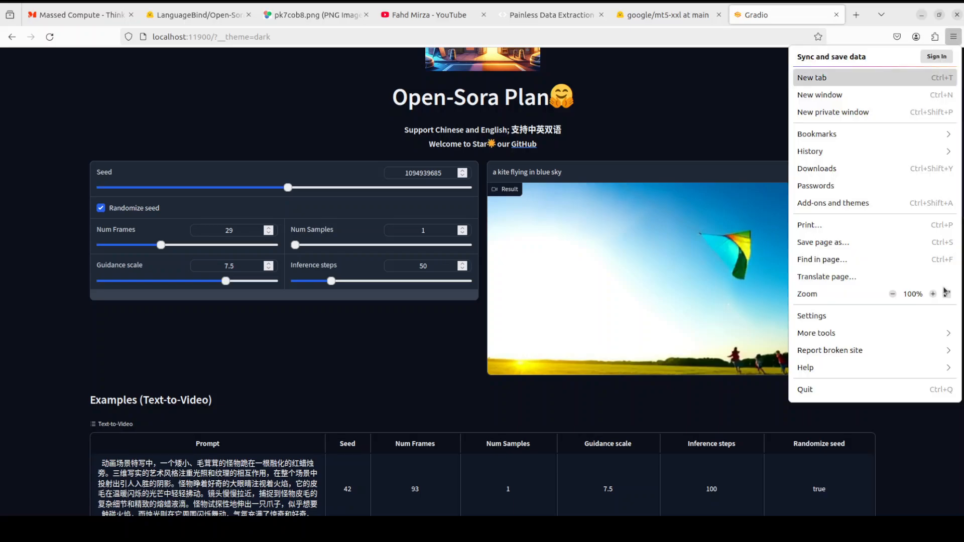
{"action": "left_click", "coordinate": [933, 293]}
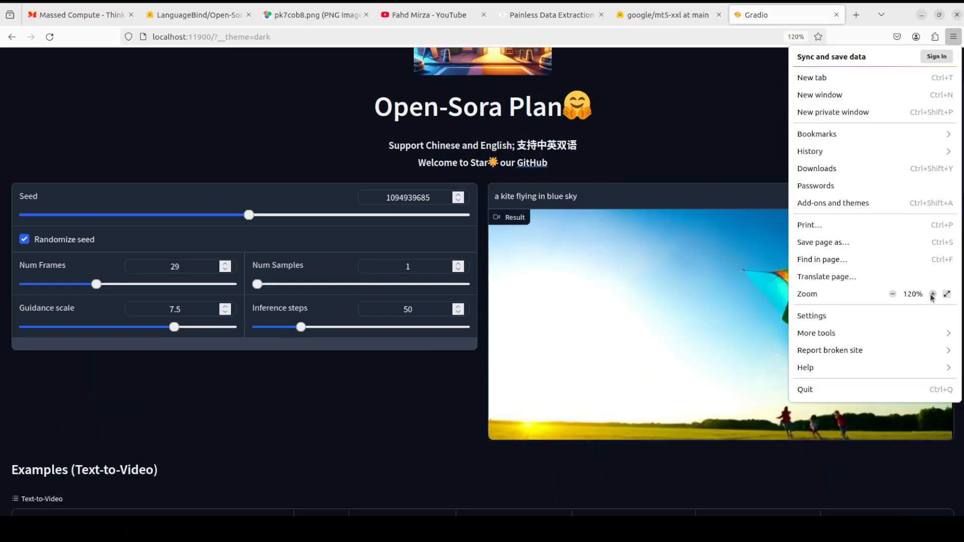
{"action": "left_click", "coordinate": [932, 293]}
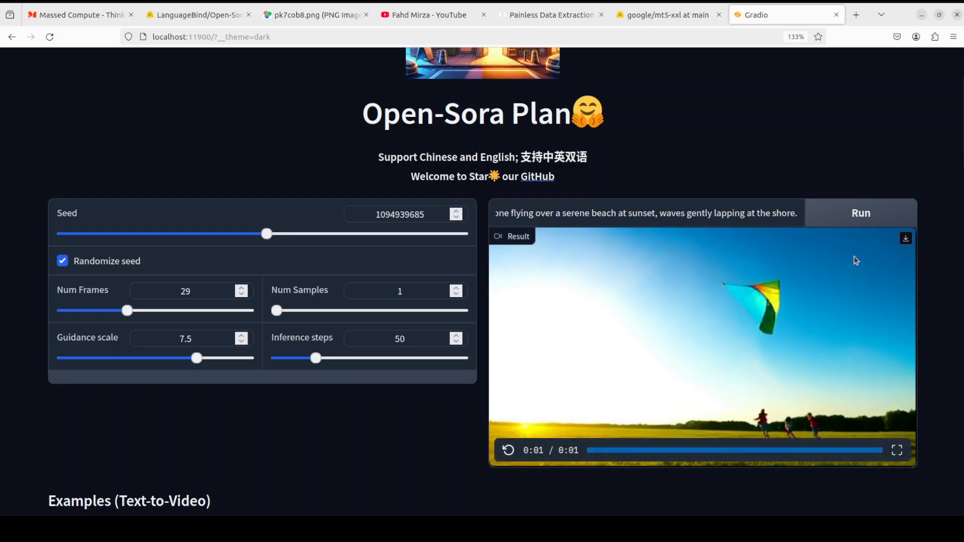
{"action": "left_click", "coordinate": [859, 213]}
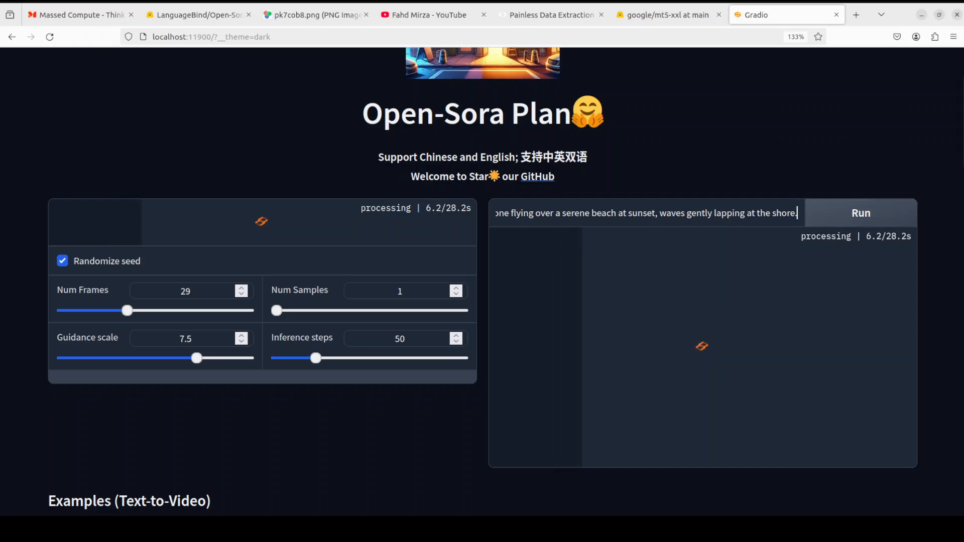
{"action": "mouse_move", "coordinate": [324, 375]}
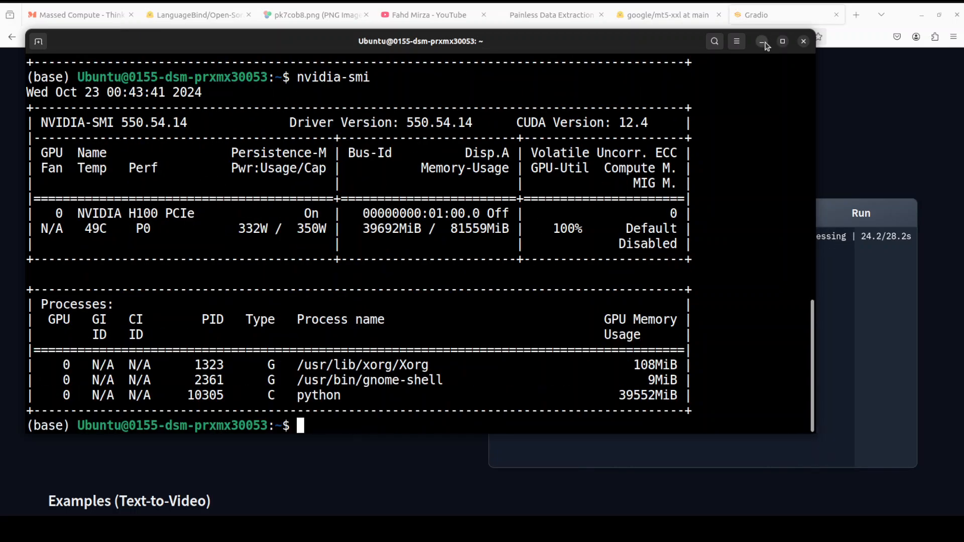
- Minimize the terminal after reading 39692MiB of 81559MiB VRAM in use
{"action": "left_click", "coordinate": [764, 41]}
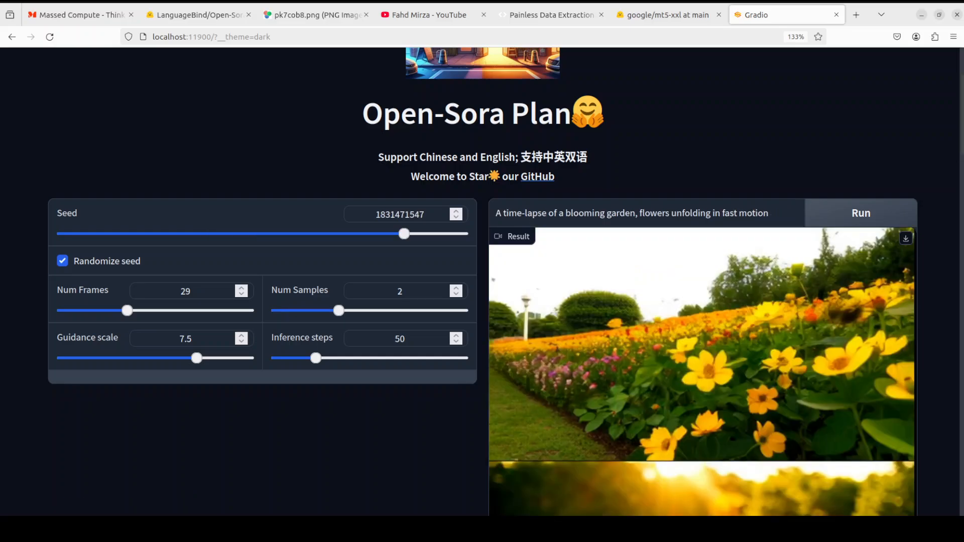
- Scroll through both blooming-garden result clips and play the second one
{"action": "scroll", "scroll_direction": "down", "scroll_amount": 3}
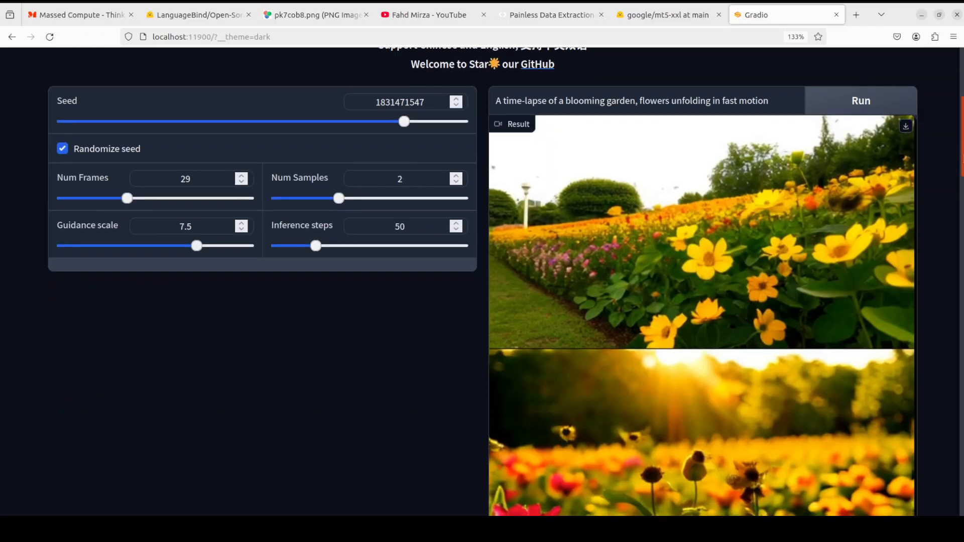
{"action": "scroll", "scroll_direction": "down", "scroll_amount": 3}
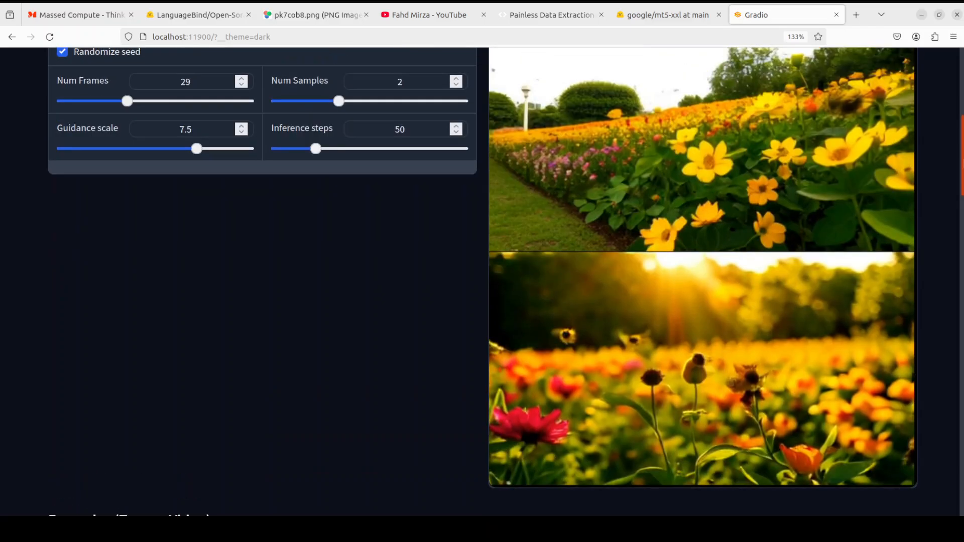
{"action": "scroll", "scroll_direction": "up", "scroll_amount": 3}
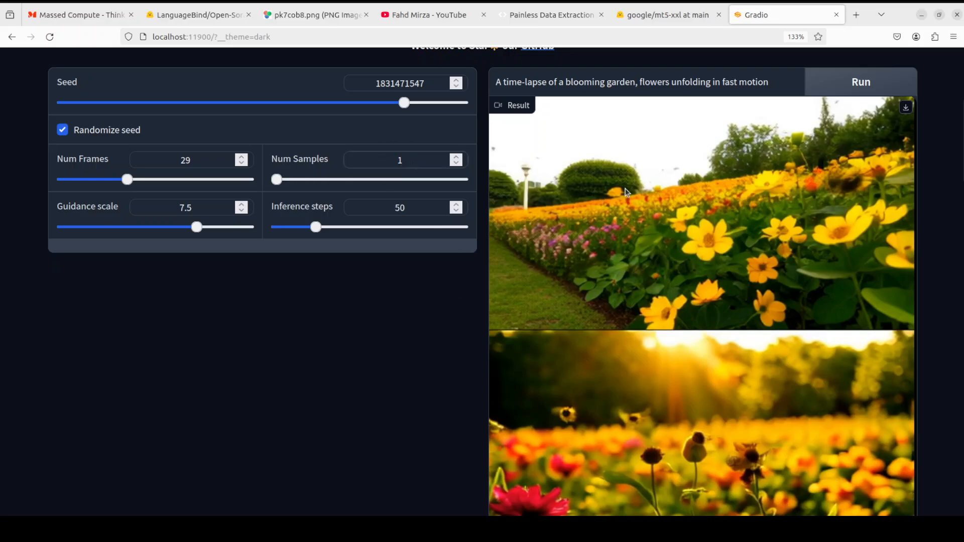
{"action": "mouse_move", "coordinate": [587, 364]}
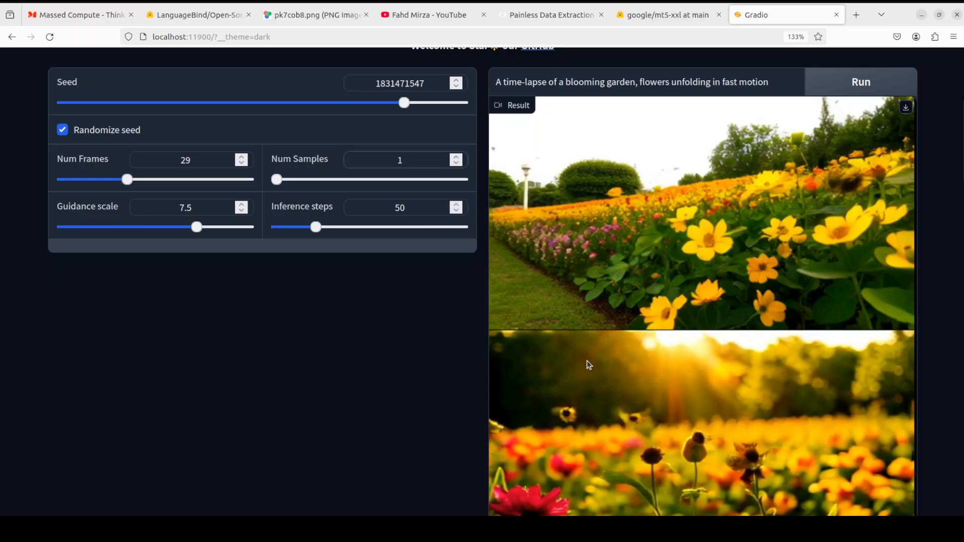
{"action": "scroll", "scroll_direction": "down", "scroll_amount": 3}
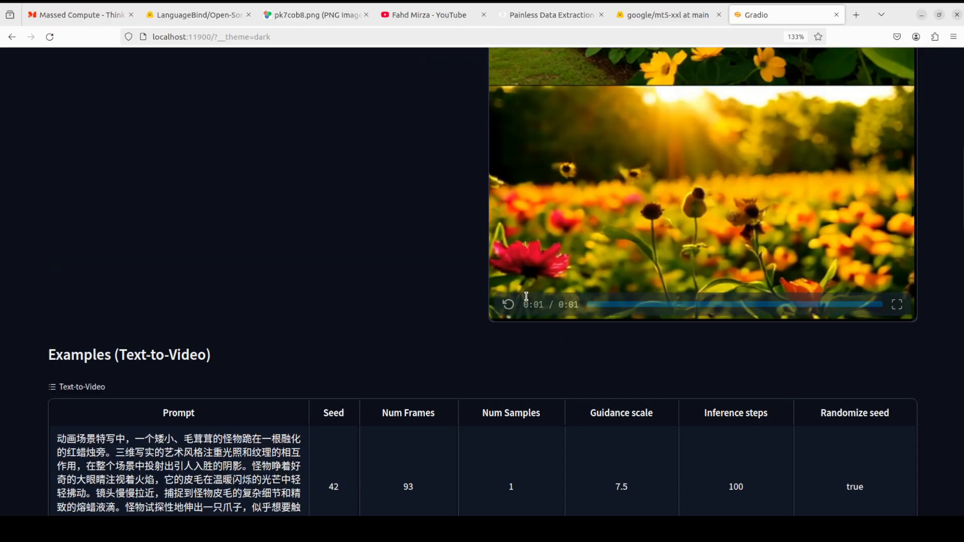
{"action": "left_click", "coordinate": [509, 304]}
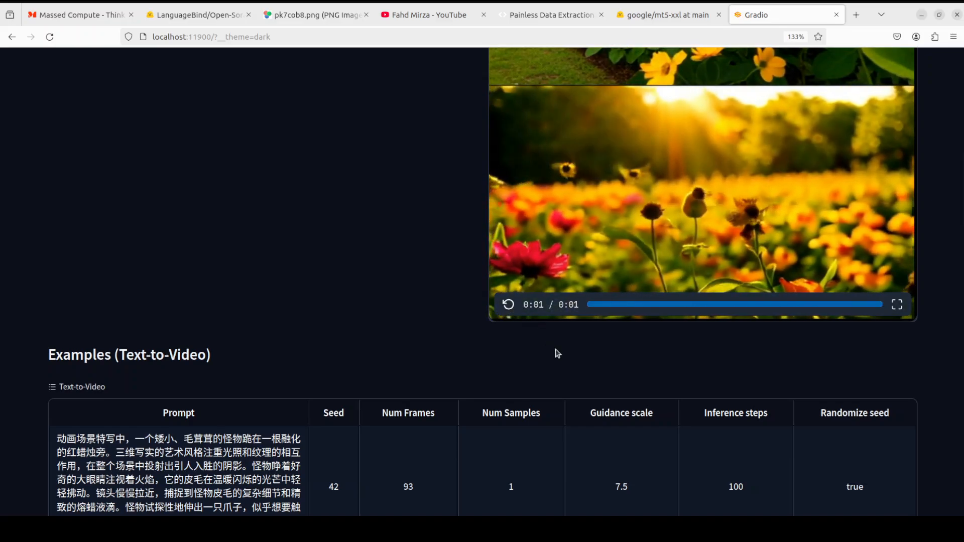
{"action": "scroll", "scroll_direction": "up", "scroll_amount": 3}
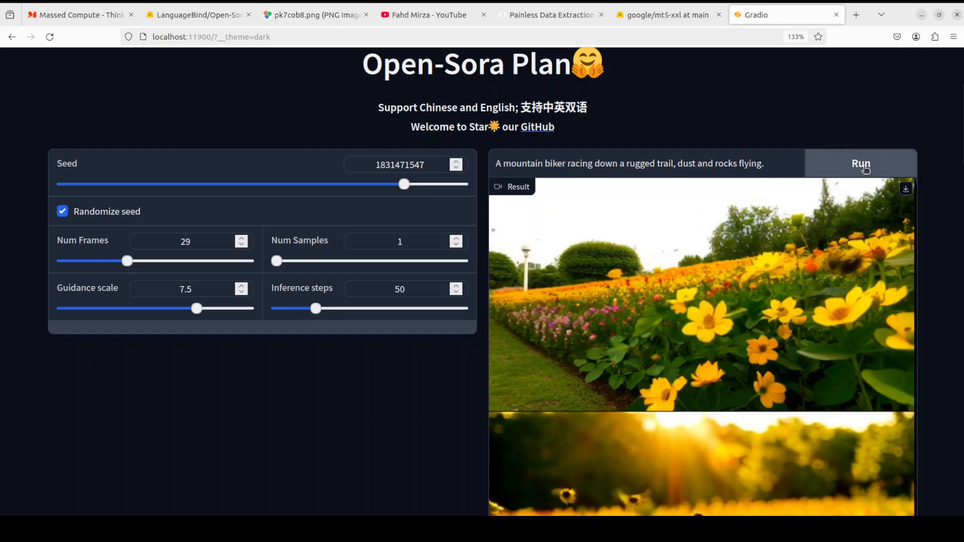
- Run the mountain biker prompt, then play and replay the resulting clip
{"action": "left_click", "coordinate": [860, 163]}
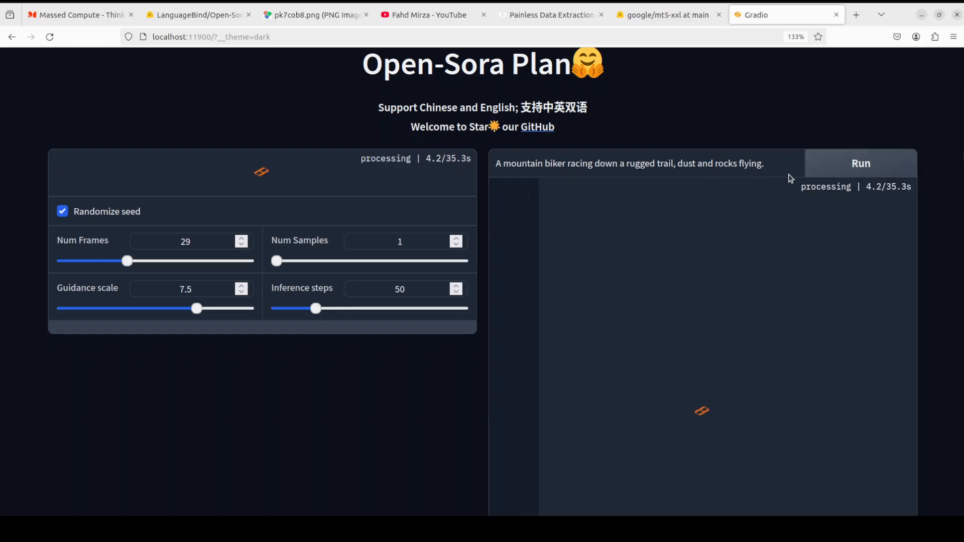
{"action": "mouse_move", "coordinate": [823, 176]}
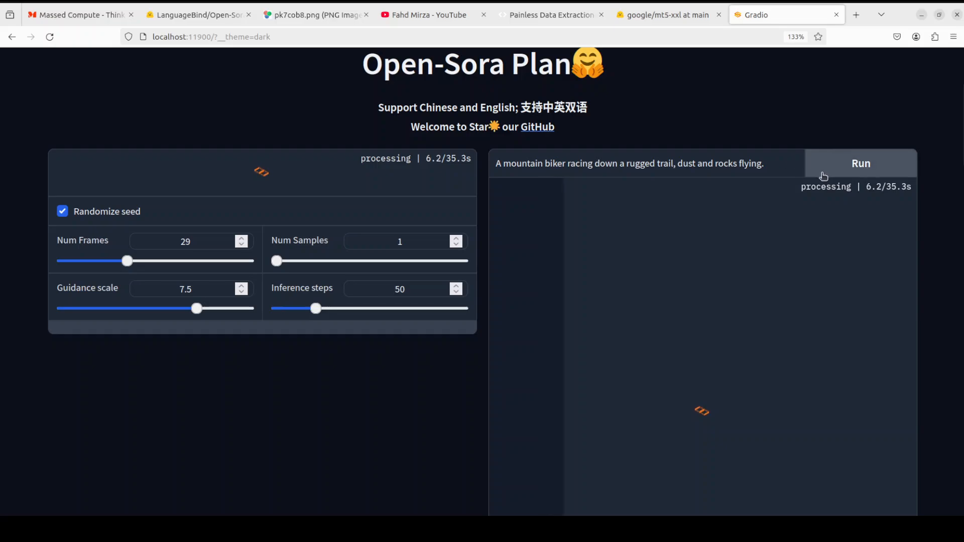
{"action": "mouse_move", "coordinate": [79, 197]}
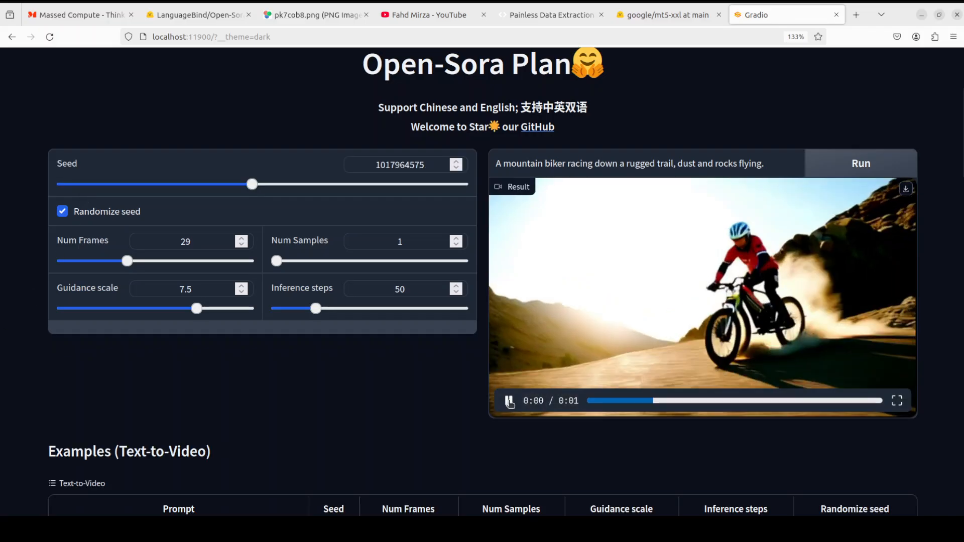
{"action": "left_click", "coordinate": [509, 400]}
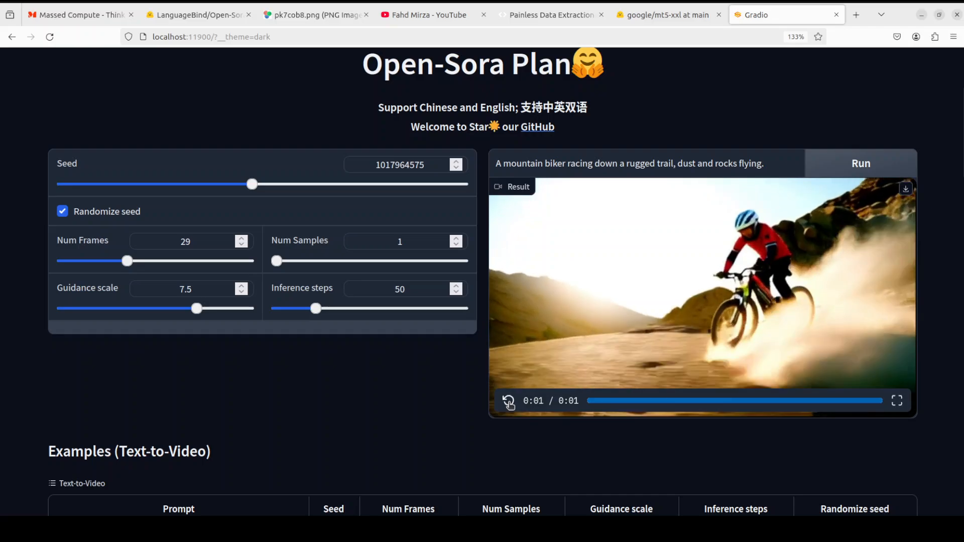
{"action": "left_click", "coordinate": [508, 401]}
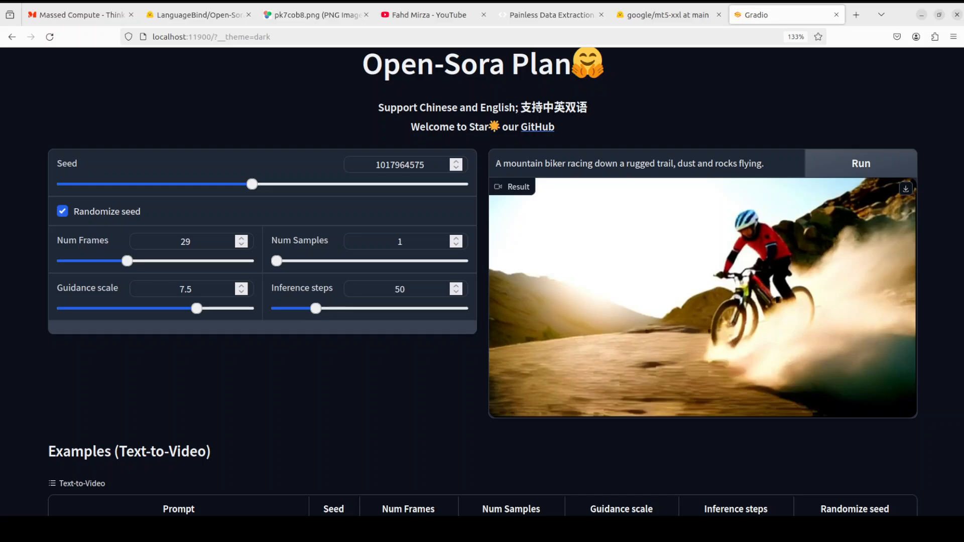
- Run the close-up laughing girl prompt and replay the result four times
{"action": "left_click", "coordinate": [860, 162]}
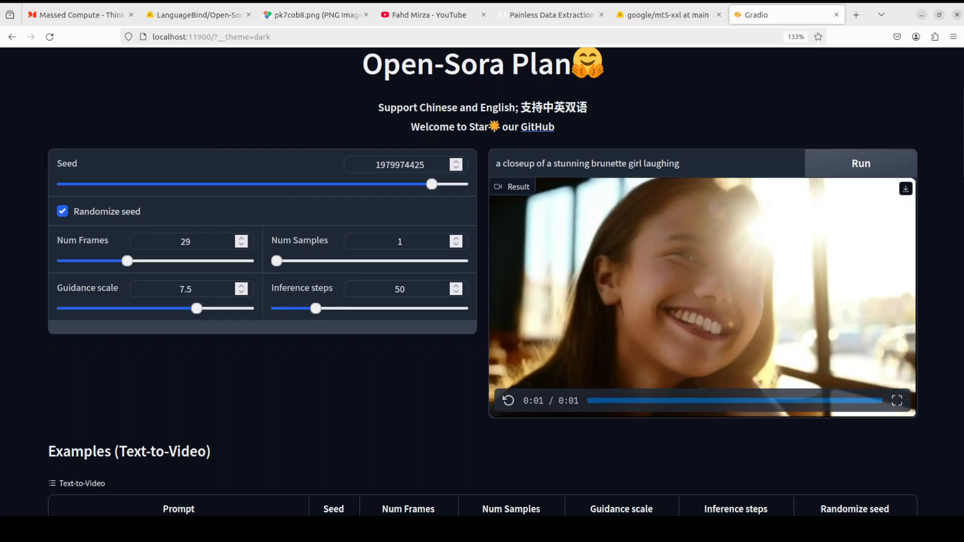
{"action": "left_click", "coordinate": [507, 400]}
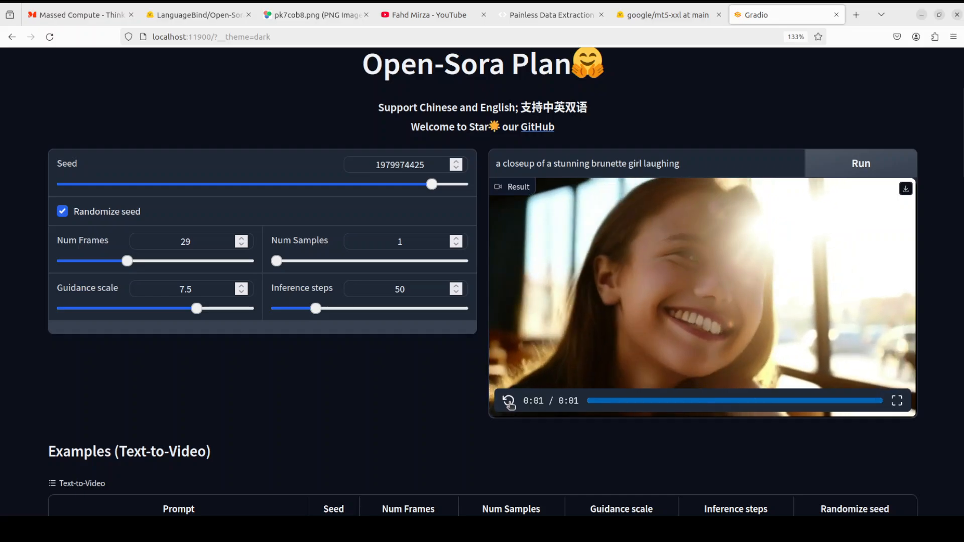
{"action": "left_click", "coordinate": [509, 400]}
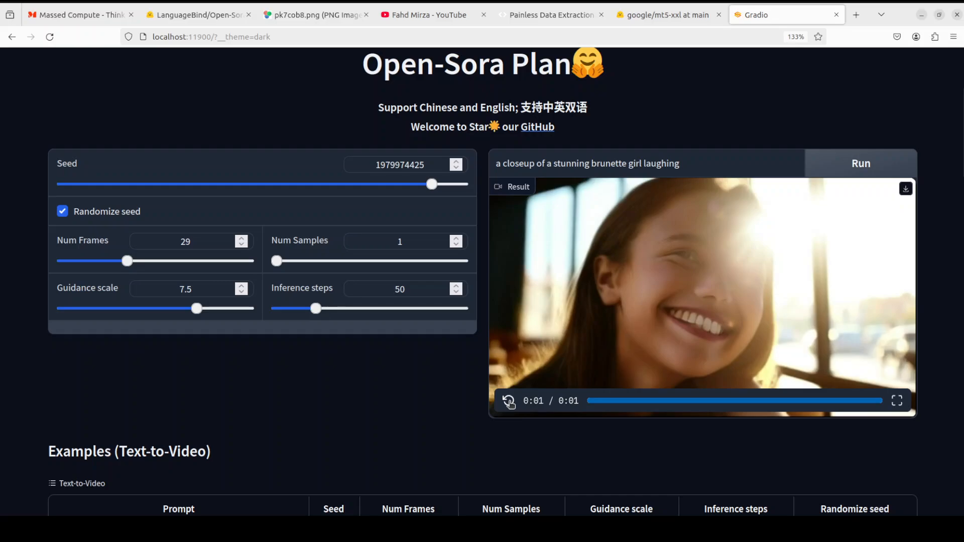
{"action": "left_click", "coordinate": [508, 401]}
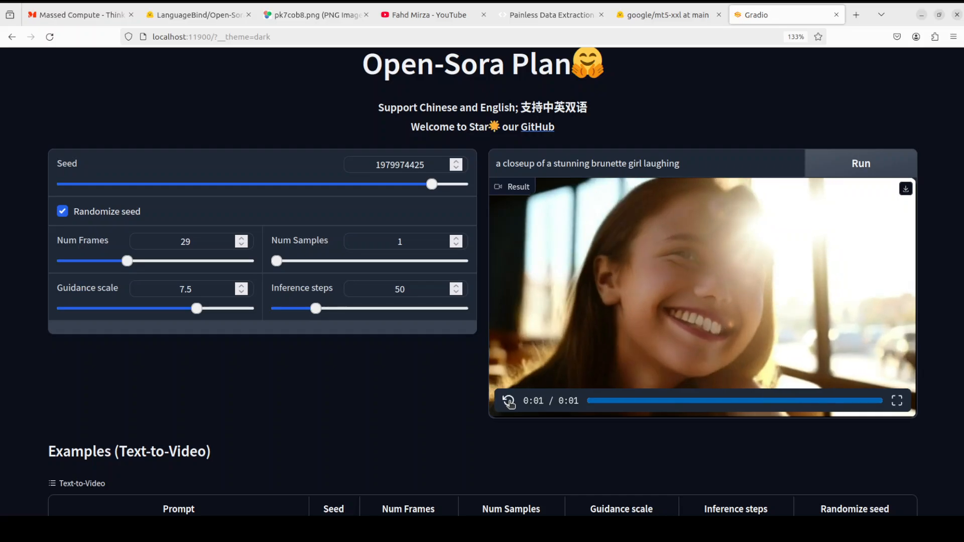
{"action": "left_click", "coordinate": [508, 401]}
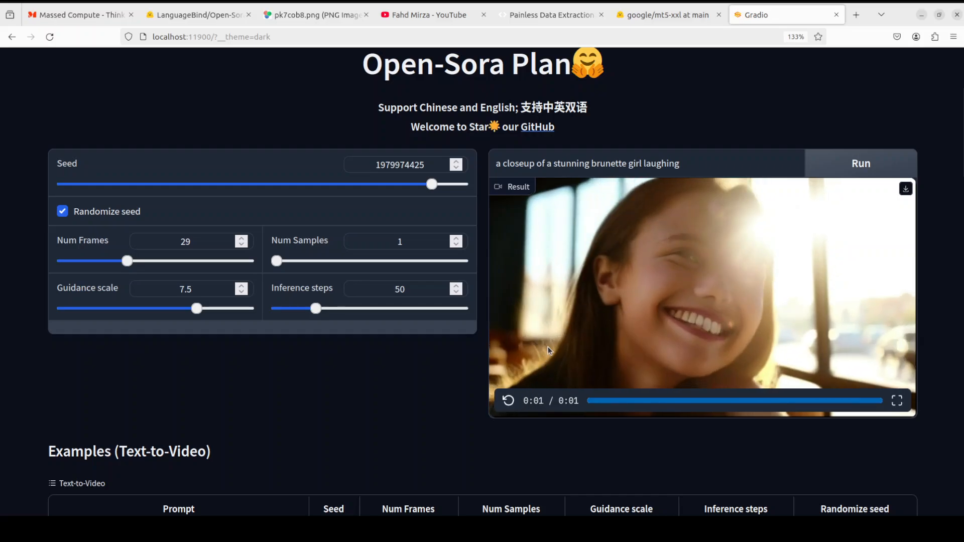
{"action": "mouse_move", "coordinate": [928, 345]}
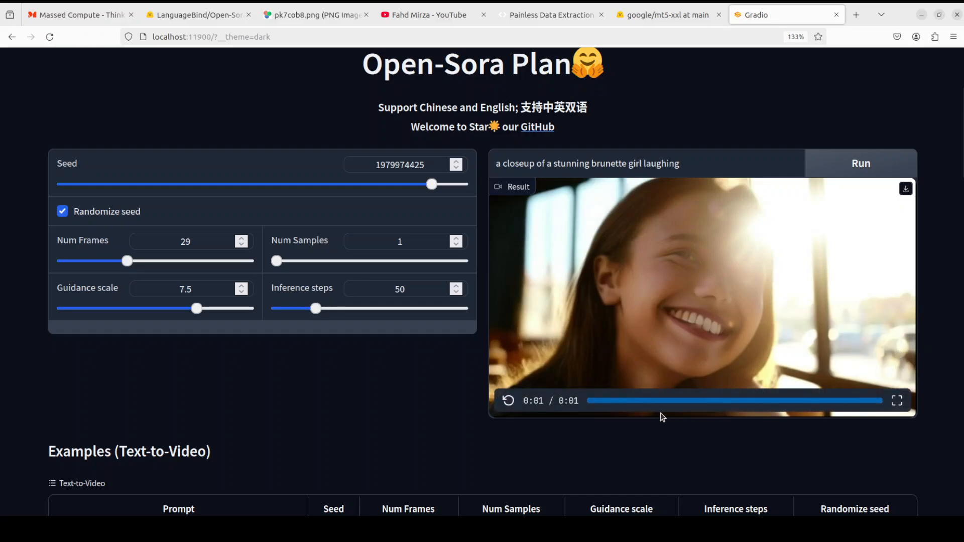
- Replace the prompt with the jumping sloth 'subscribe to channel' sign prompt and generate it
{"action": "triple_click", "coordinate": [586, 162]}
{"action": "type", "text": "a"}
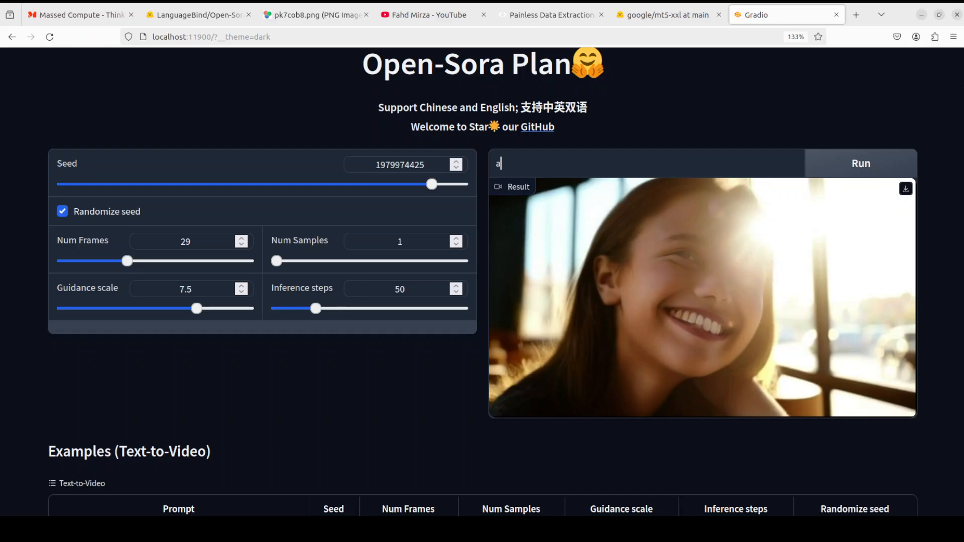
{"action": "type", "text": "sloth juj"}
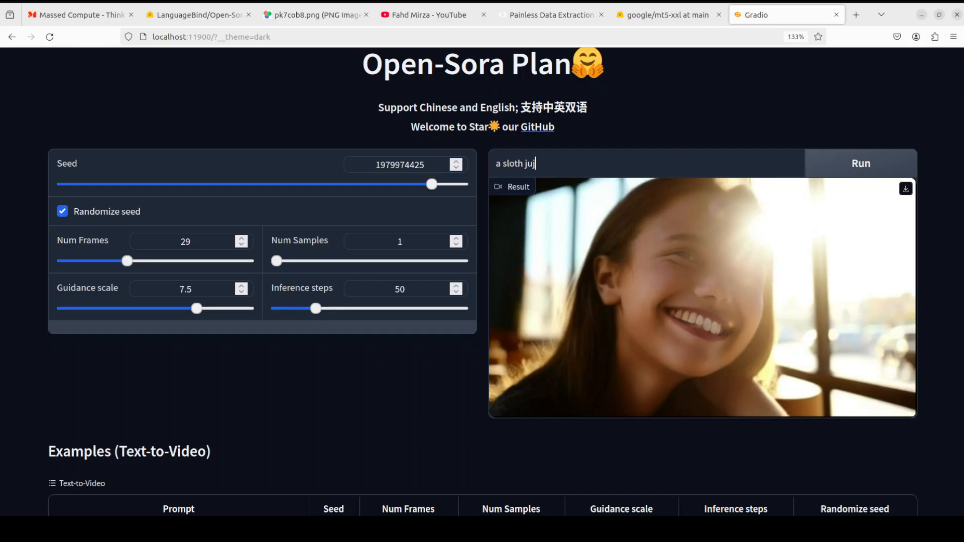
{"action": "type", "text": "mping up"}
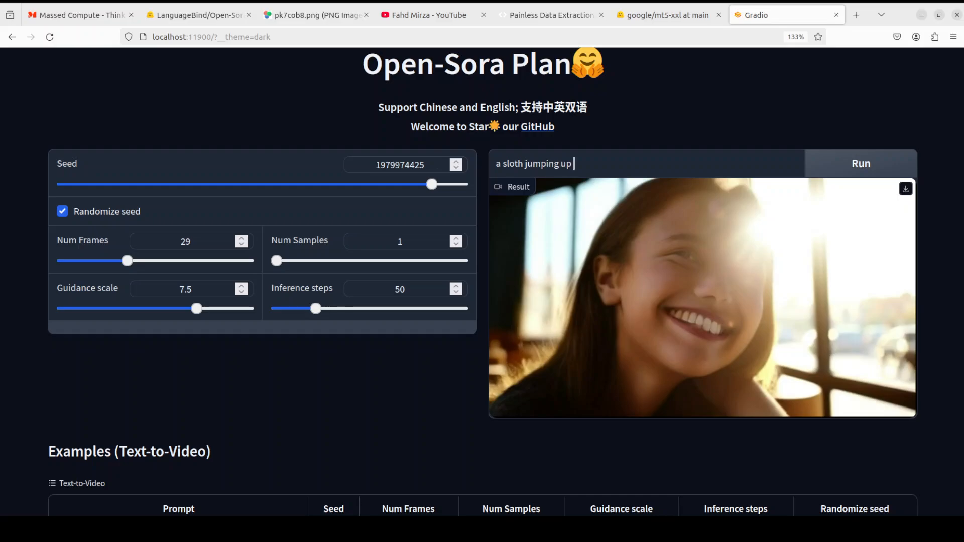
{"action": "type", "text": "and down with a sign"}
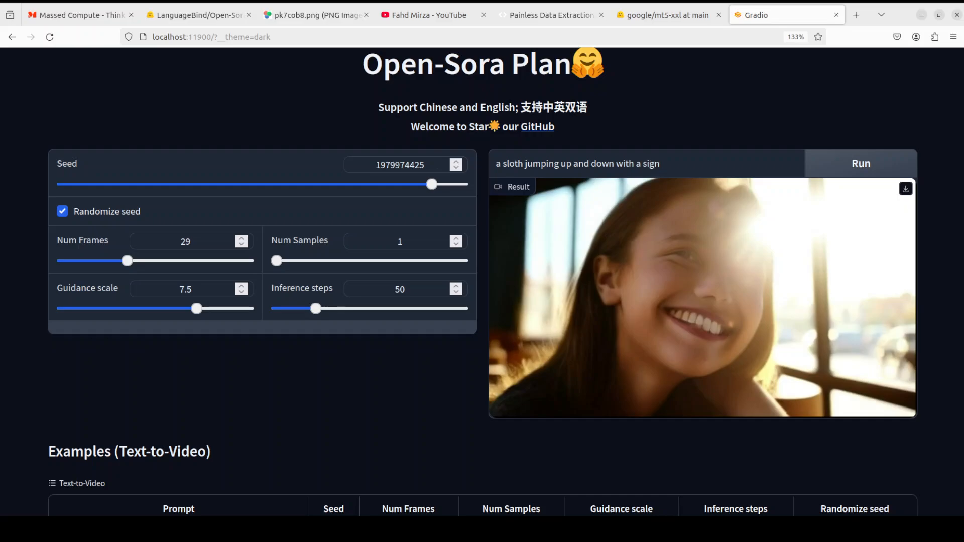
{"action": "type", "text": "with"}
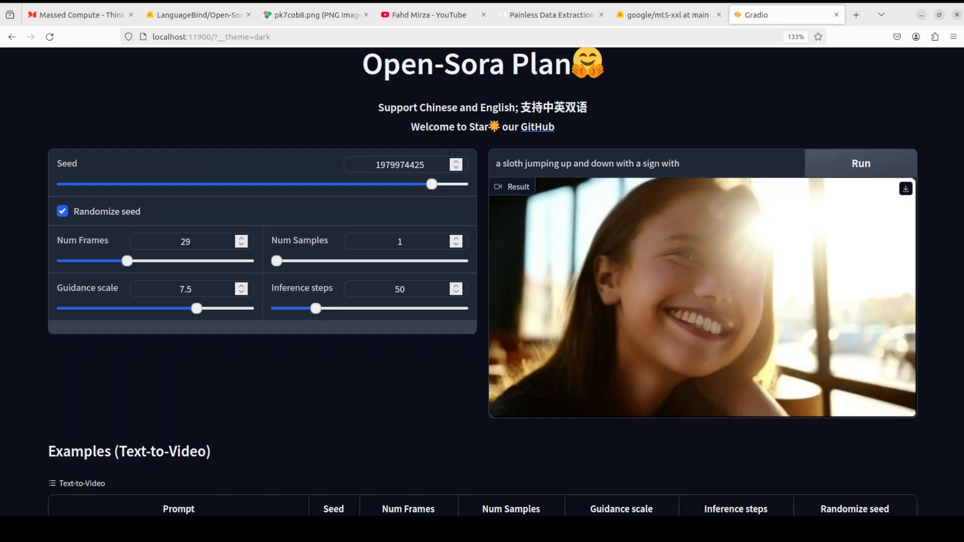
{"action": "type", "text": "text 'subsc"}
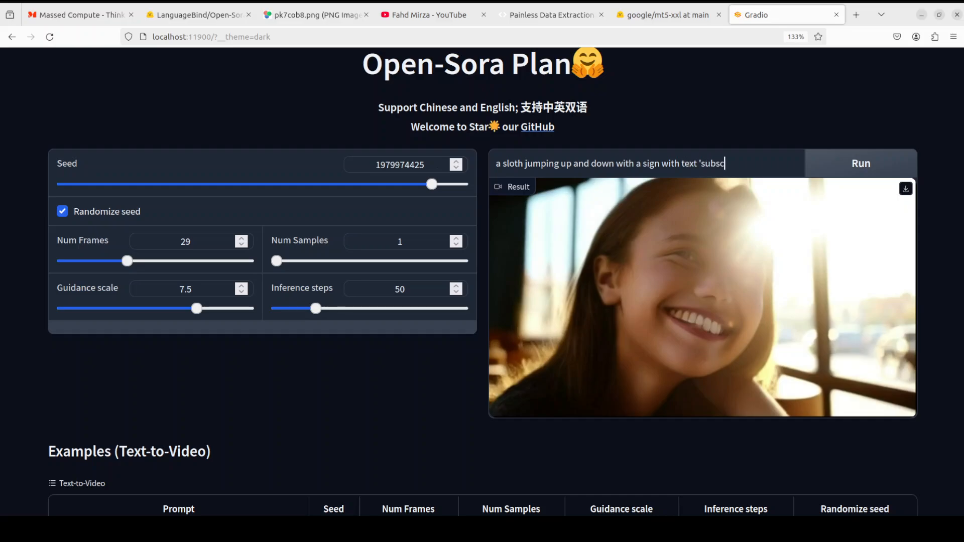
{"action": "type", "text": "ribe to channe"}
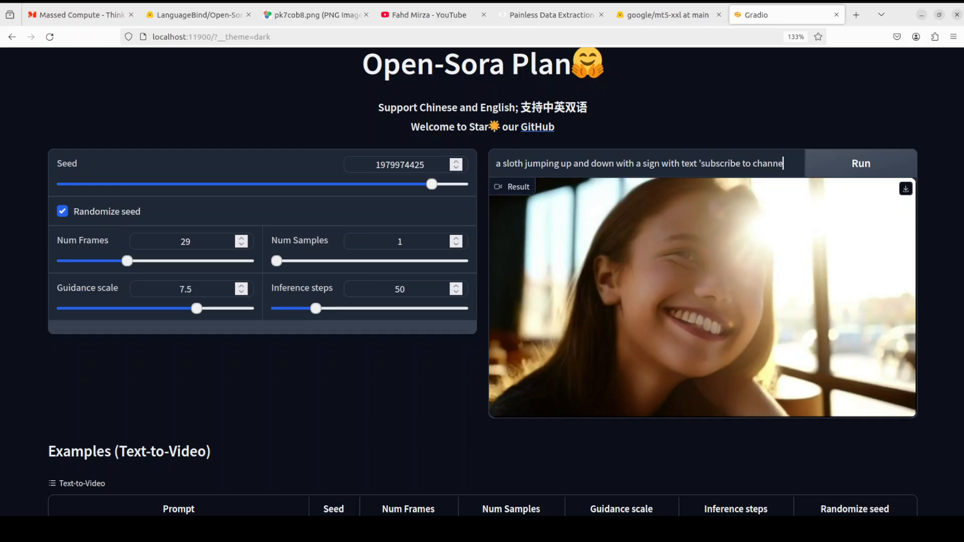
{"action": "type", "text": "l'"}
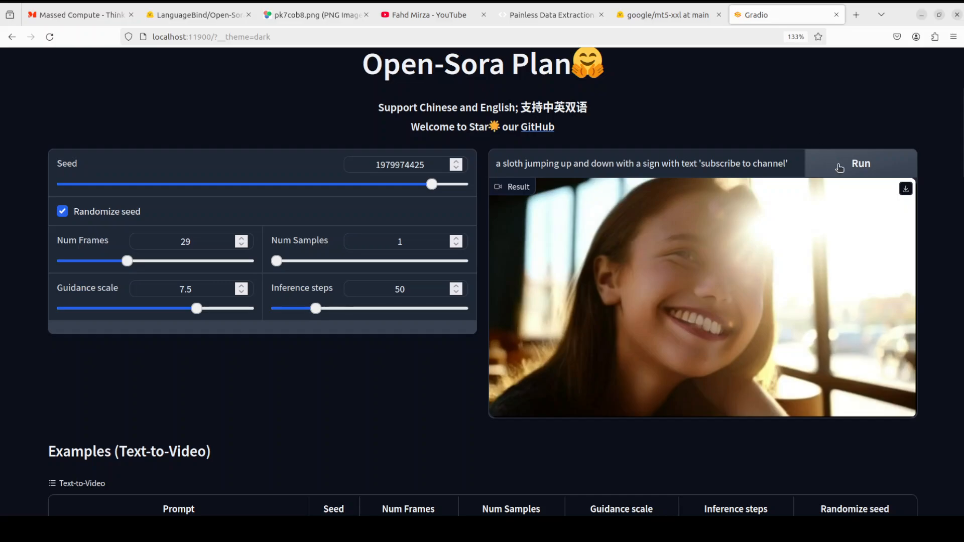
{"action": "left_click", "coordinate": [860, 163]}
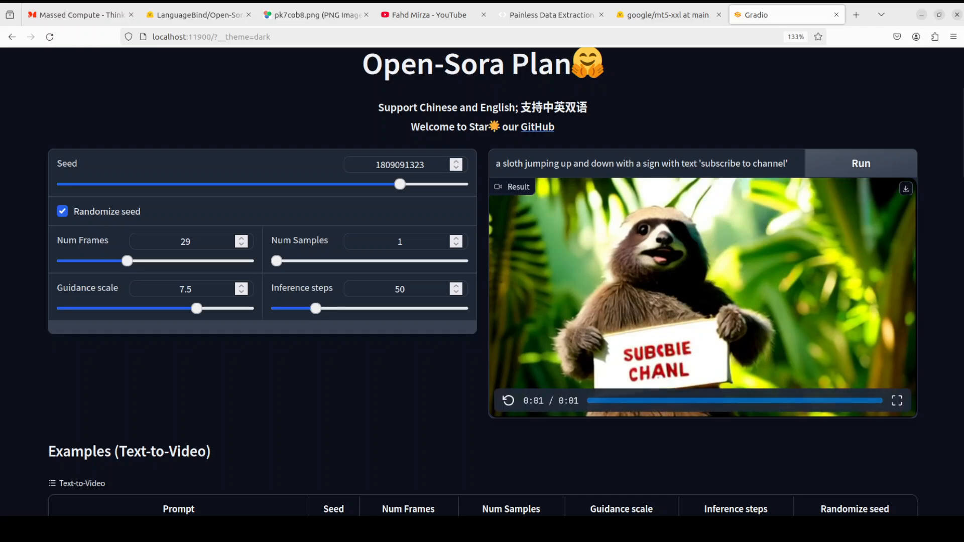
- Replace the prompt with the glowing-forest fairy prompt, generate it, and replay the clip
{"action": "triple_click", "coordinate": [641, 163]}
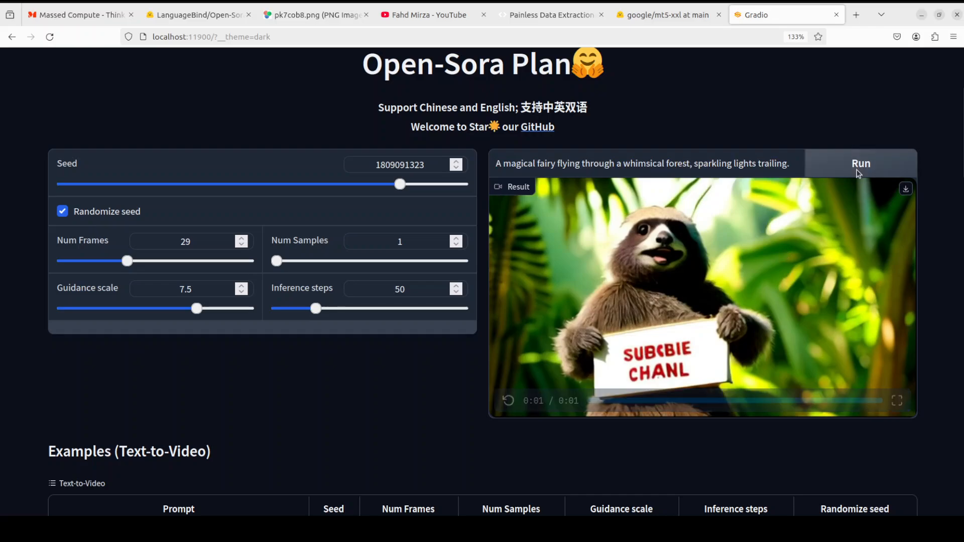
{"action": "left_click", "coordinate": [860, 163]}
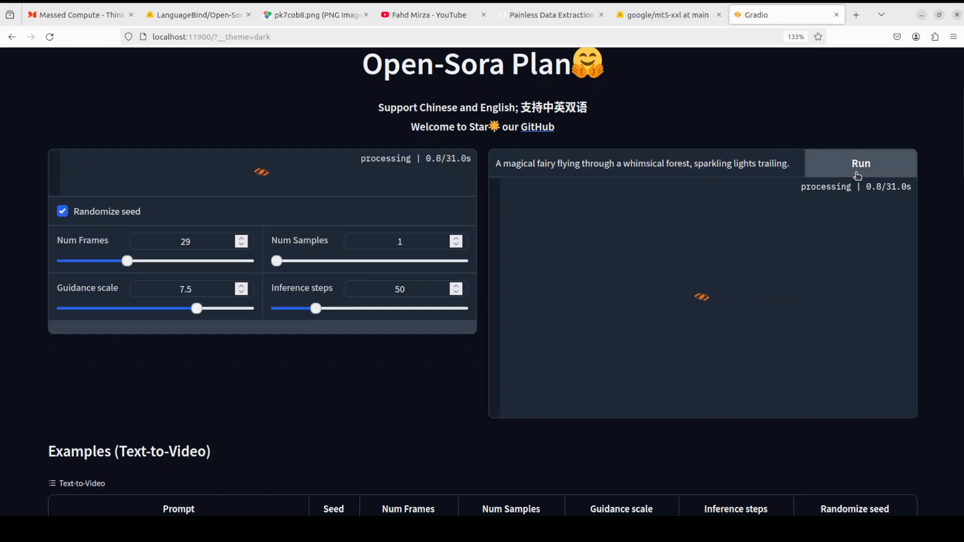
{"action": "mouse_move", "coordinate": [737, 183]}
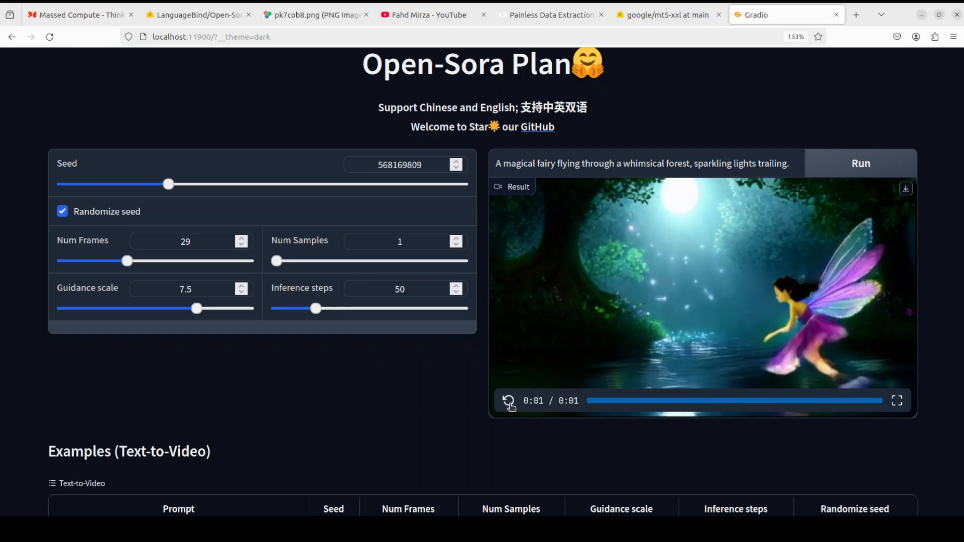
{"action": "left_click", "coordinate": [508, 400]}
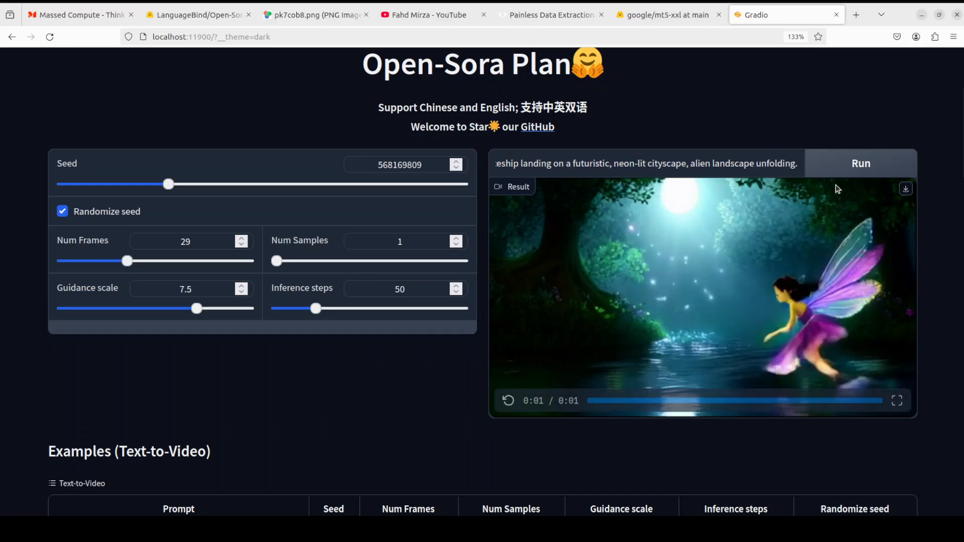
- Generate the spaceship-over-neon-city clip, then replay and pause it
{"action": "left_click", "coordinate": [860, 163]}
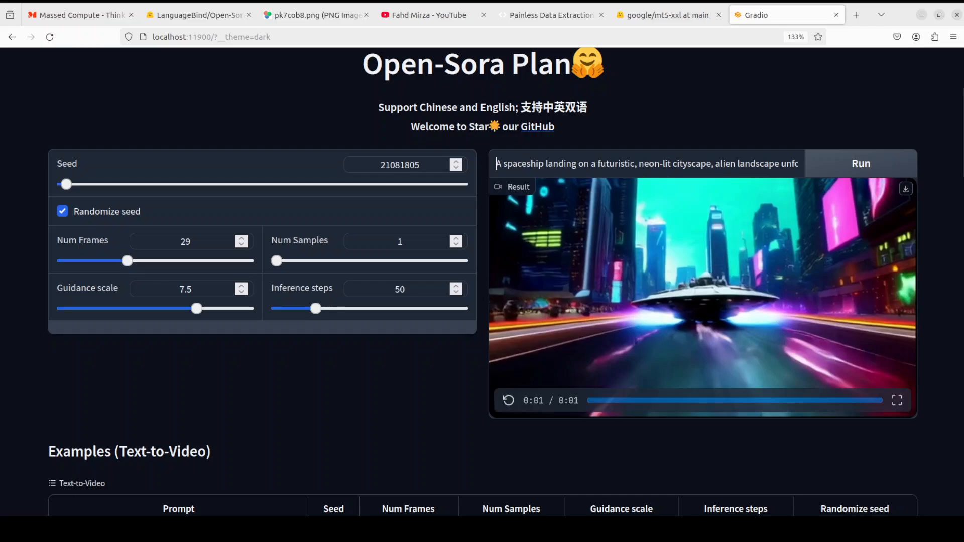
{"action": "left_click", "coordinate": [507, 400]}
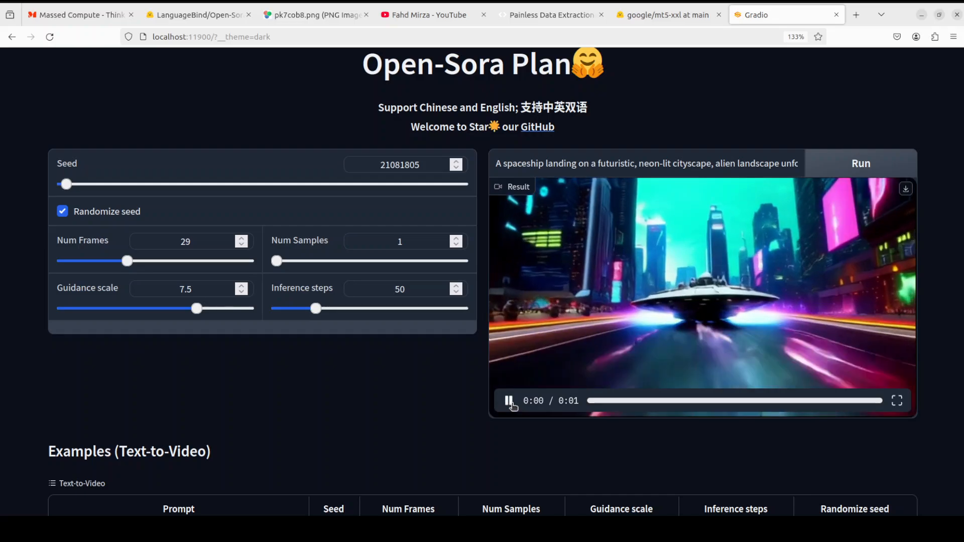
{"action": "left_click", "coordinate": [507, 400]}
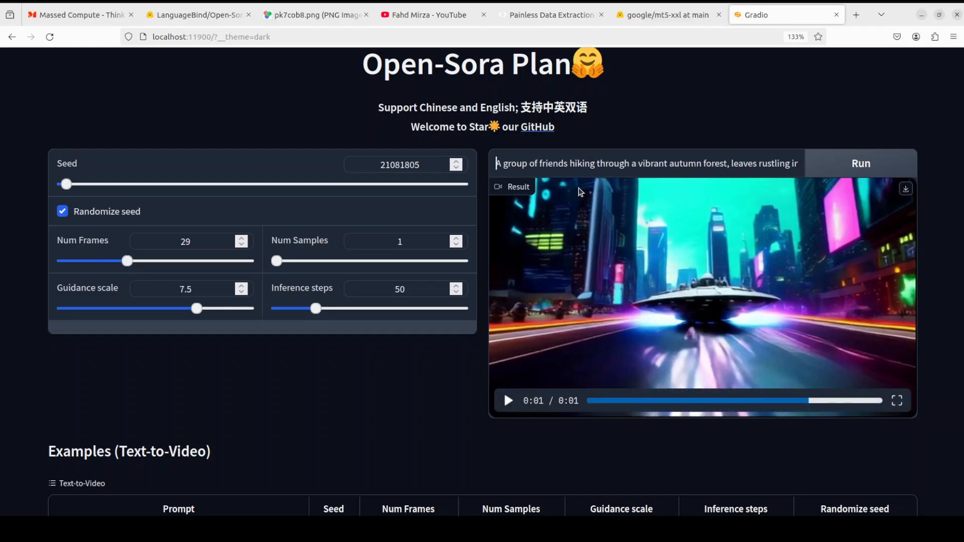
{"action": "mouse_move", "coordinate": [645, 188]}
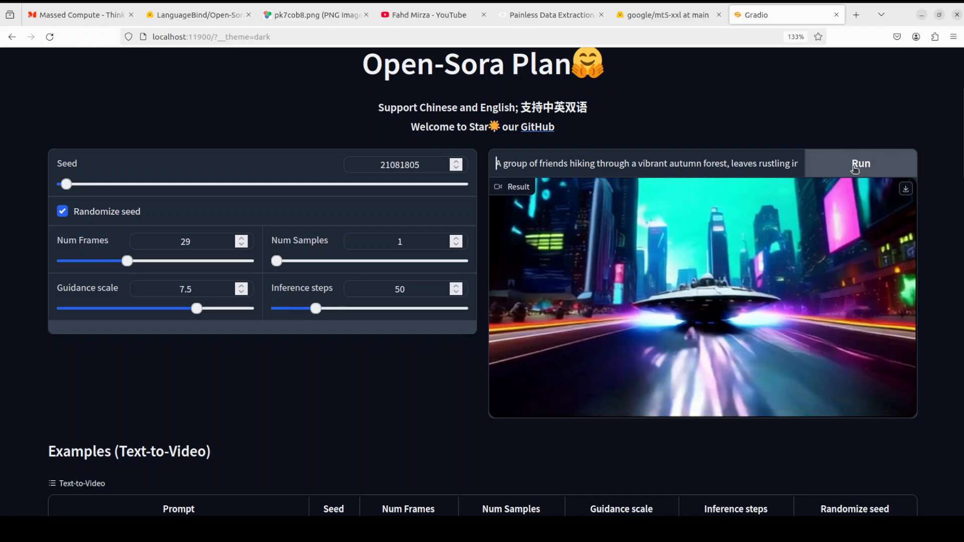
- Generate the autumn-forest hiking clip and pause it during playback
{"action": "left_click", "coordinate": [860, 164]}
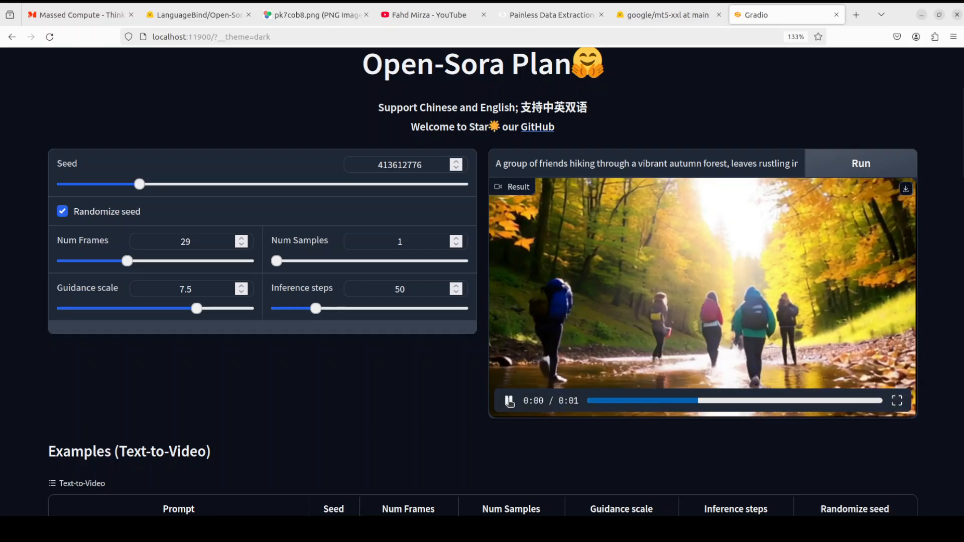
{"action": "left_click", "coordinate": [508, 400]}
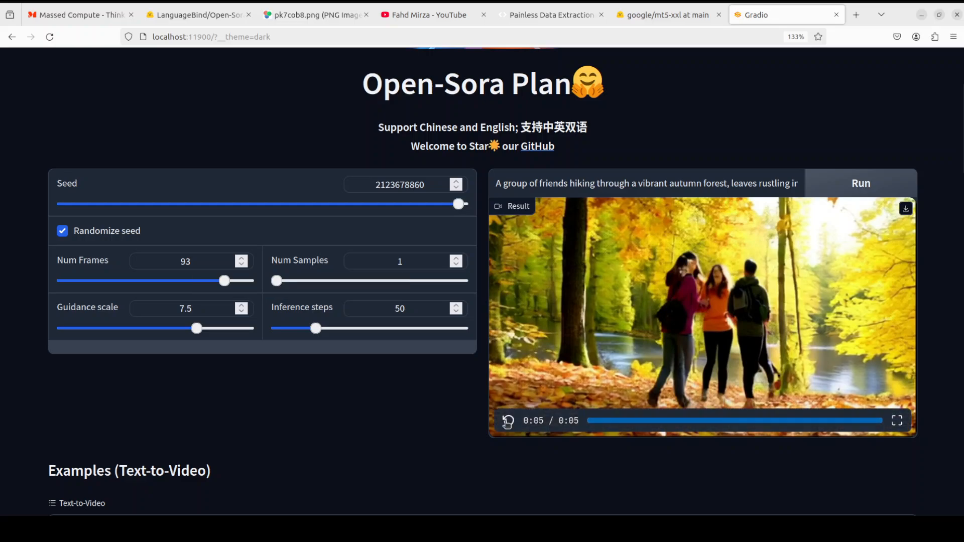
- Replay the five-second, 93-frame hiking clip to watch it through
{"action": "left_click", "coordinate": [507, 421]}
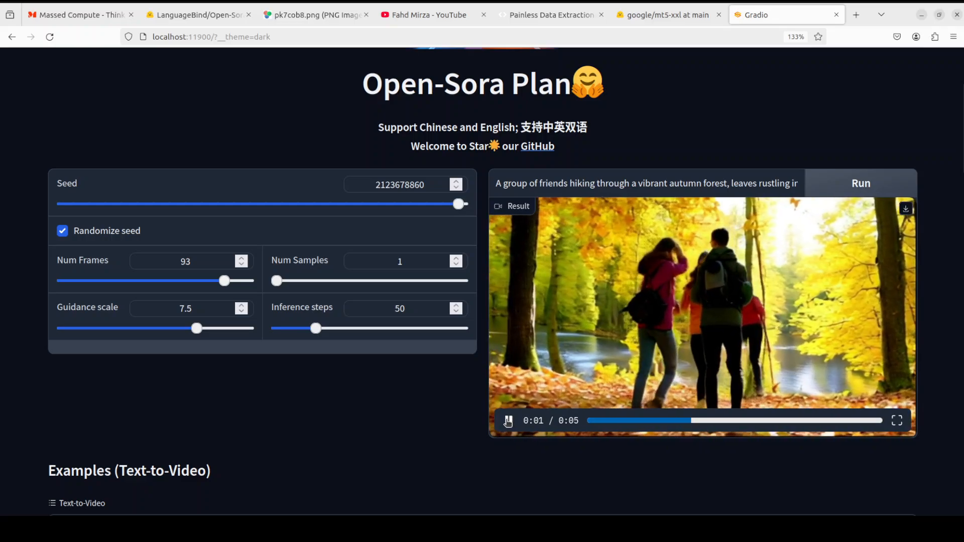
{"action": "left_click", "coordinate": [507, 421]}
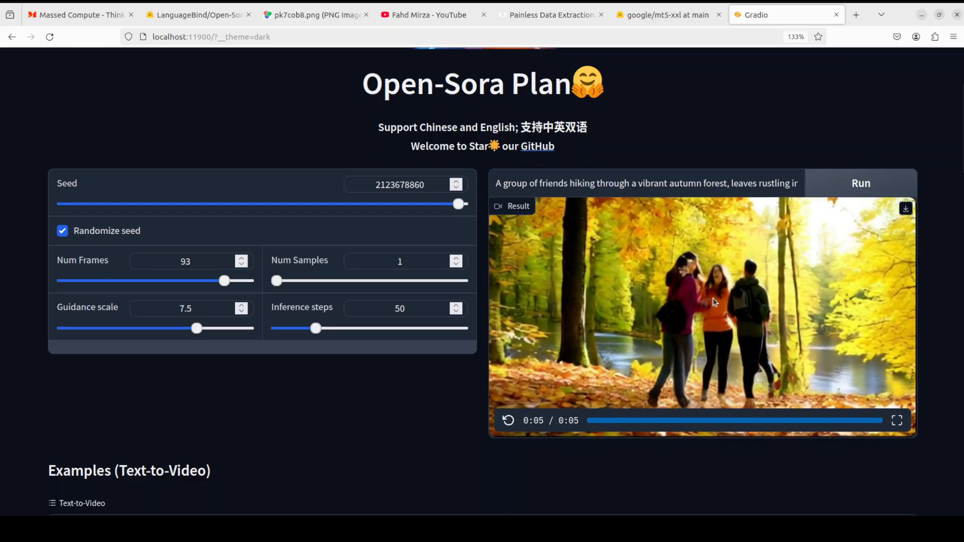
{"action": "mouse_move", "coordinate": [736, 328]}
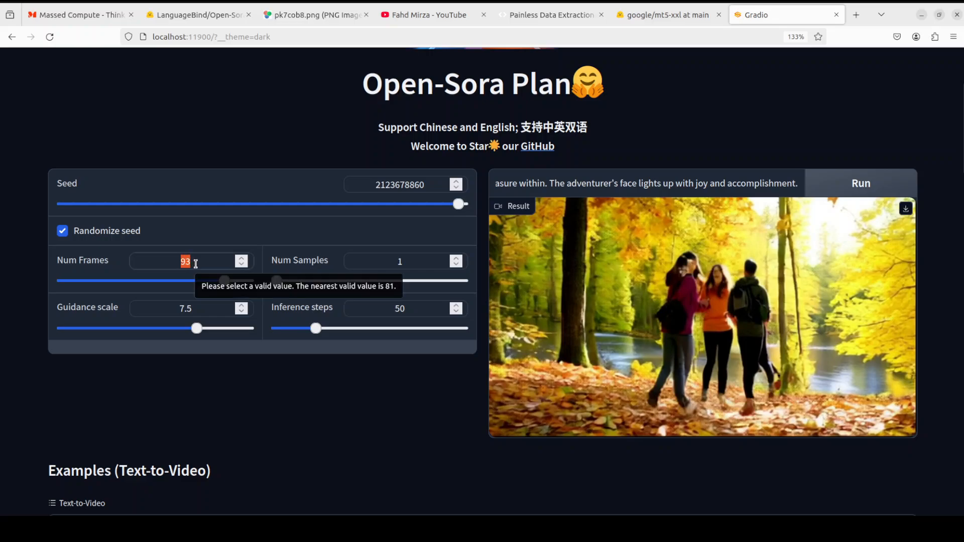
- Try 300 frames (stays 93) and run generation for the adventurer prompt
{"action": "type", "text": "300"}
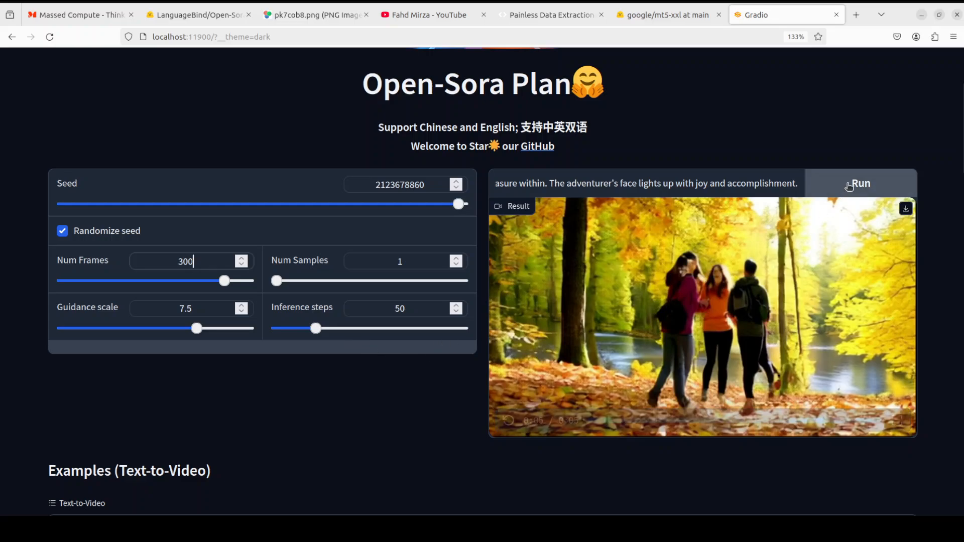
{"action": "left_click", "coordinate": [860, 183]}
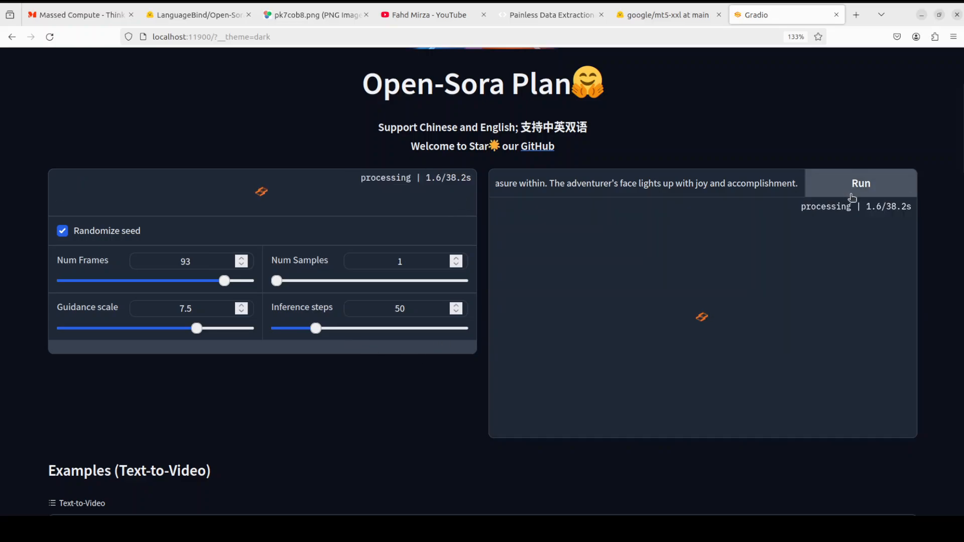
{"action": "mouse_move", "coordinate": [885, 223]}
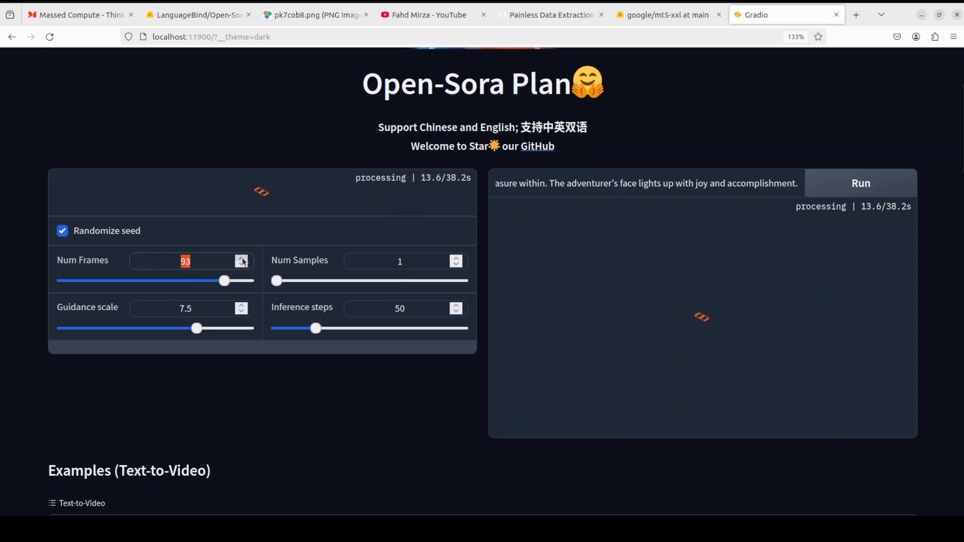
{"action": "left_click", "coordinate": [241, 265]}
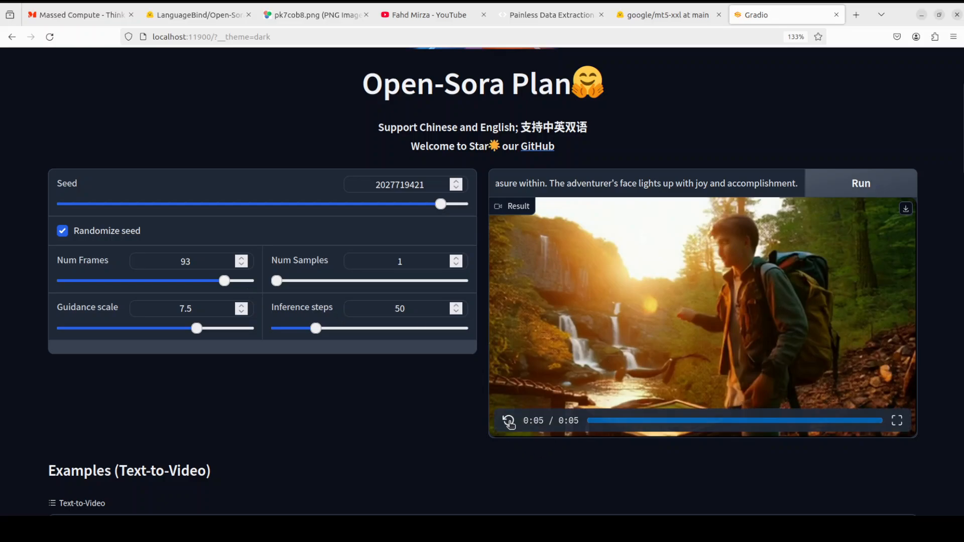
- Replay the adventurer-by-waterfall clip twice, then bring up the terminal
{"action": "left_click", "coordinate": [507, 421]}
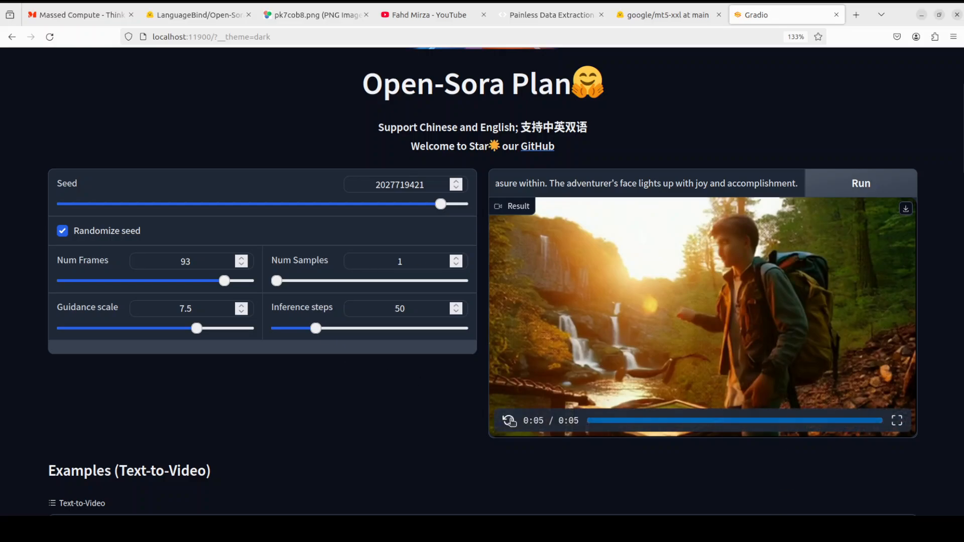
{"action": "left_click", "coordinate": [509, 421]}
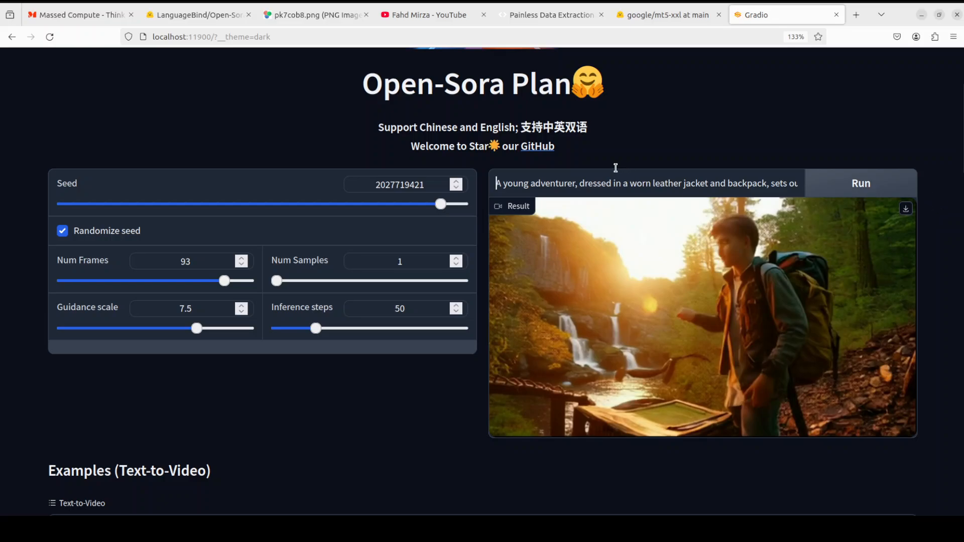
{"action": "mouse_move", "coordinate": [522, 137]}
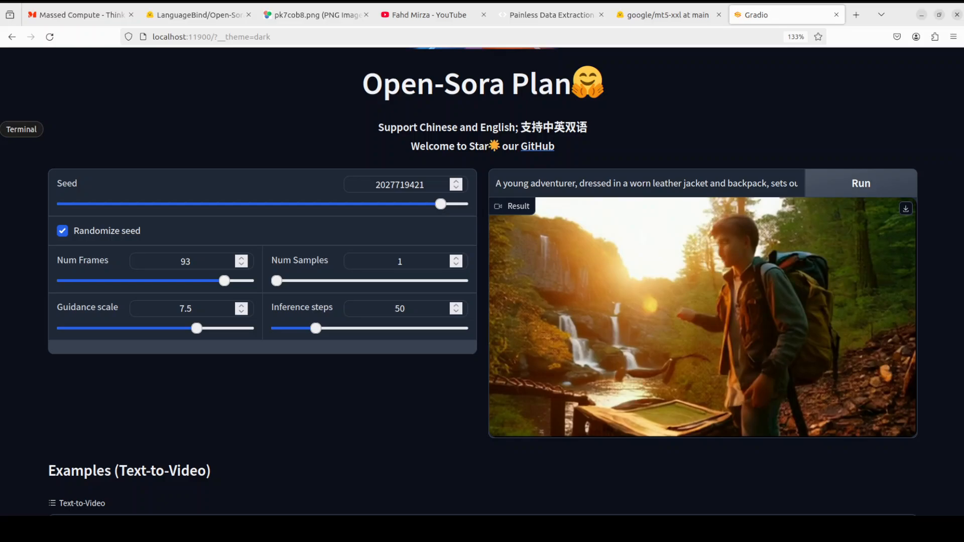
{"action": "left_click", "coordinate": [22, 129]}
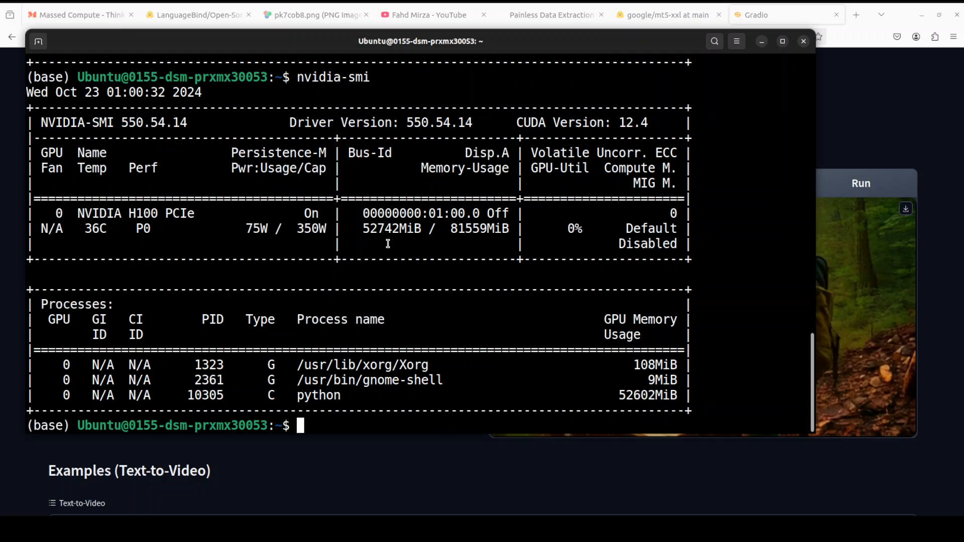
{"action": "mouse_move", "coordinate": [460, 227]}
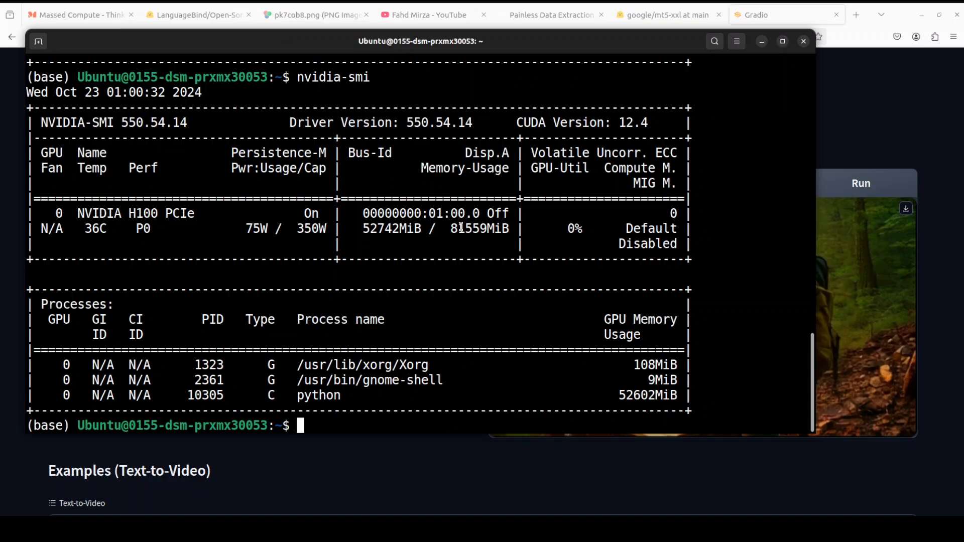
- After checking python's 52602MiB on the H100, return to the Open-Sora-Plan-v1.3.0 page
{"action": "left_click", "coordinate": [197, 15]}
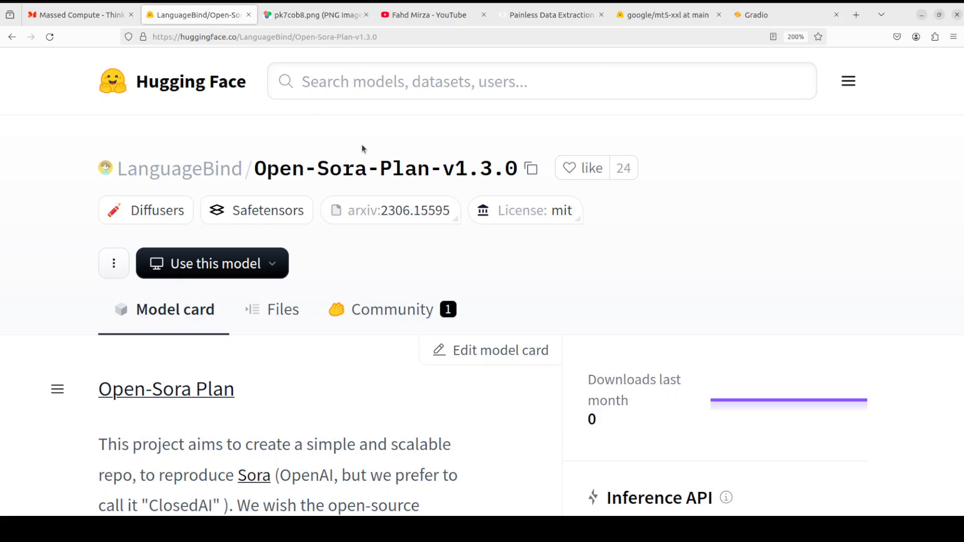
{"action": "mouse_move", "coordinate": [645, 236]}
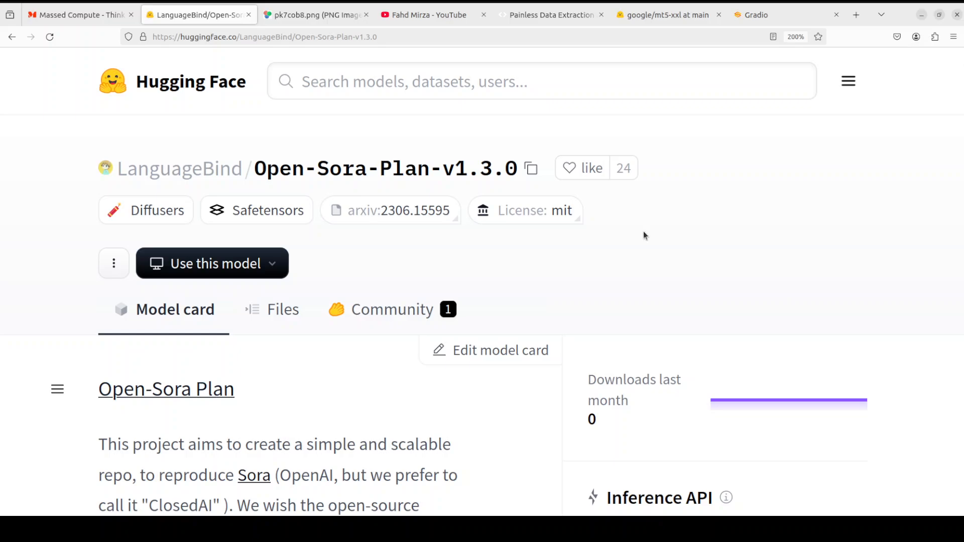
{"action": "mouse_move", "coordinate": [533, 310]}
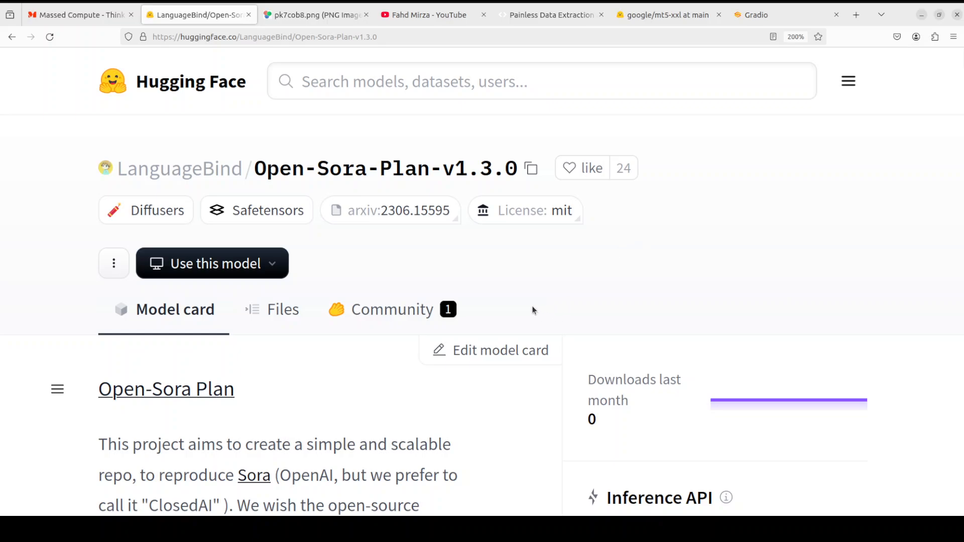